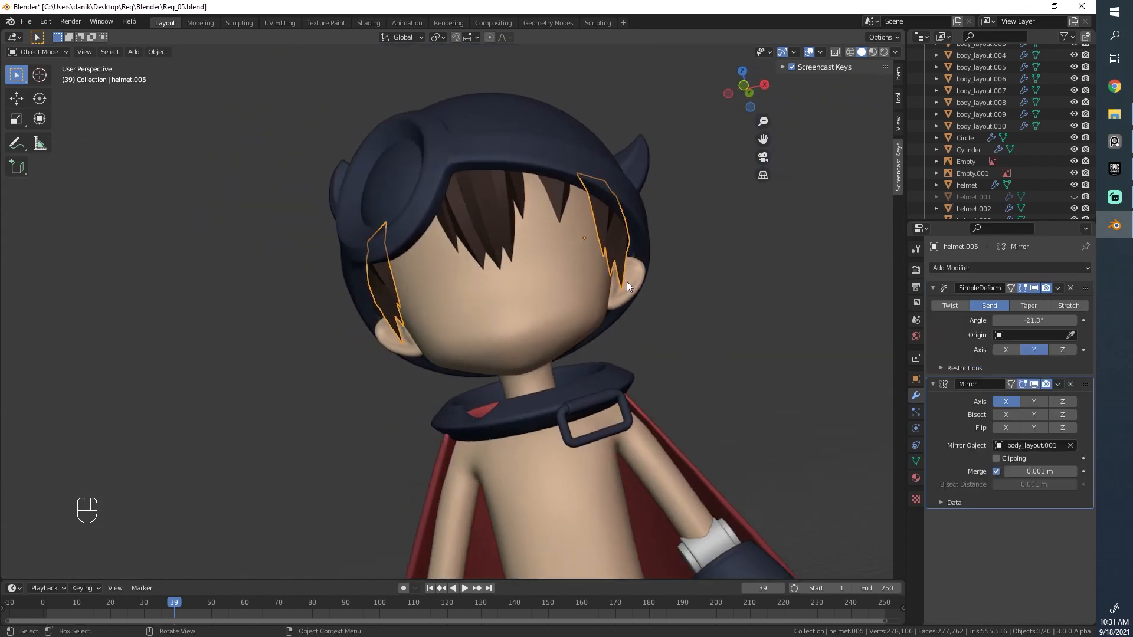
With Sharp proportional falloff, move the side hair strand tips into place
key(alt+a)
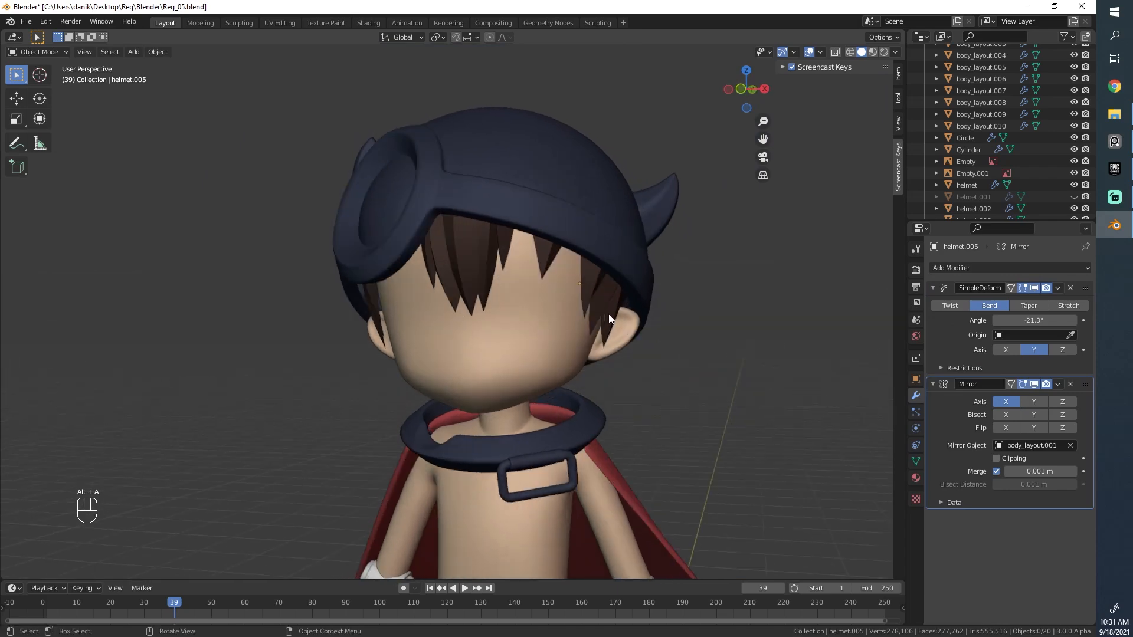
key(Tab)
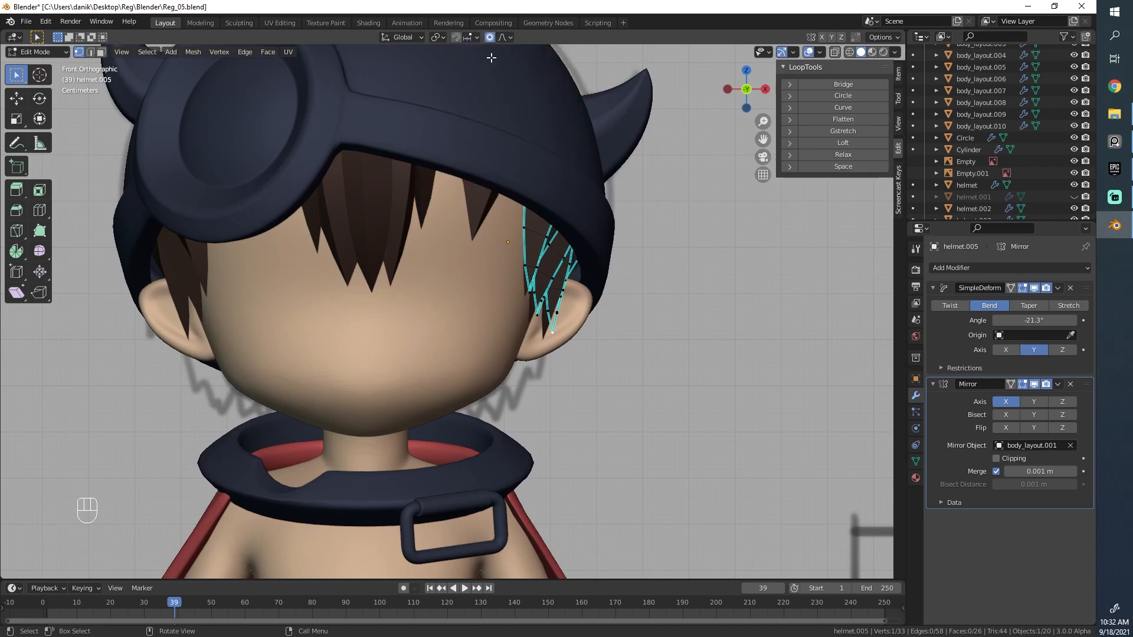
click(504, 36)
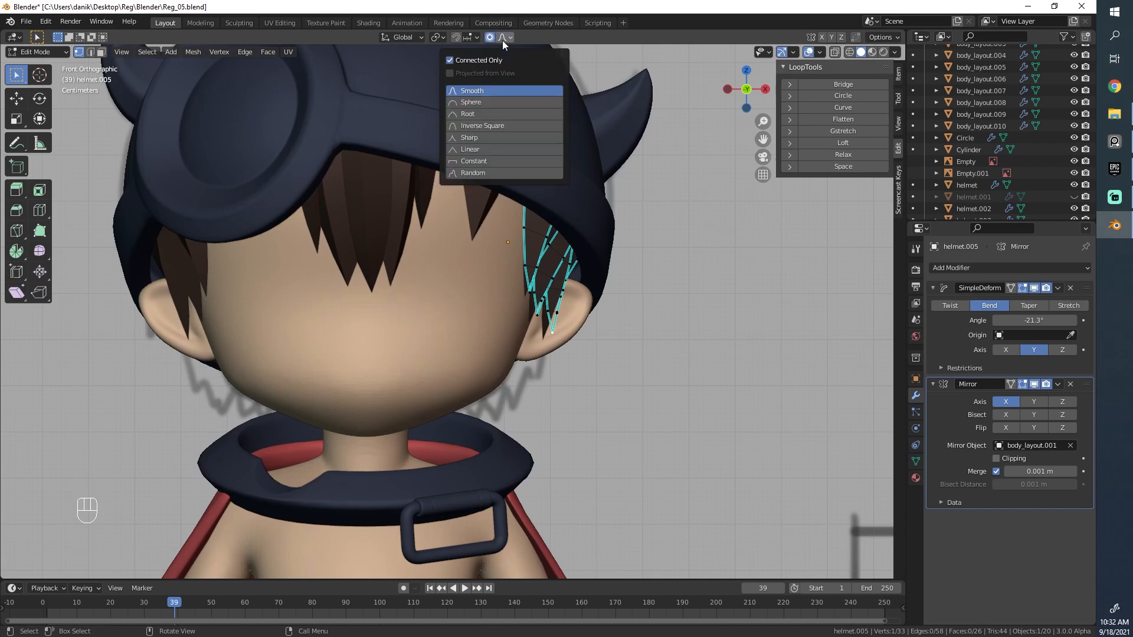
click(733, 324)
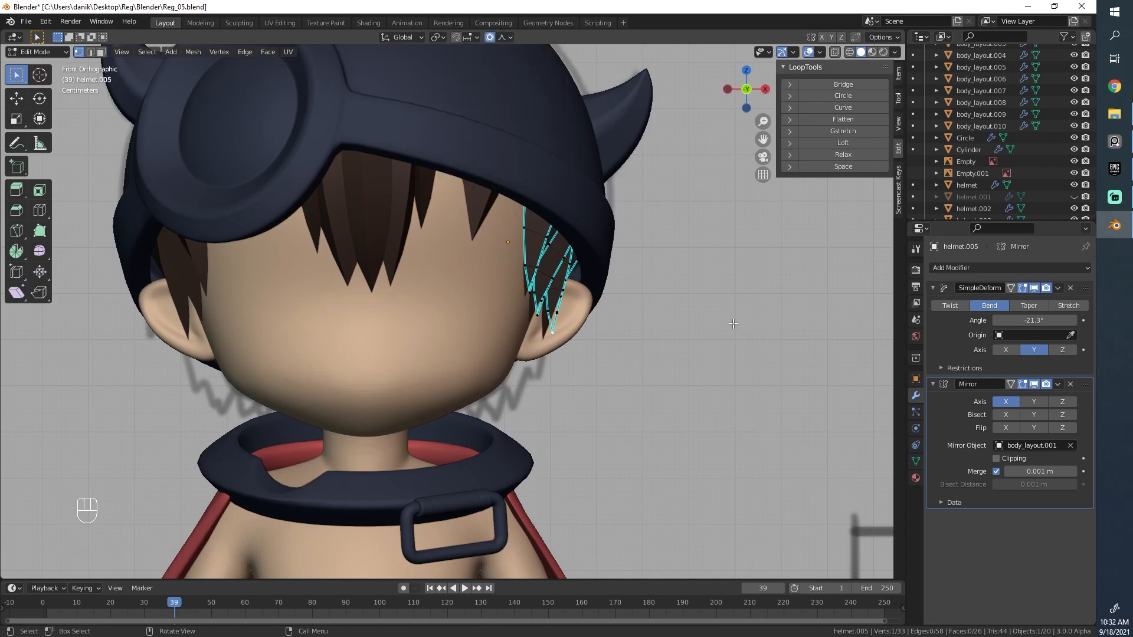
key(g)
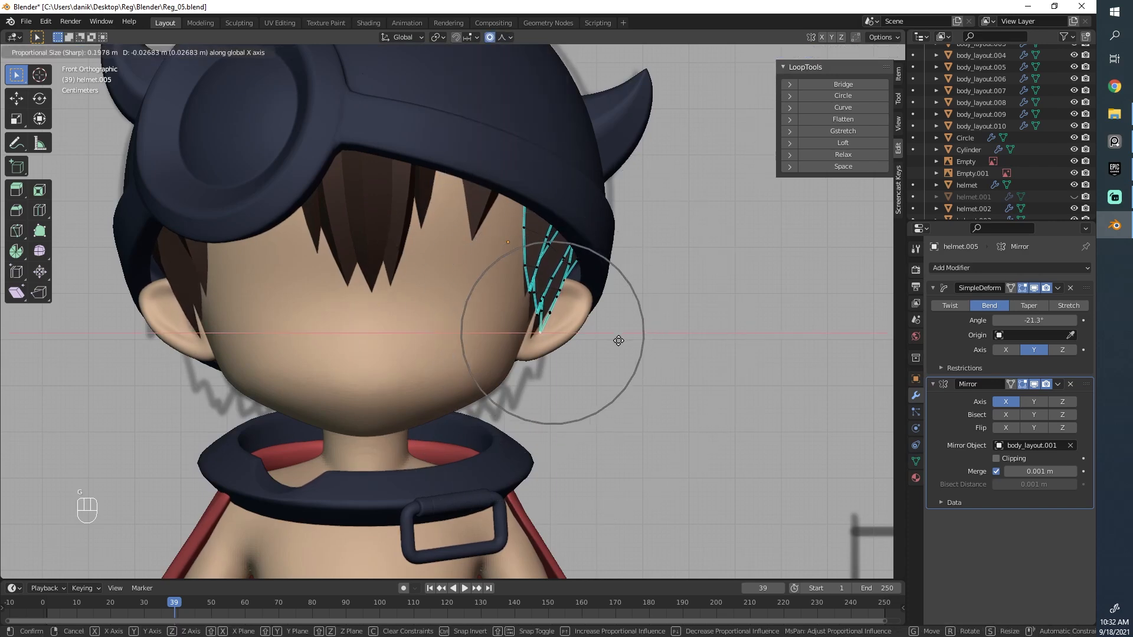
mouse_move(612, 345)
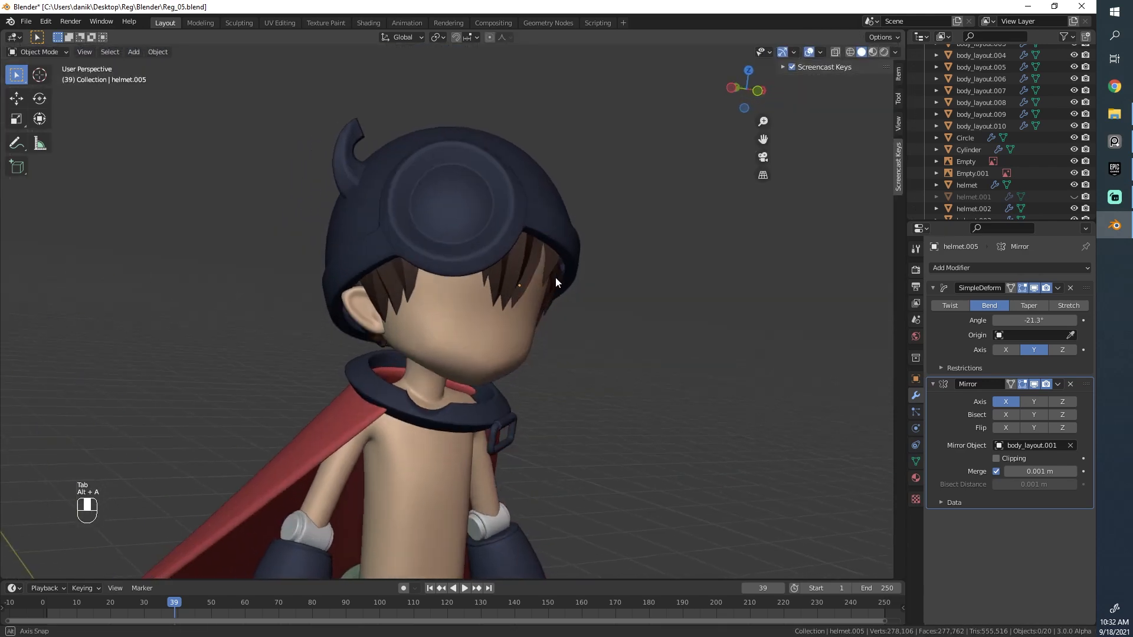
Shrink the strands inward and push them further under the helmet beside the ear
key(Tab)
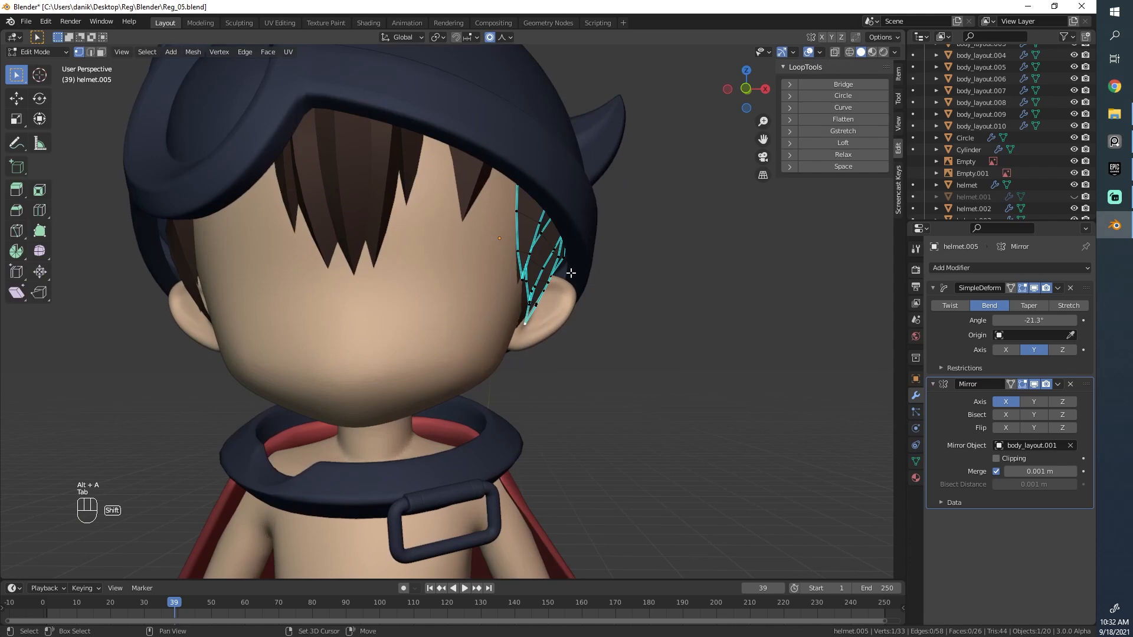
click(508, 36)
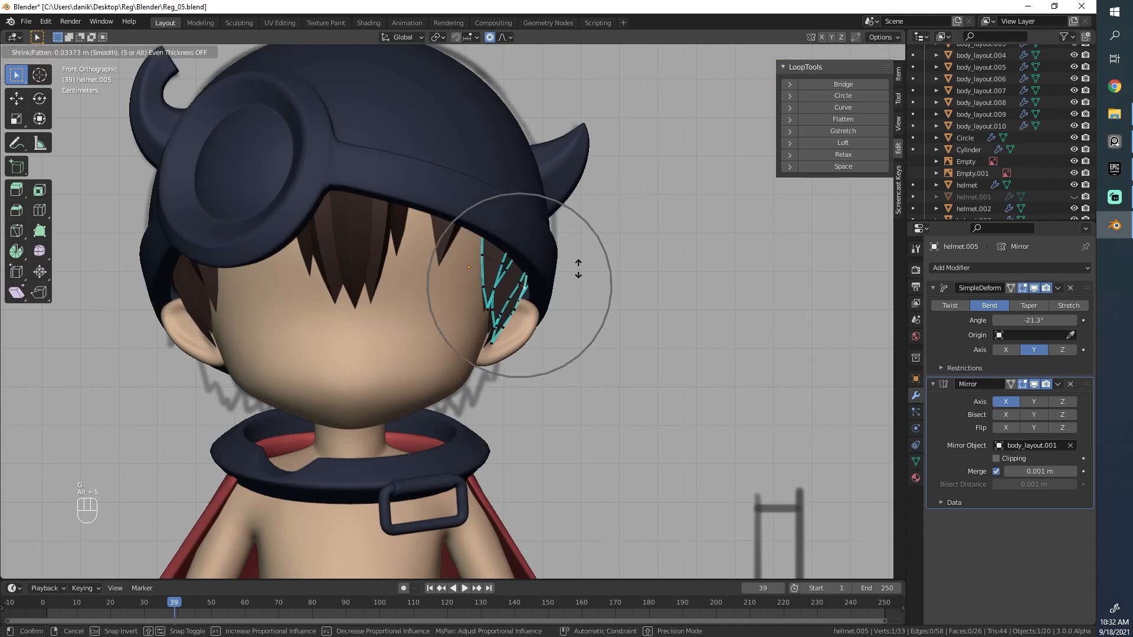
key(Tab)
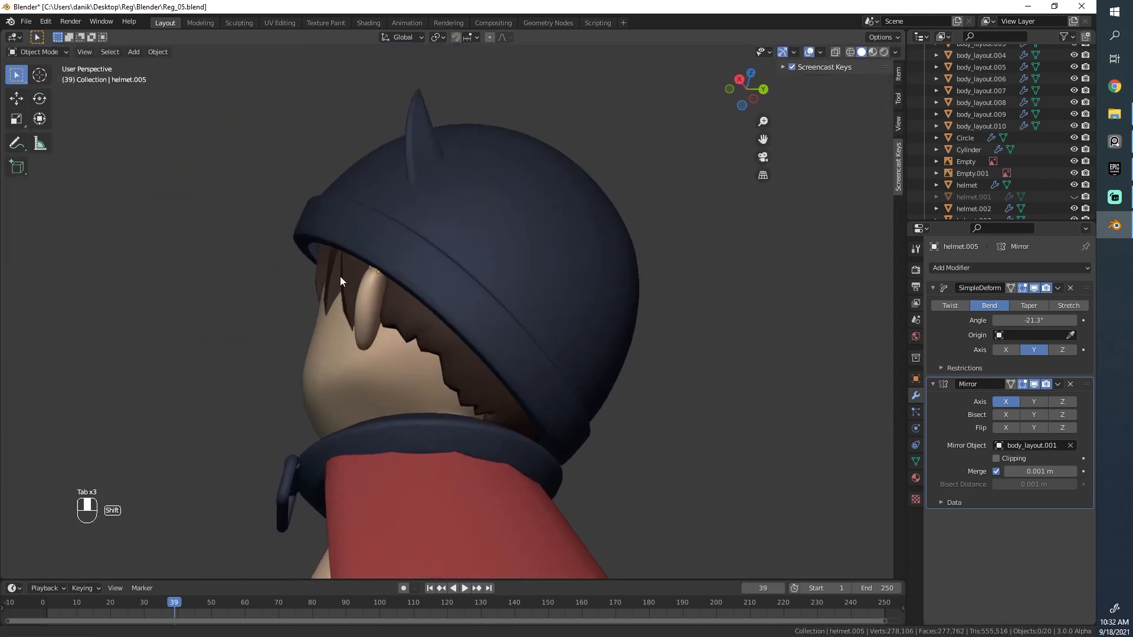
key(Tab)
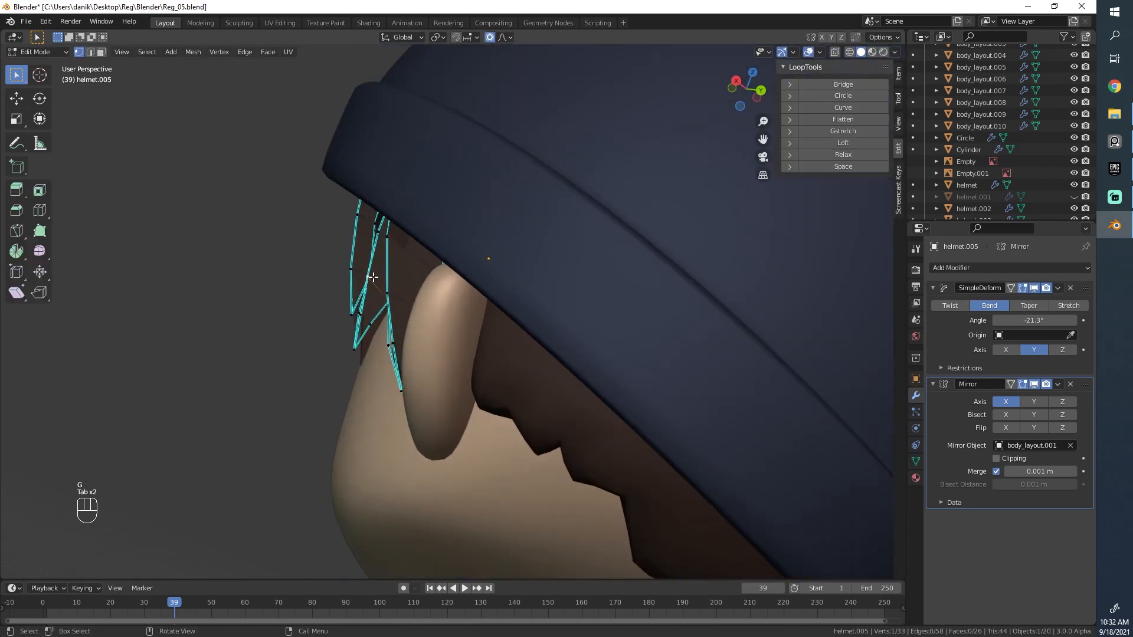
key(Tab)
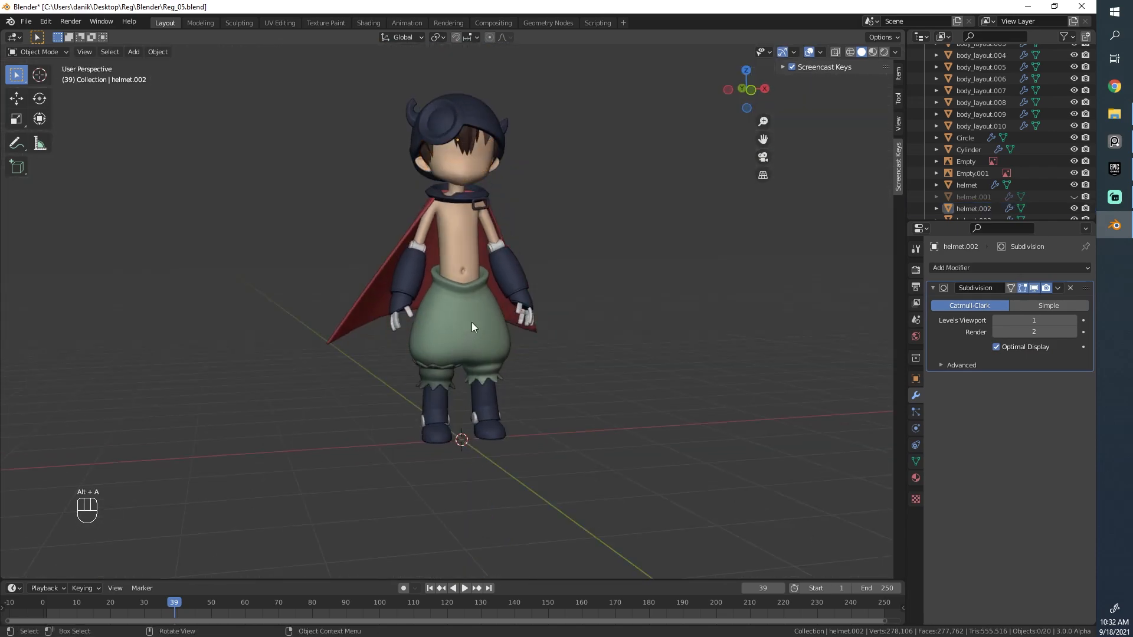
Select the character's boots and bring them into close front view
click(980, 102)
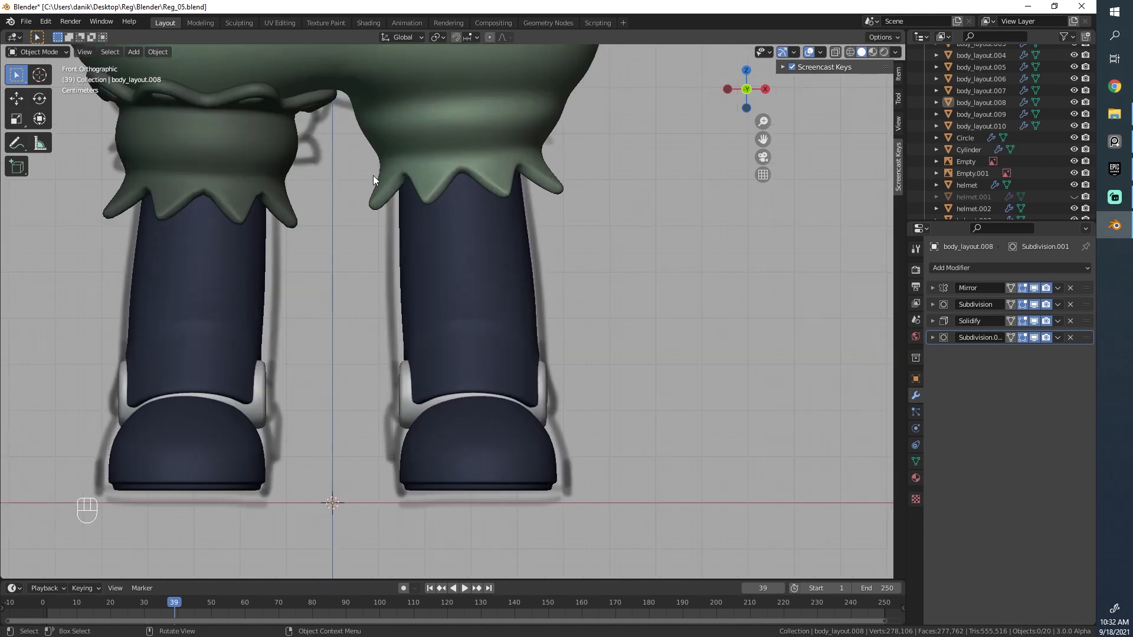
mouse_move(506, 344)
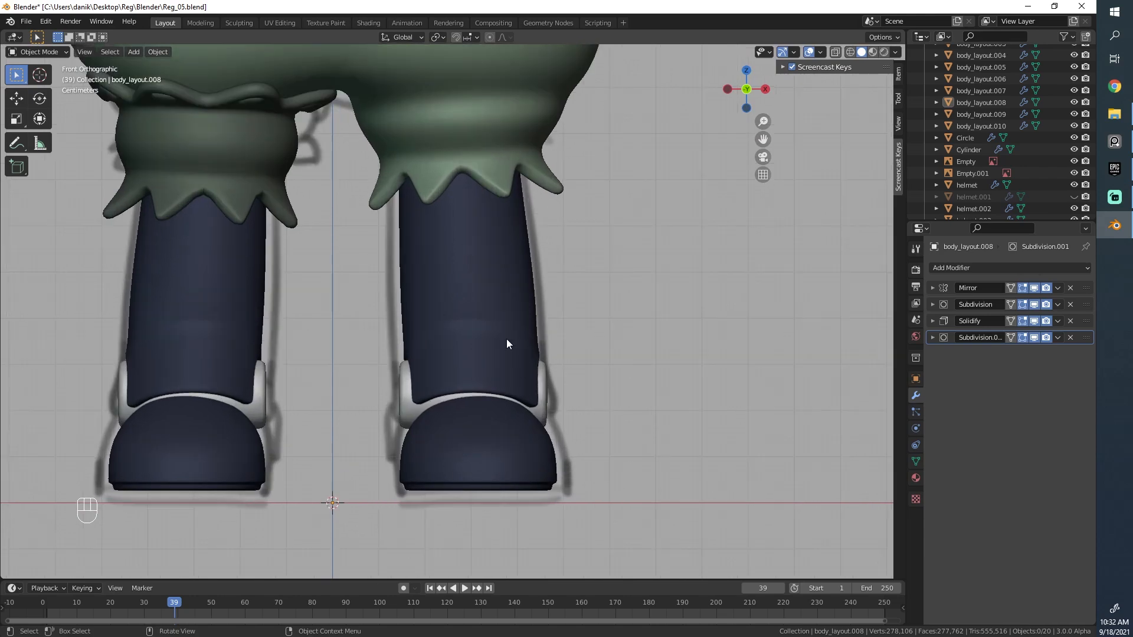
click(463, 383)
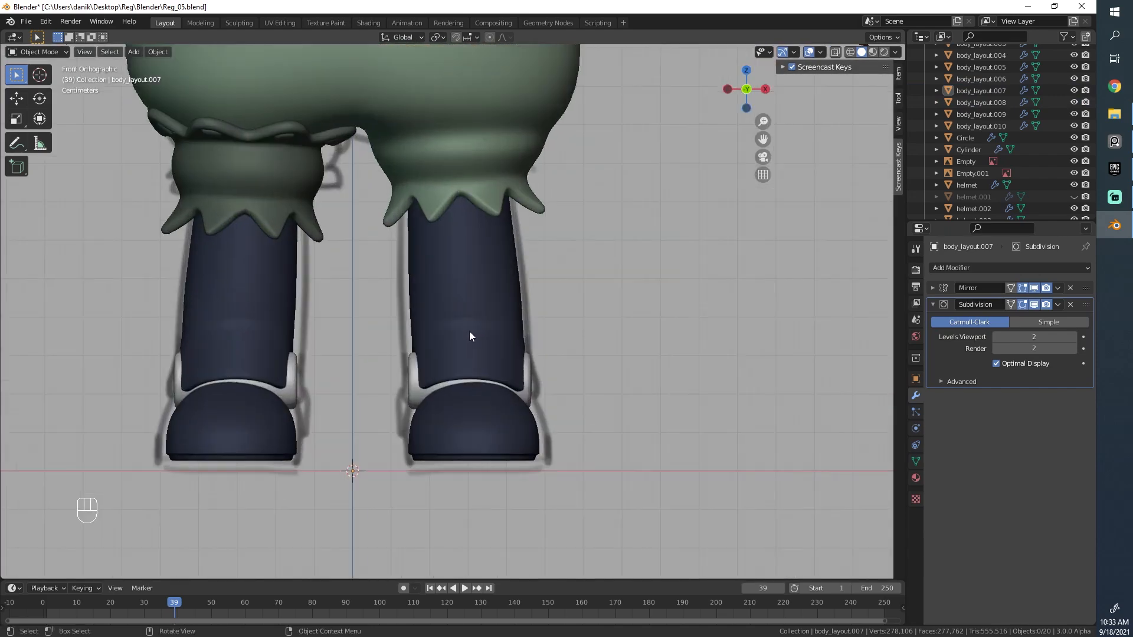
Shrink the right boot's shaft above the ankle loop with soft falloff
key(Tab)
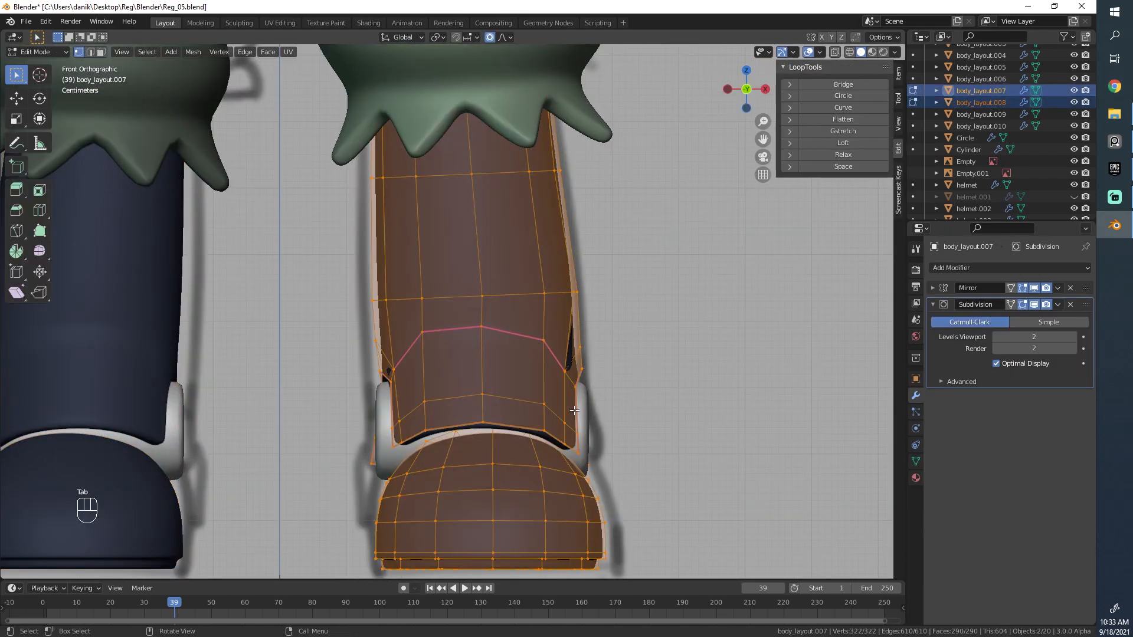
key(Tab)
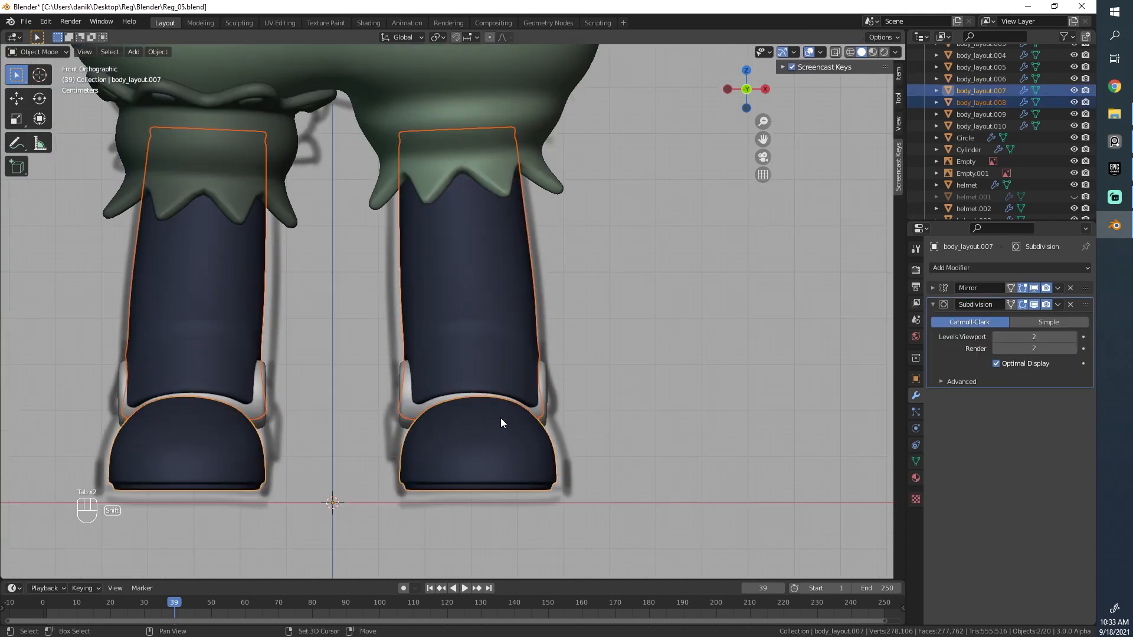
key(Tab)
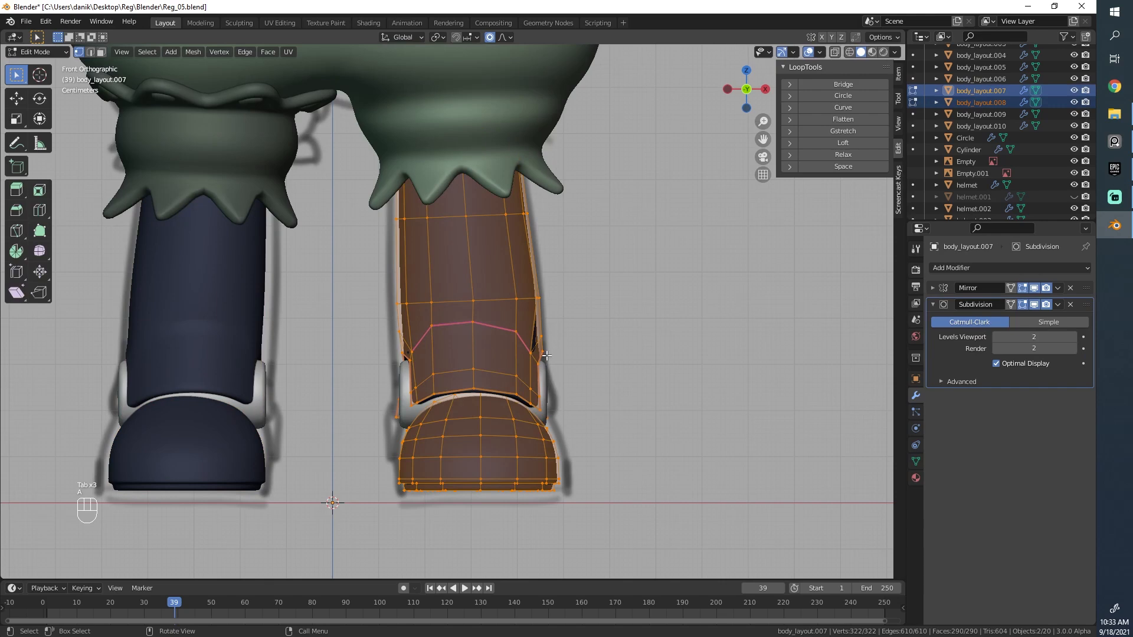
mouse_move(592, 361)
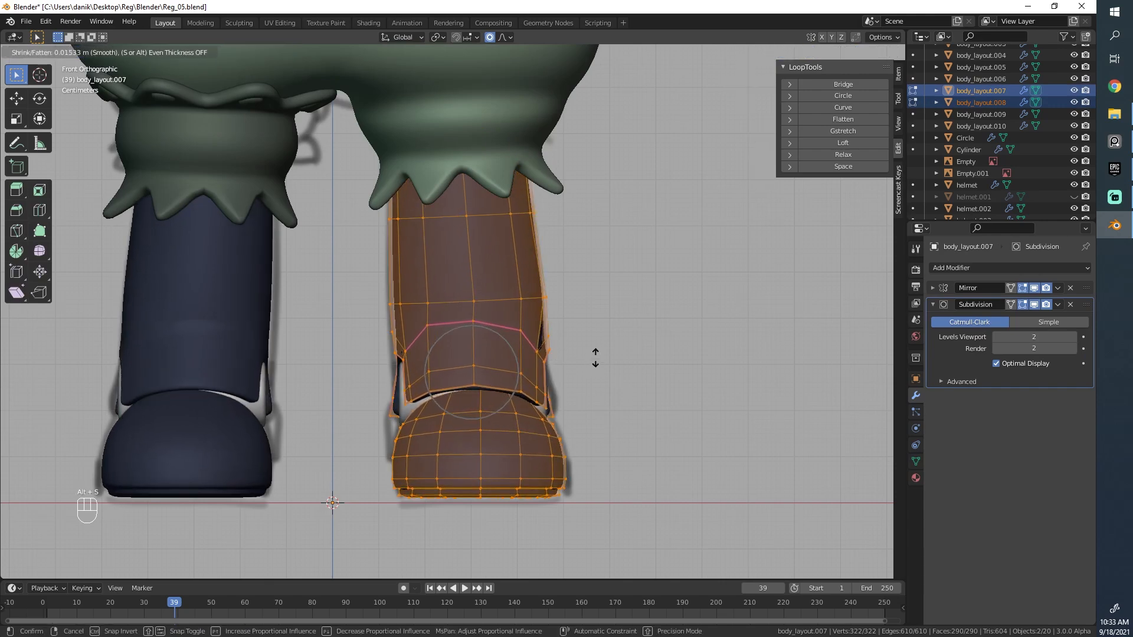
mouse_move(596, 354)
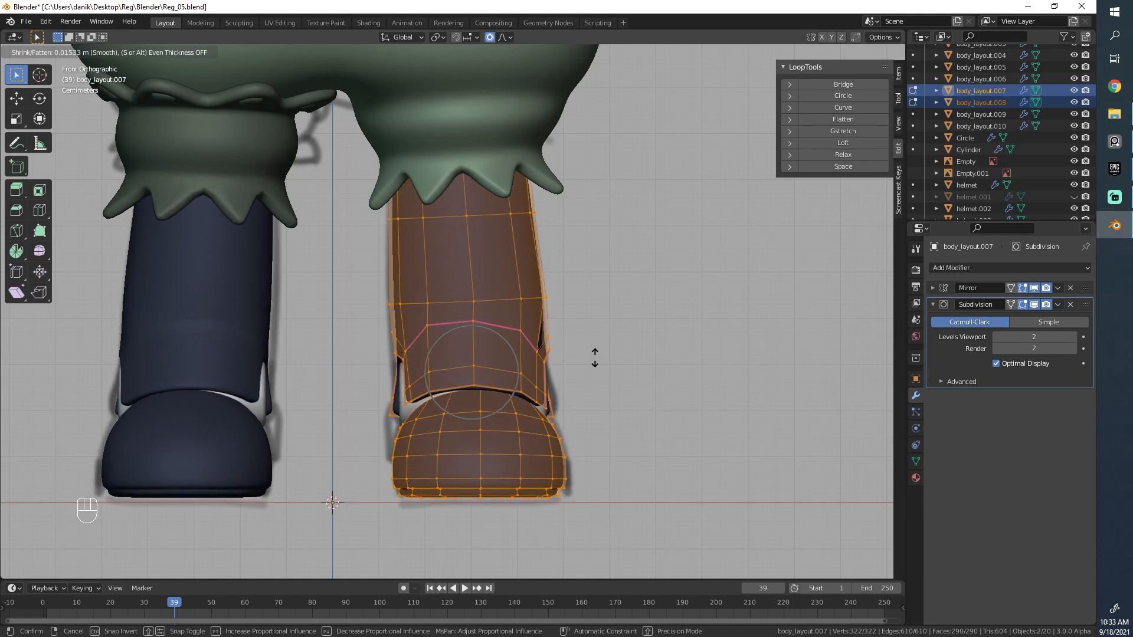
mouse_move(595, 356)
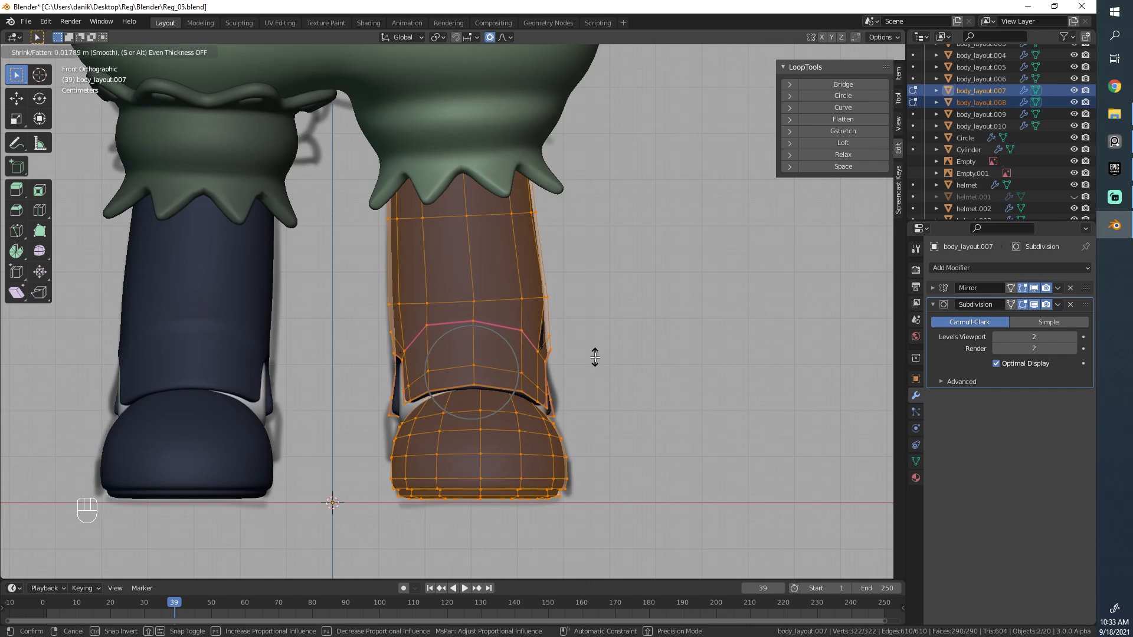
key(Tab)
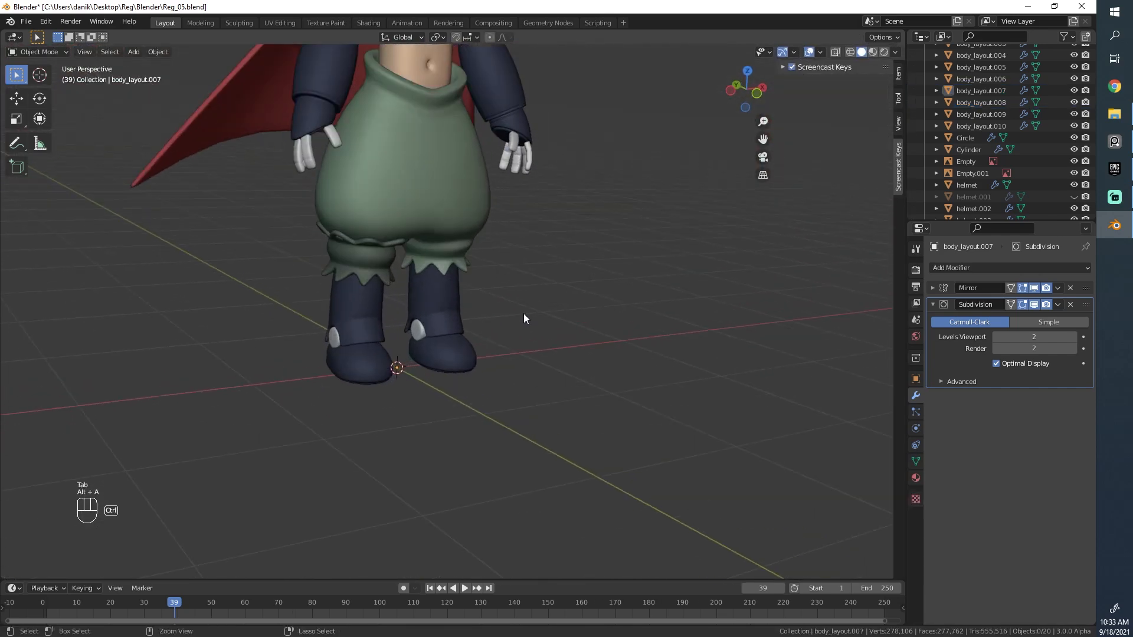
Undo and redo the boot edits to settle on the preferred shaft thickness
key(Tab)
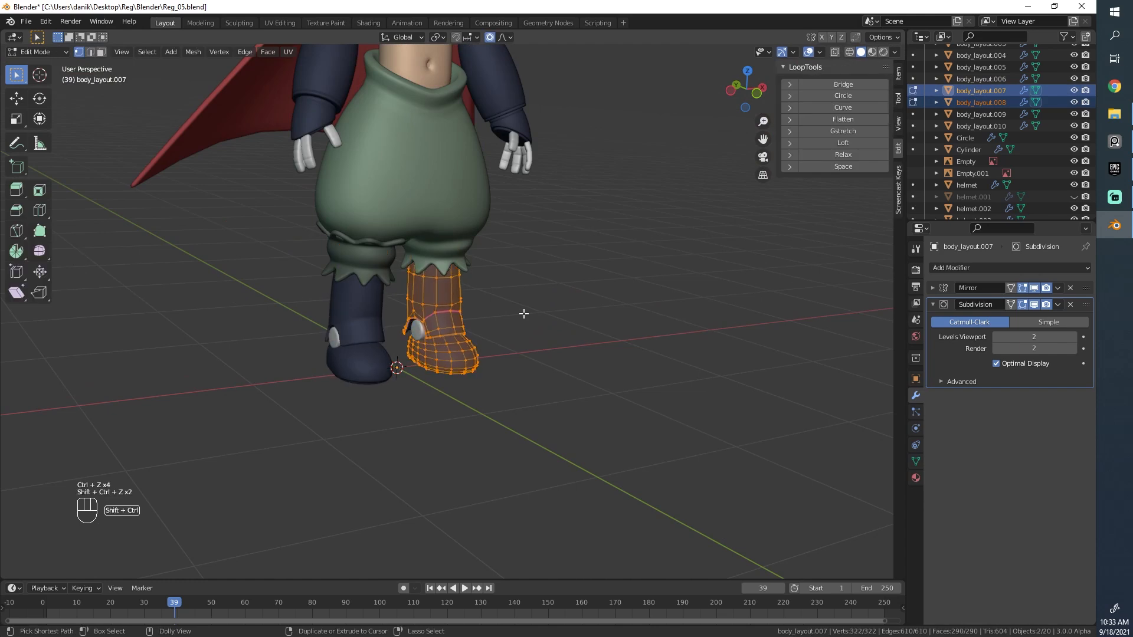
key(ctrl+z)
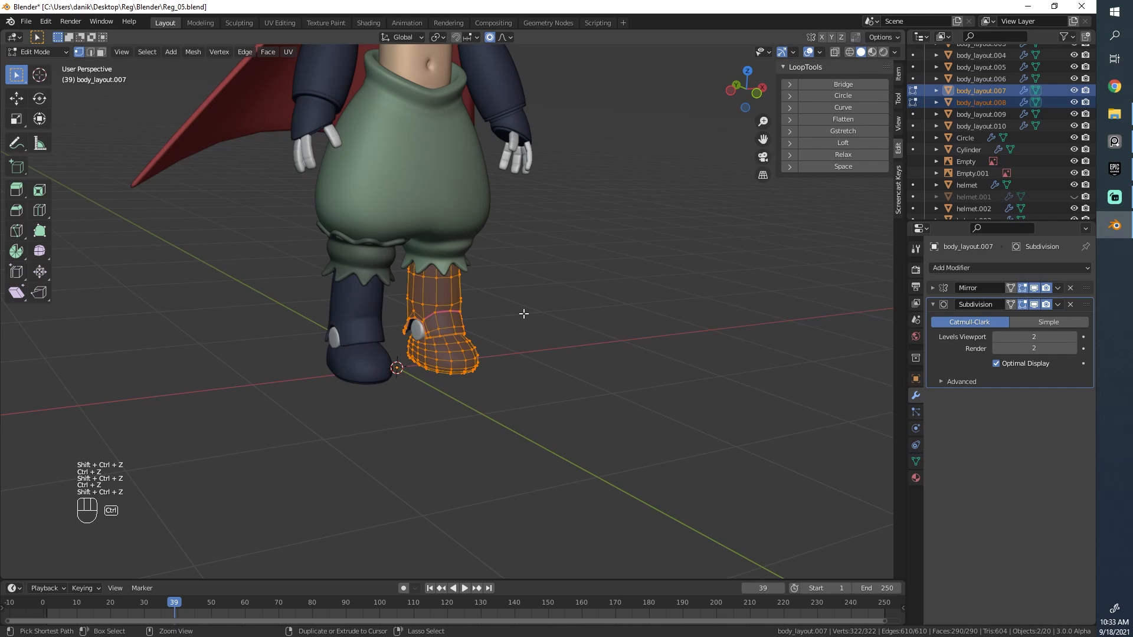
key(Tab)
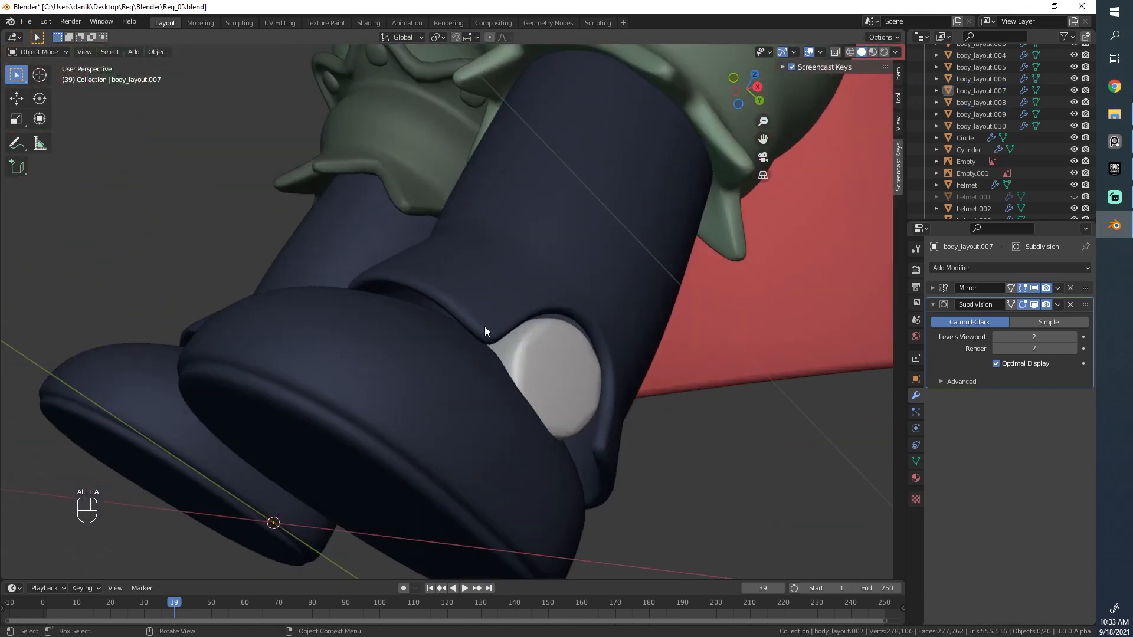
Inset the white ankle stud's face loop inward to form a rim
key(Tab)
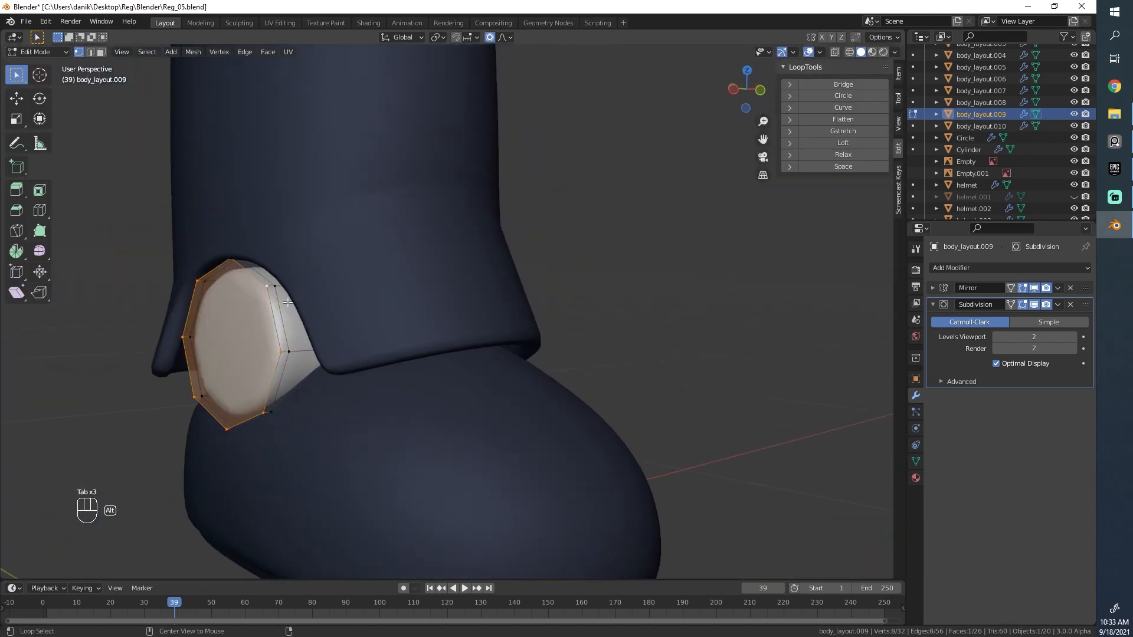
key(s)
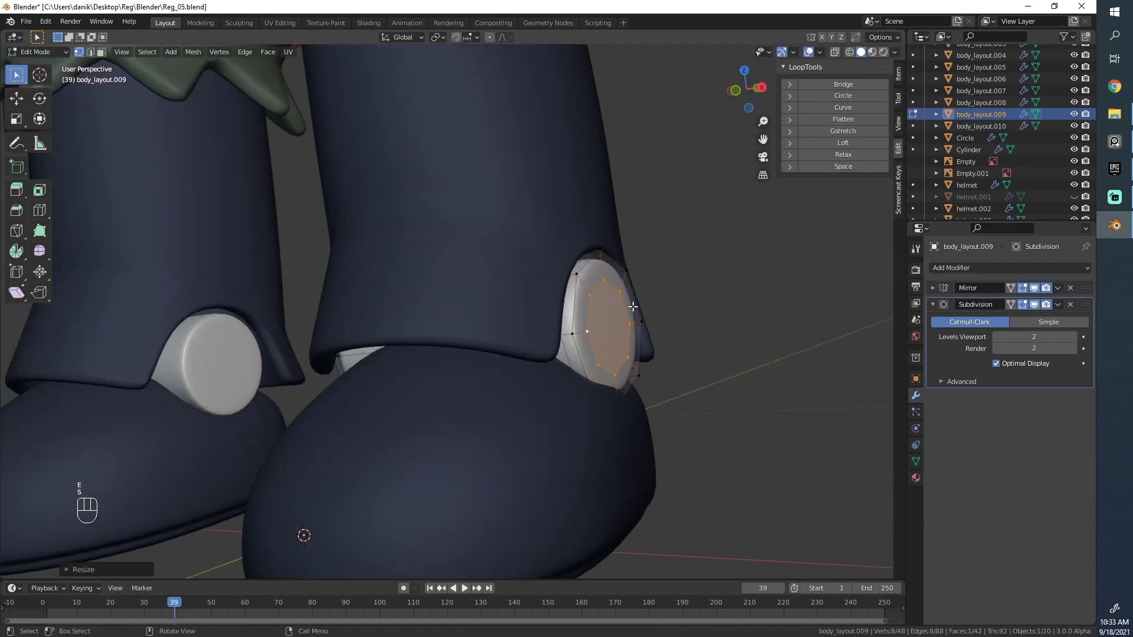
key(Tab)
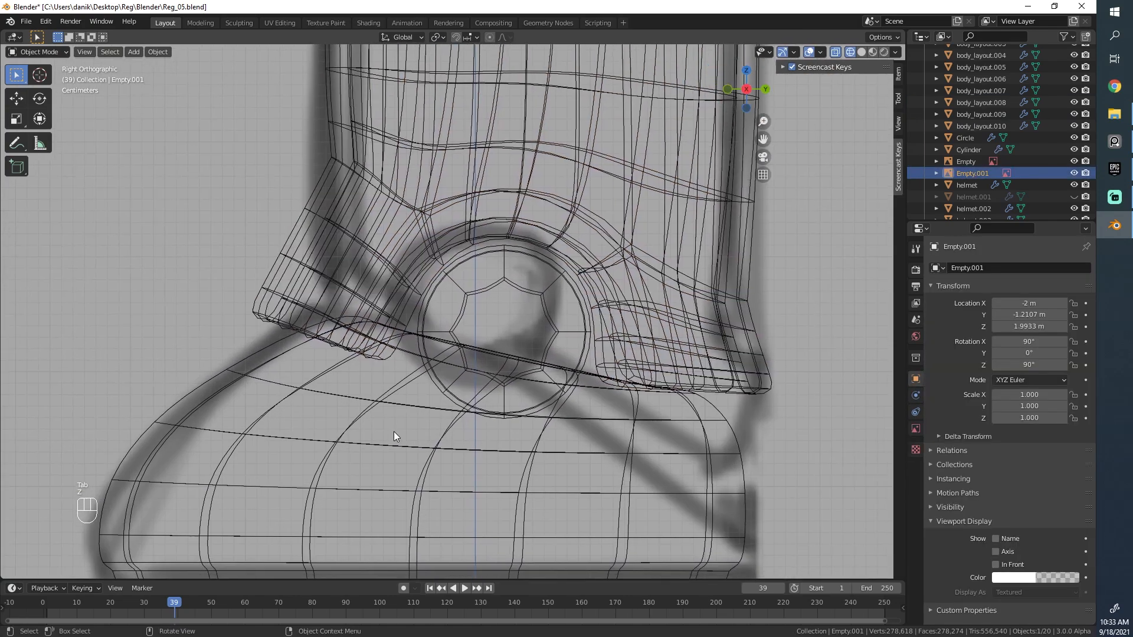
Duplicate the boot's ankle edge loop and separate it into its own band object
key(Tab)
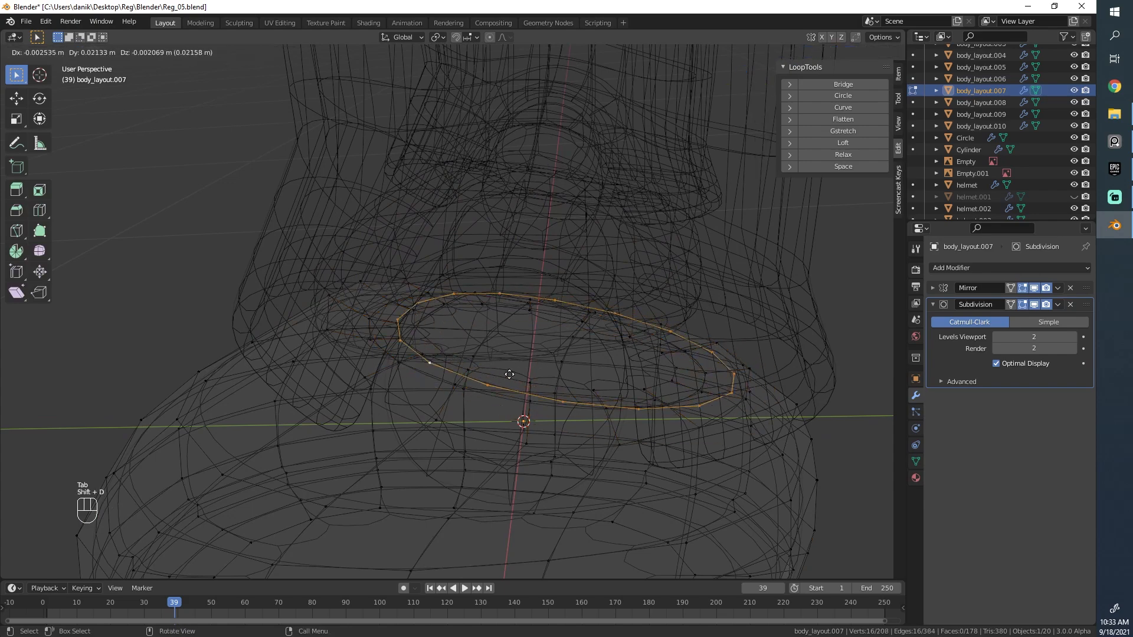
key(Tab)
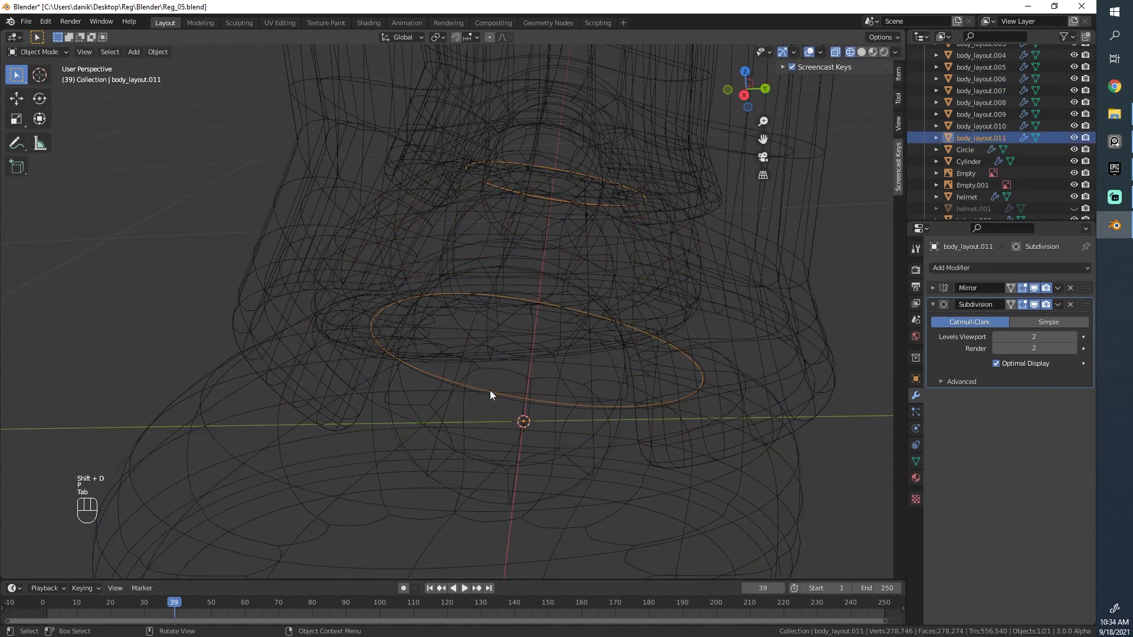
key(Tab)
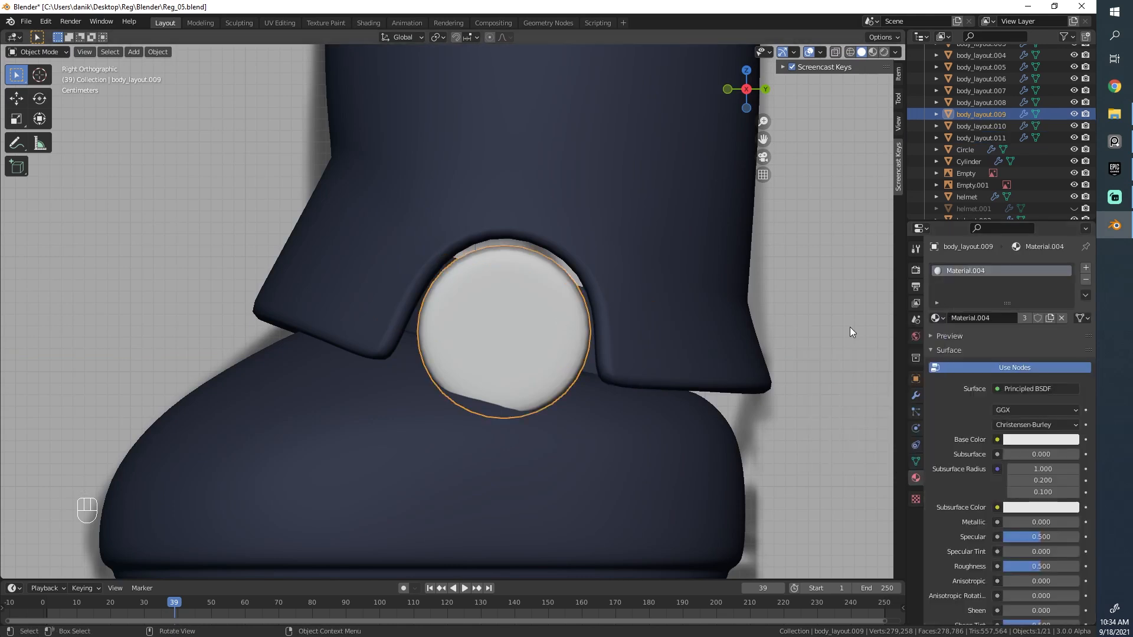
click(980, 138)
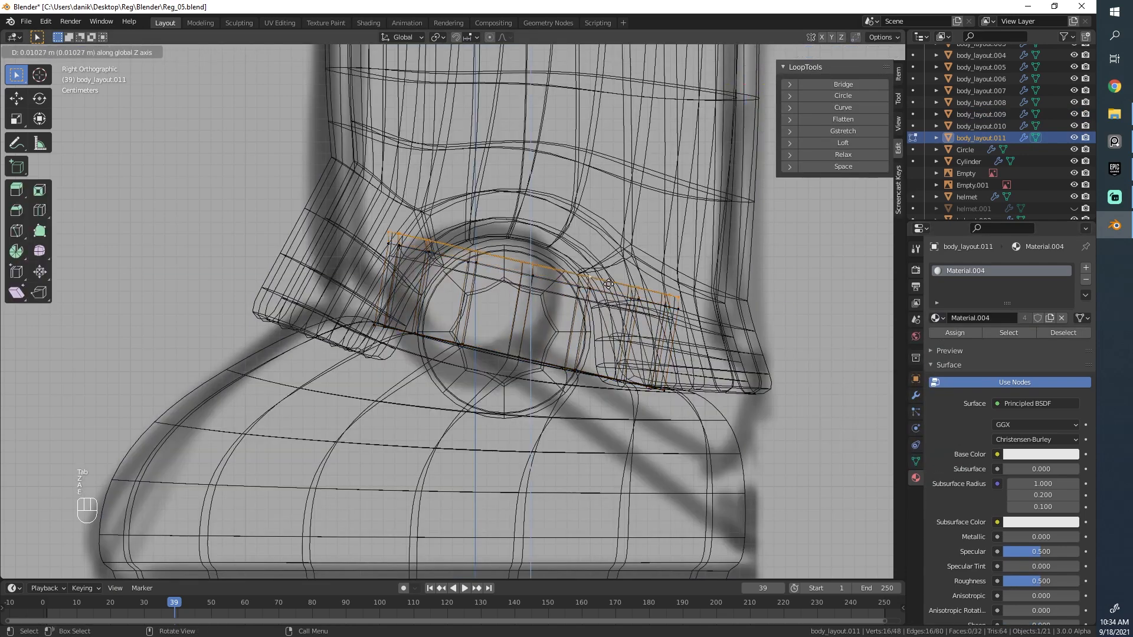
Extrude the separated ankle band upward and check its shape against the shaded boot
key(Tab)
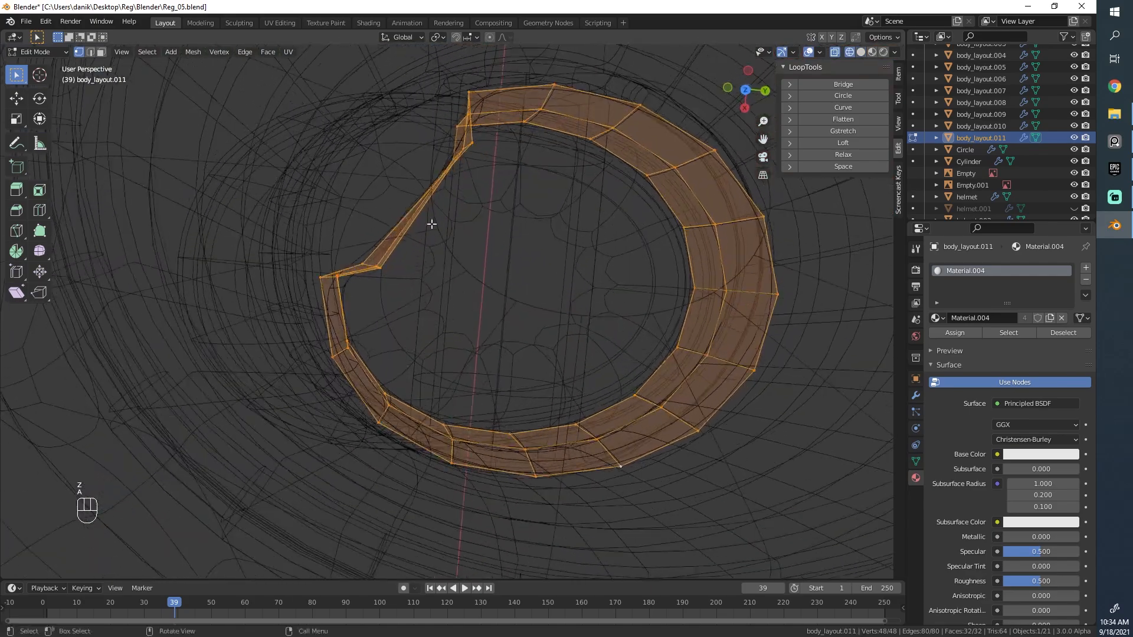
key(Tab)
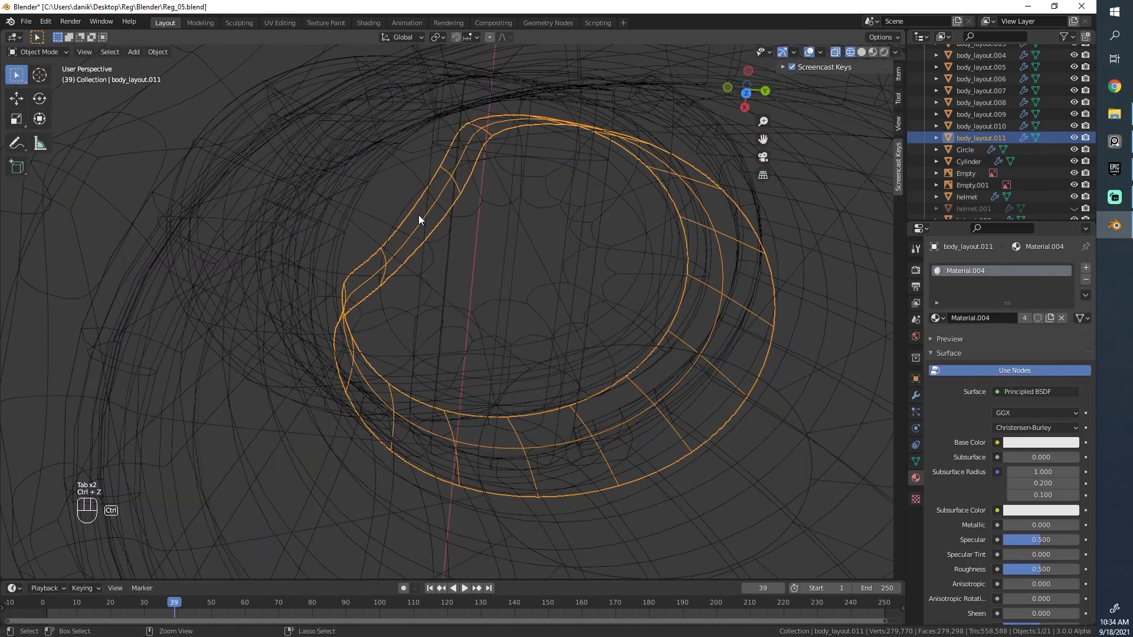
key(Tab)
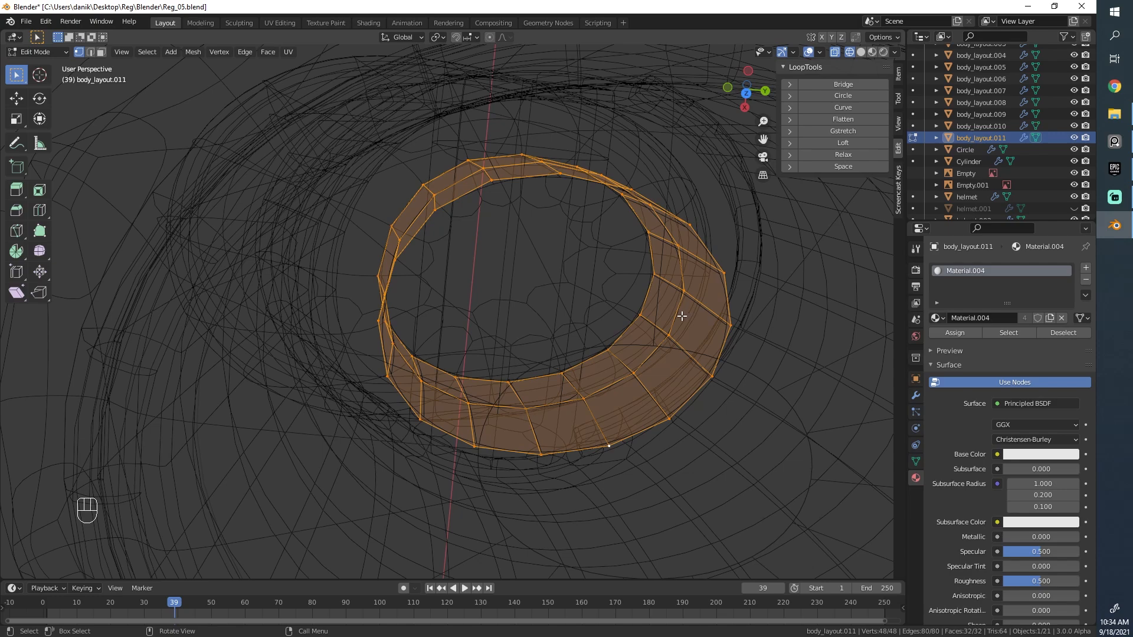
key(alt+s)
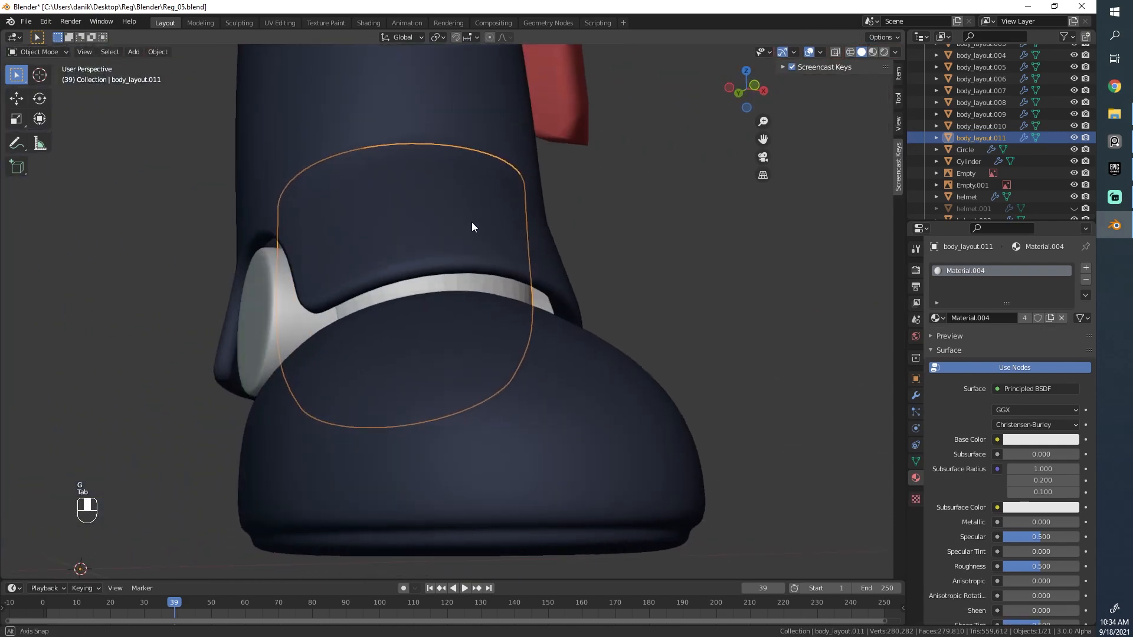
key(Tab)
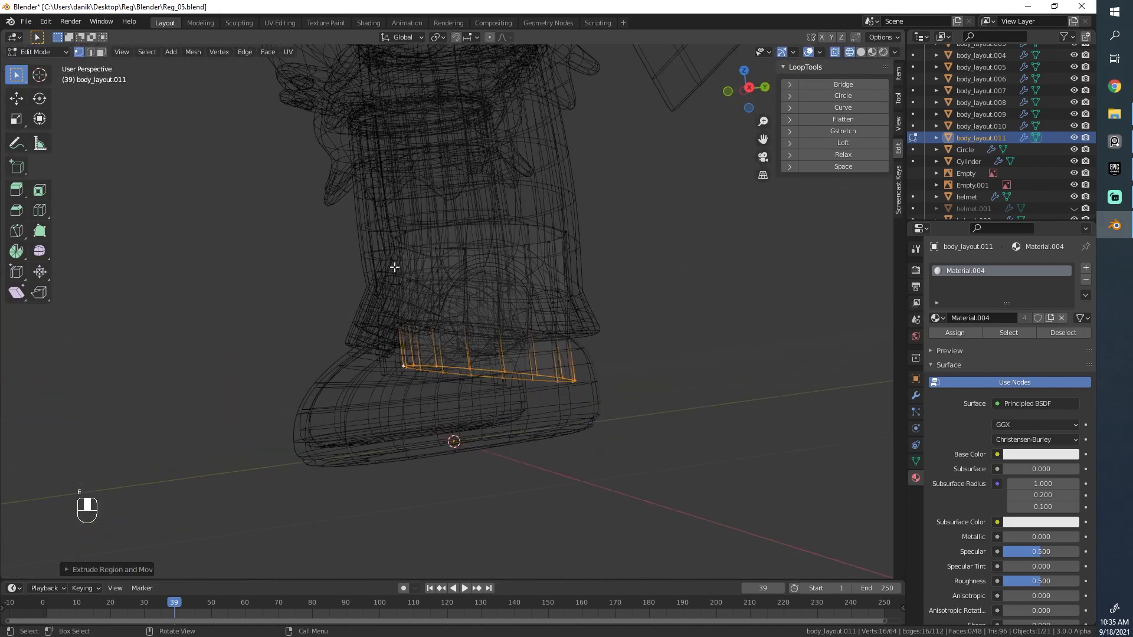
Extrude and tilt the band's edge loop along the cuff, cap it, and hide a body part
key(g)
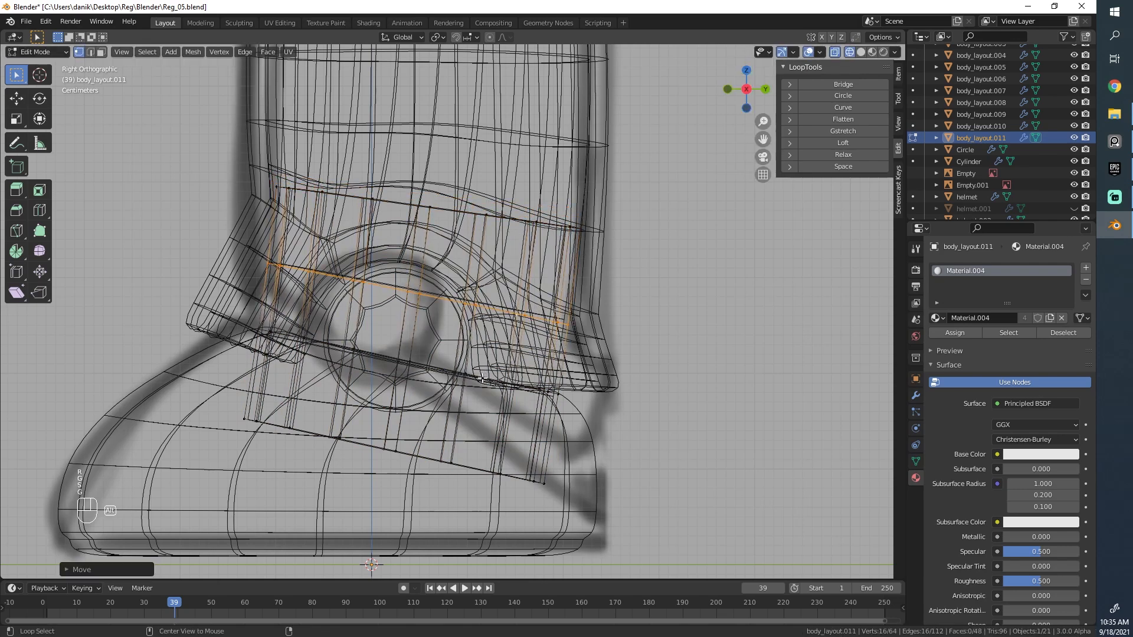
key(r)
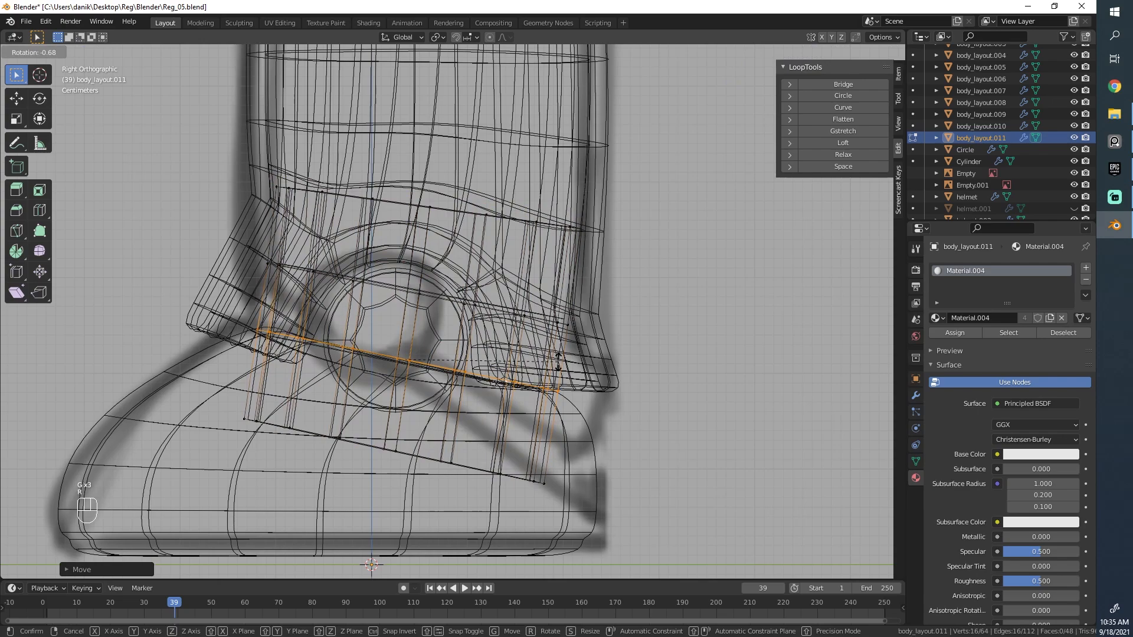
mouse_move(538, 202)
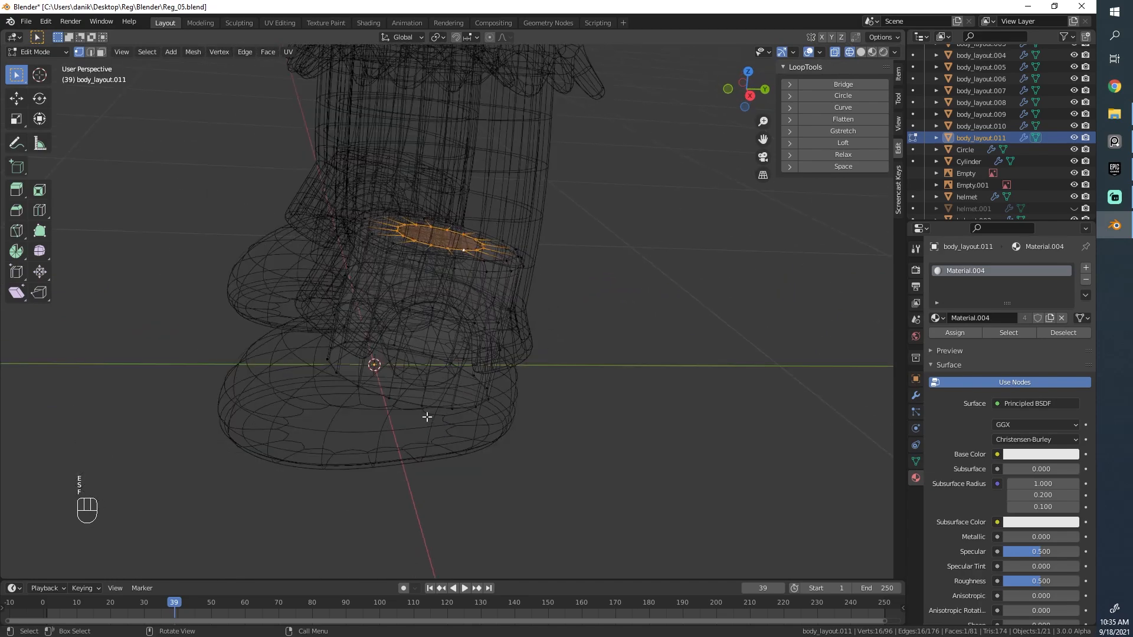
key(Tab)
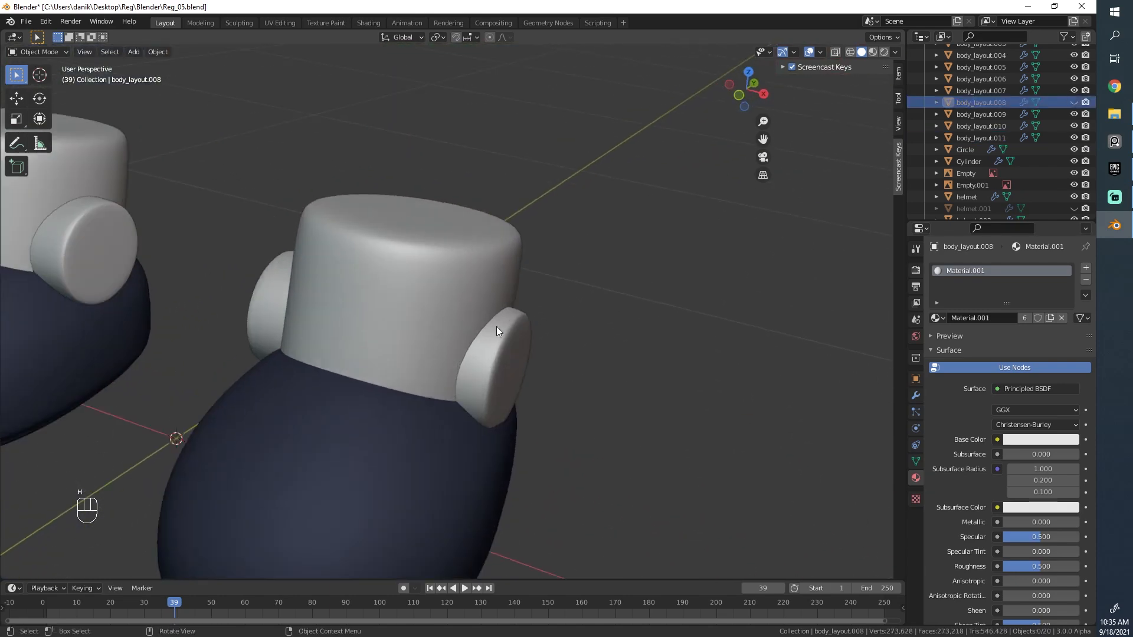
key(ctrl+z)
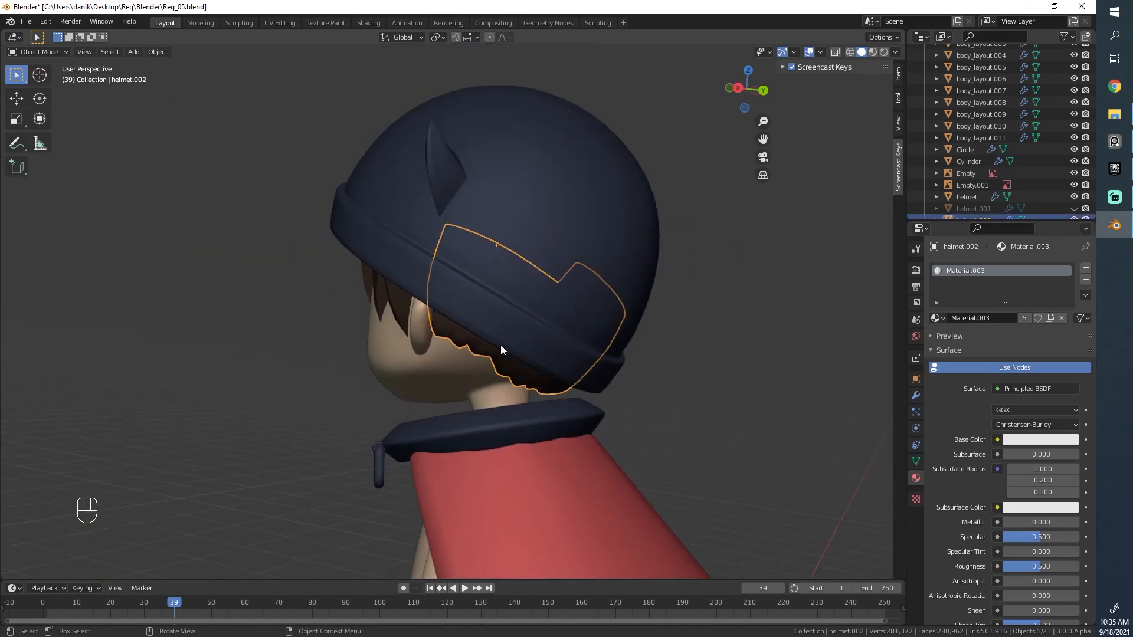
Move helmet.002 back along Y and set its top rim loop crease to -1
click(476, 37)
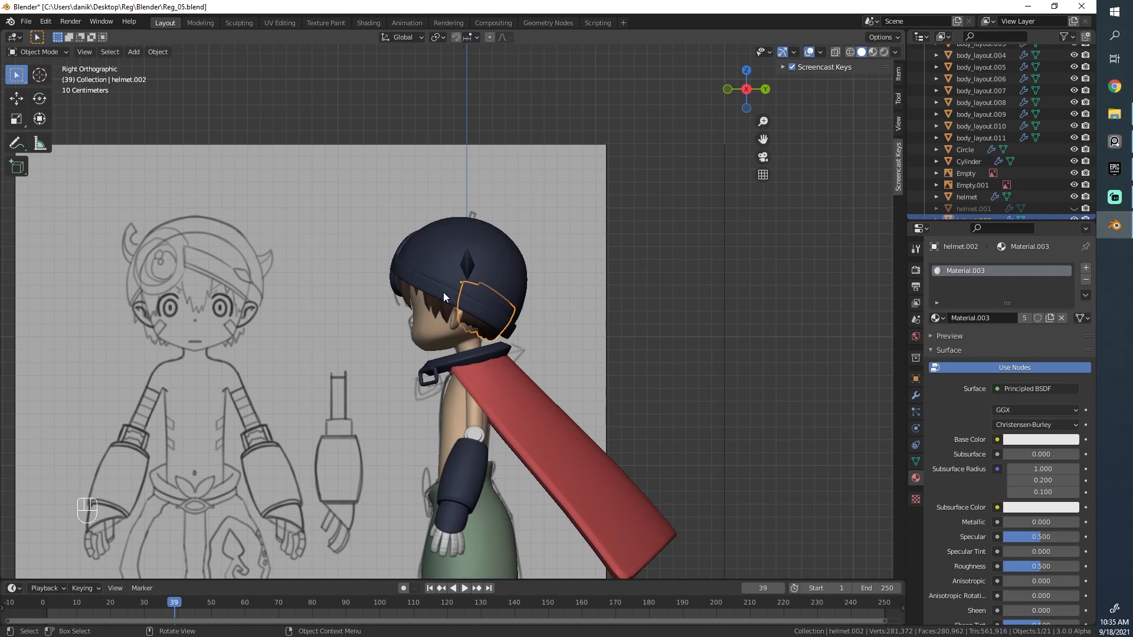
key(g)
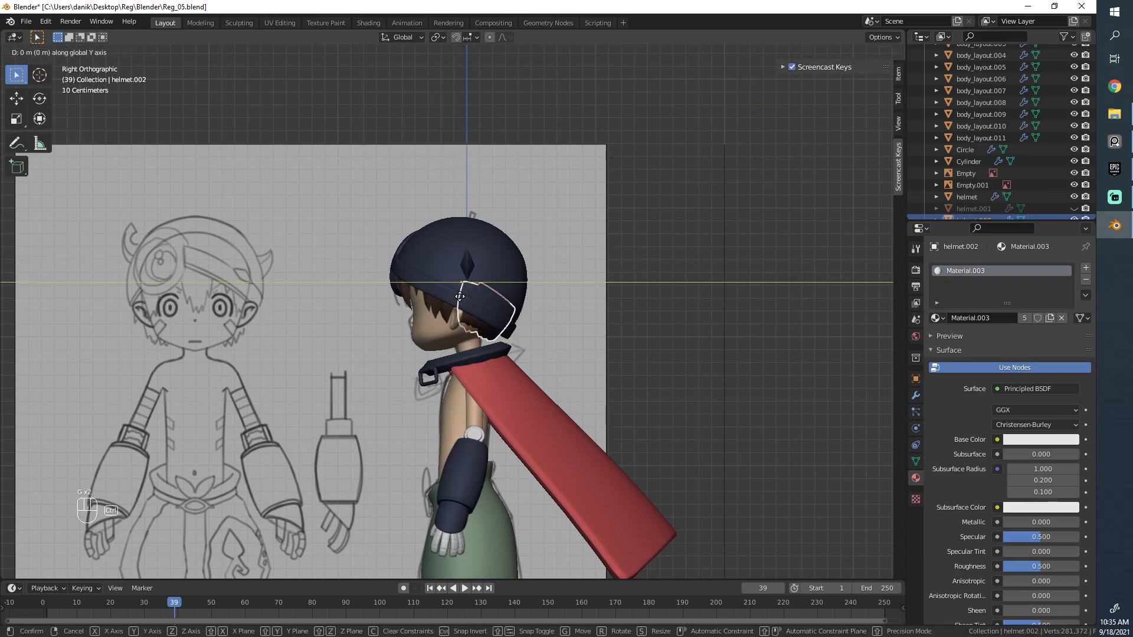
mouse_move(556, 311)
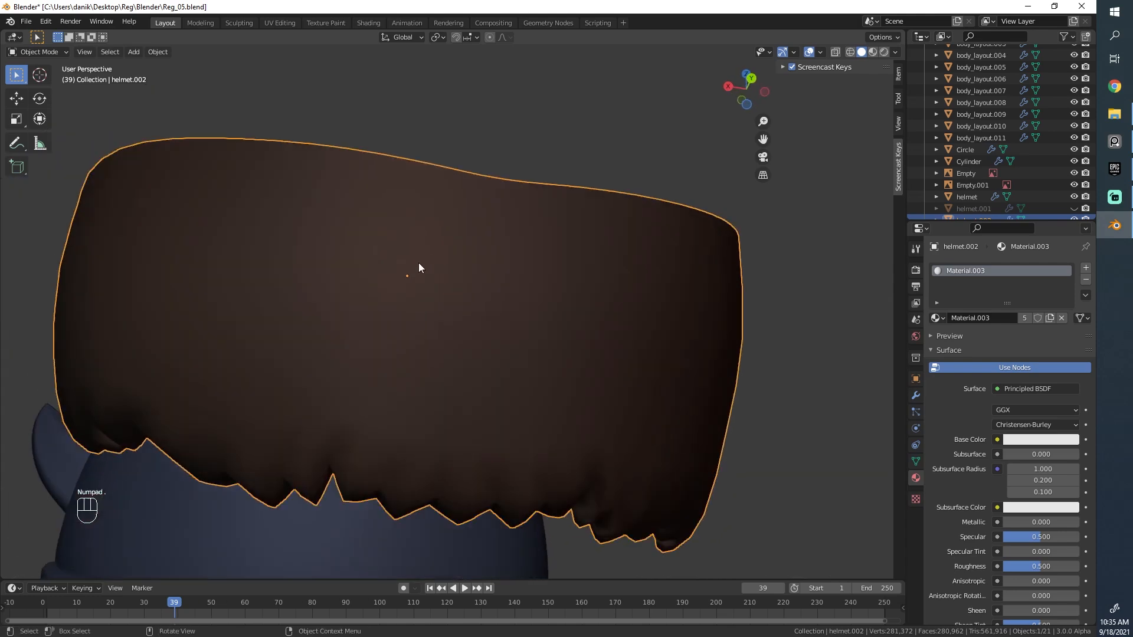
key(Tab)
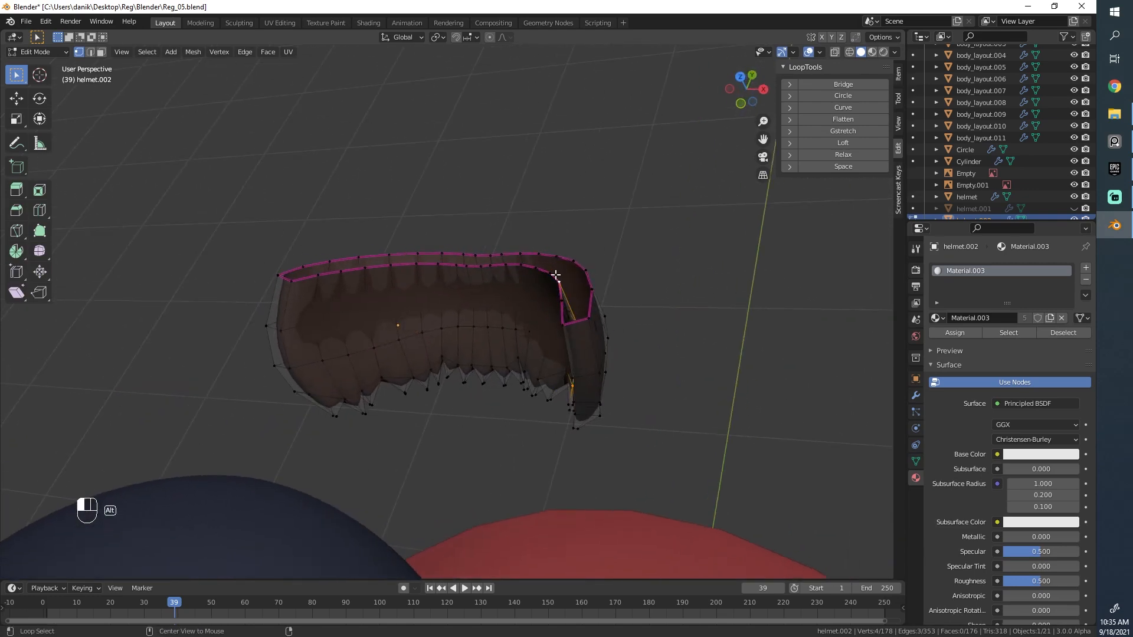
key(shift+e)
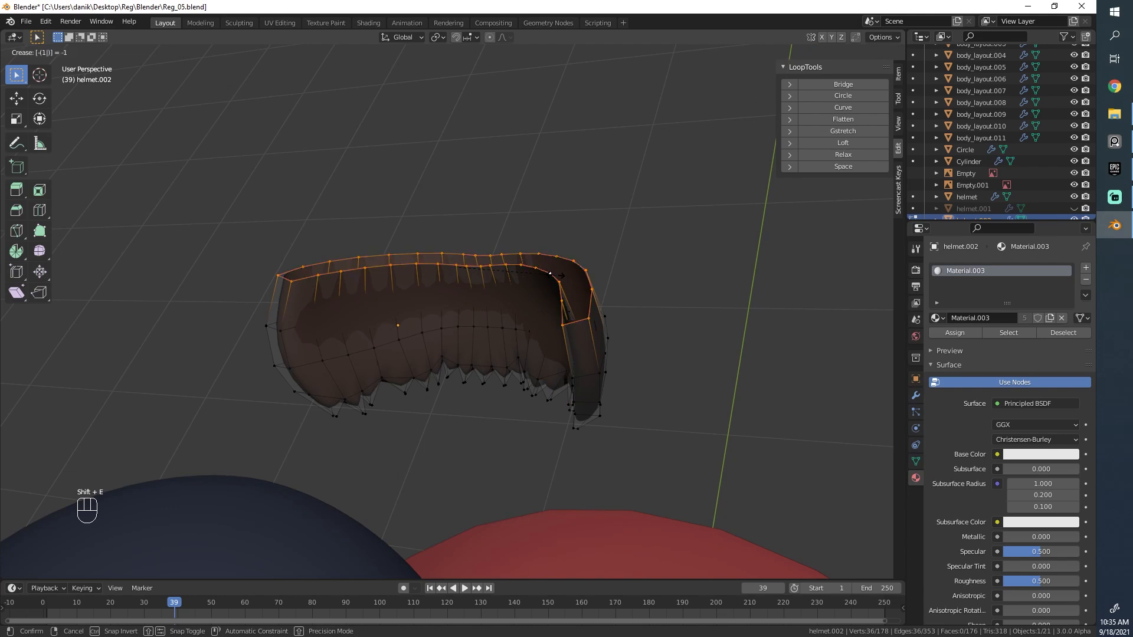
click(914, 395)
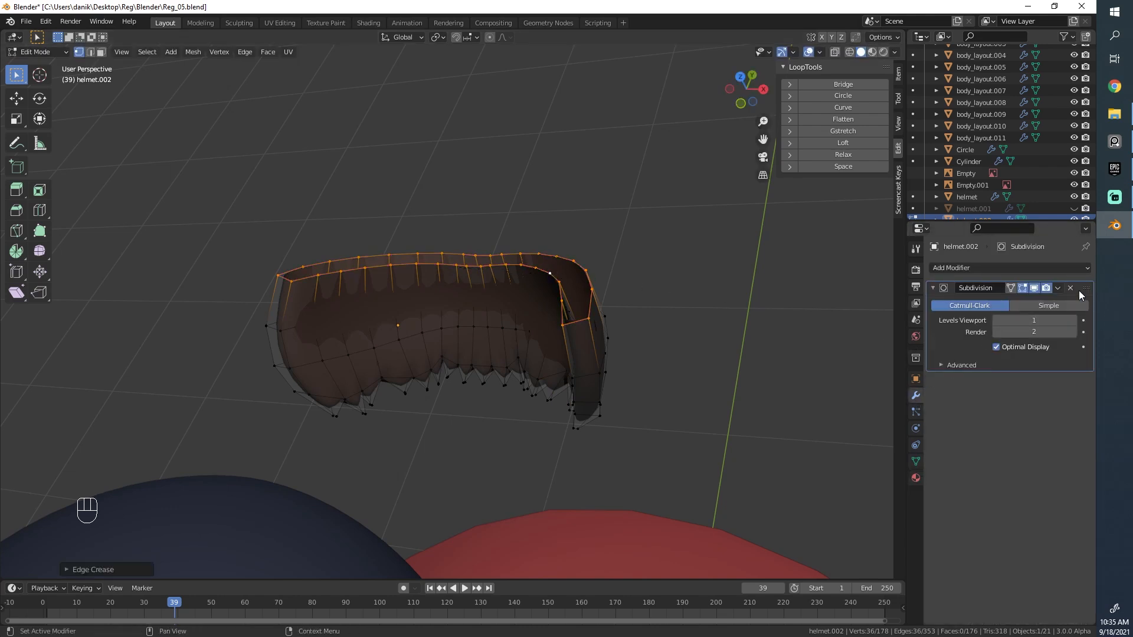
Delete the Subdivision modifier from the hair piece and undo stray selections
click(1070, 287)
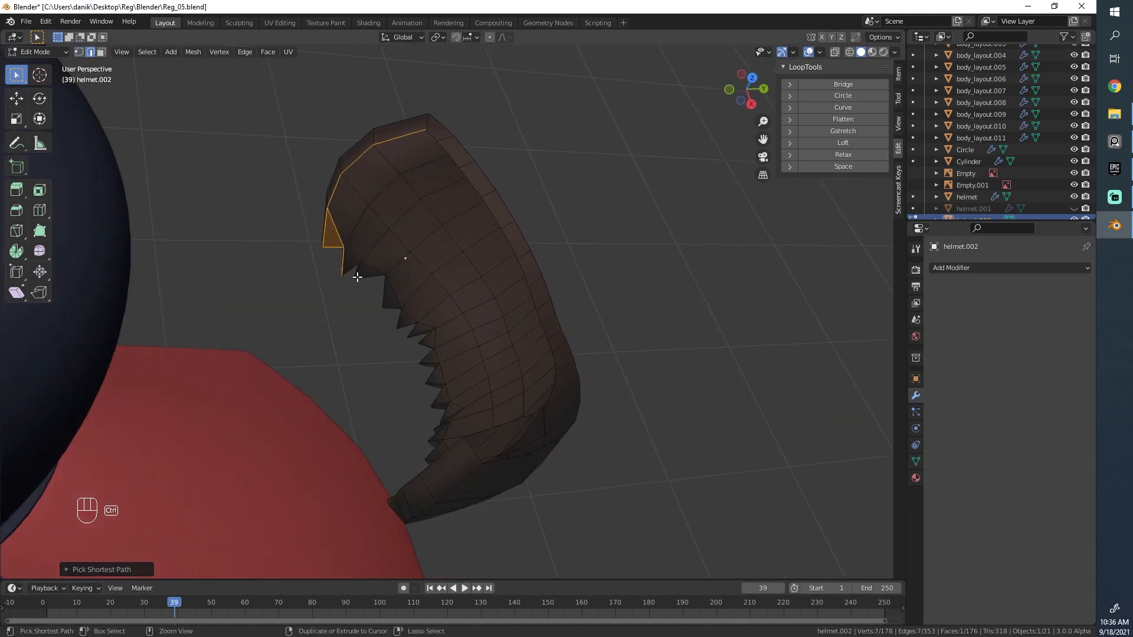
key(ctrl+z)
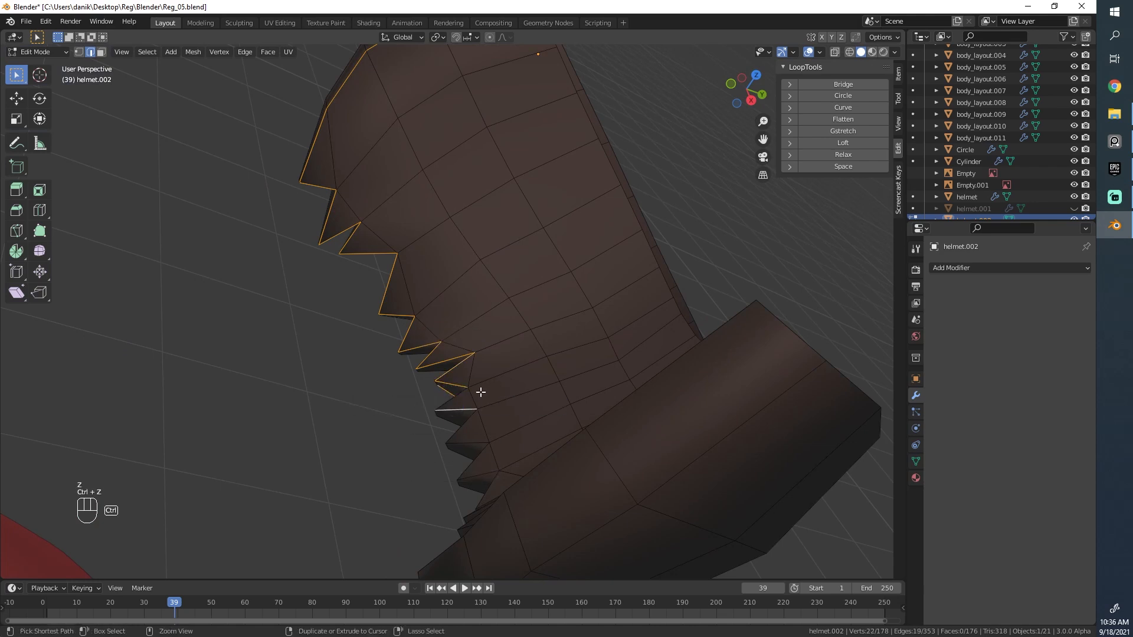
key(ctrl+z)
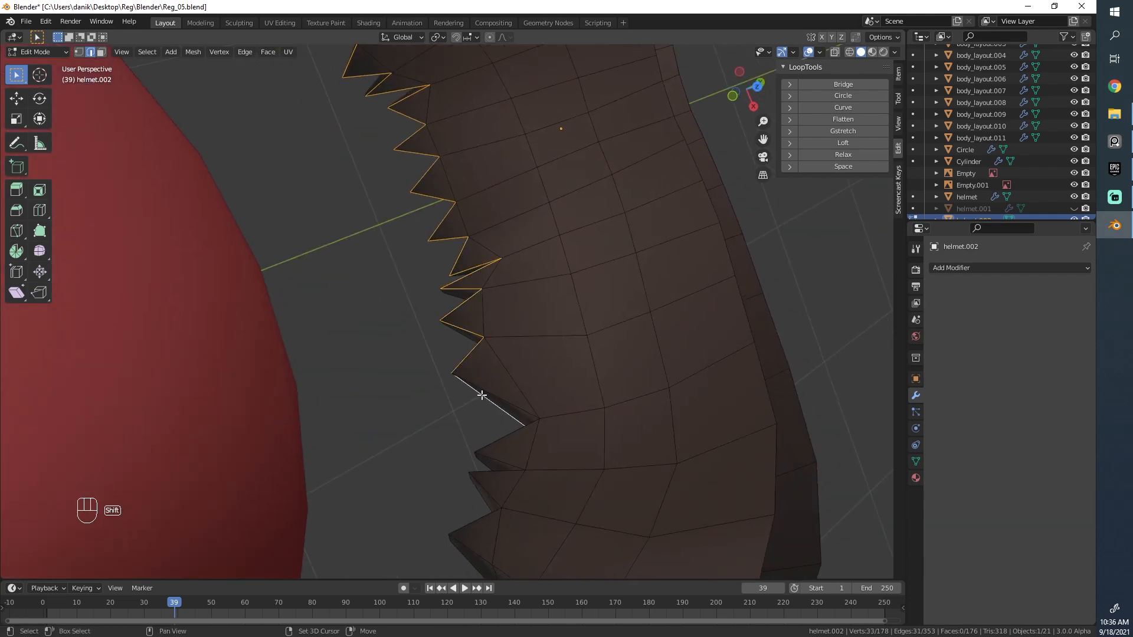
Select the spike edges and the outer boundary loop of the strands
click(492, 483)
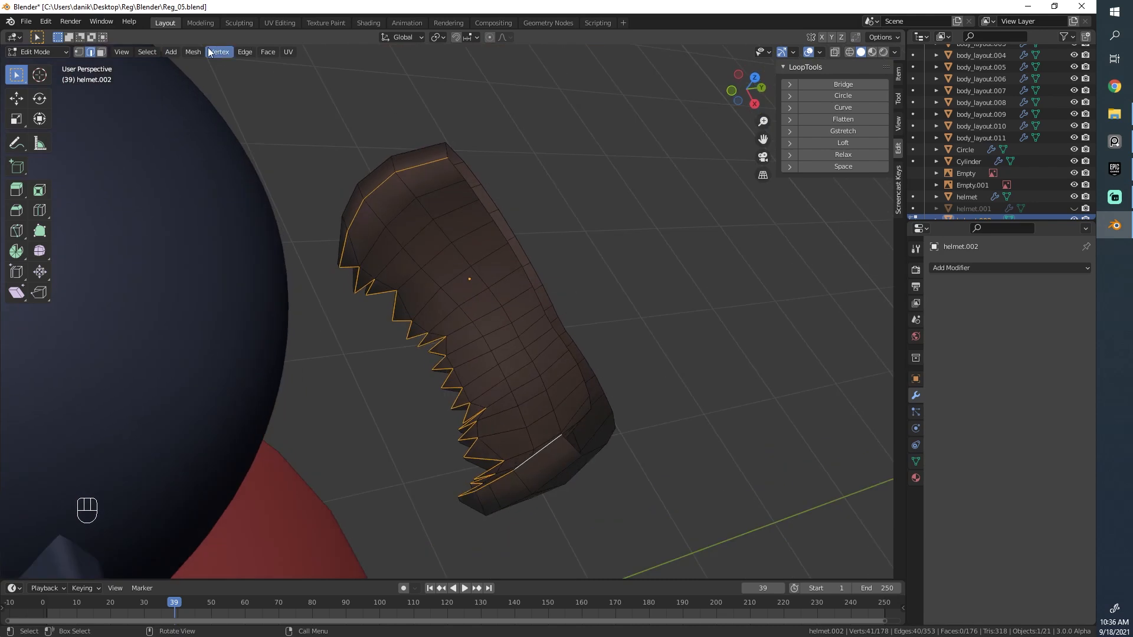
click(147, 52)
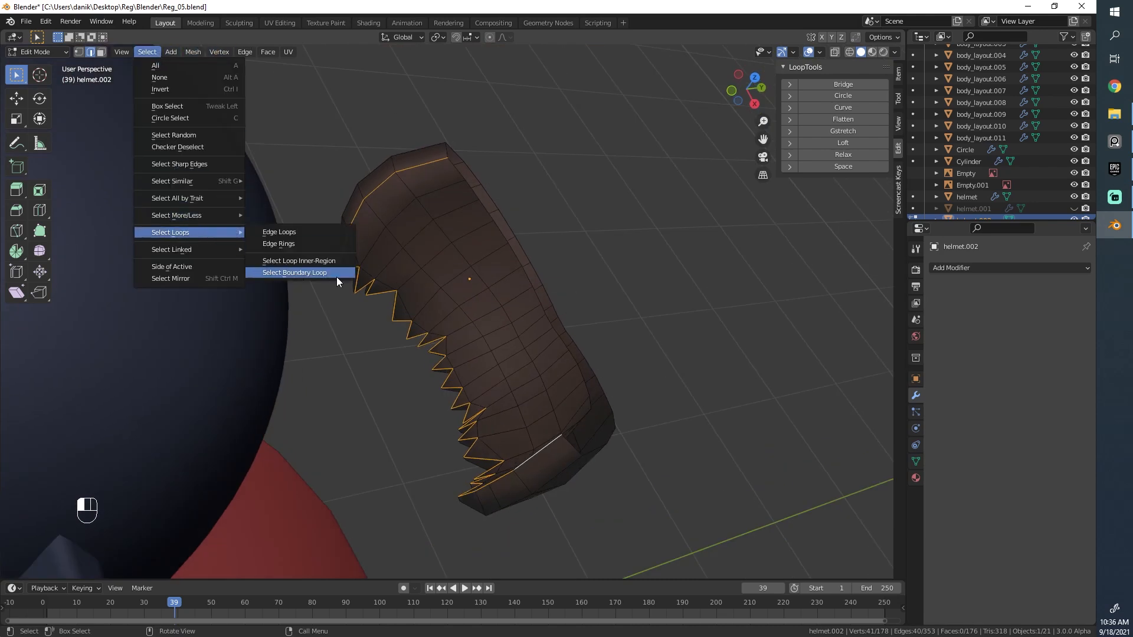
click(297, 261)
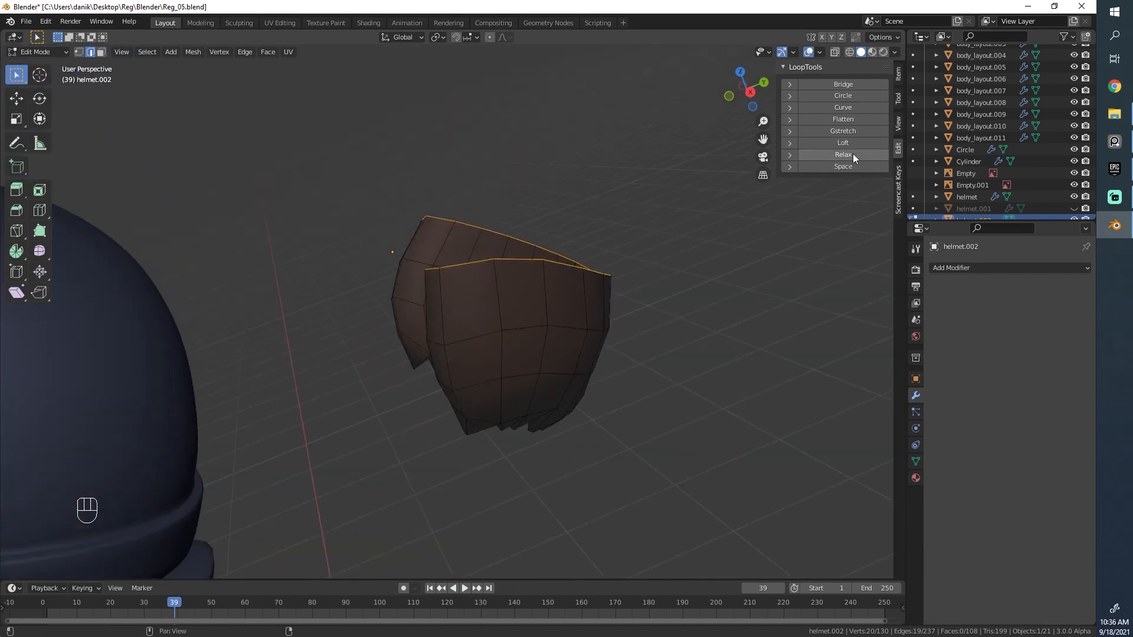
Apply LoopTools Relax then Space to the selected top rim loop
click(842, 167)
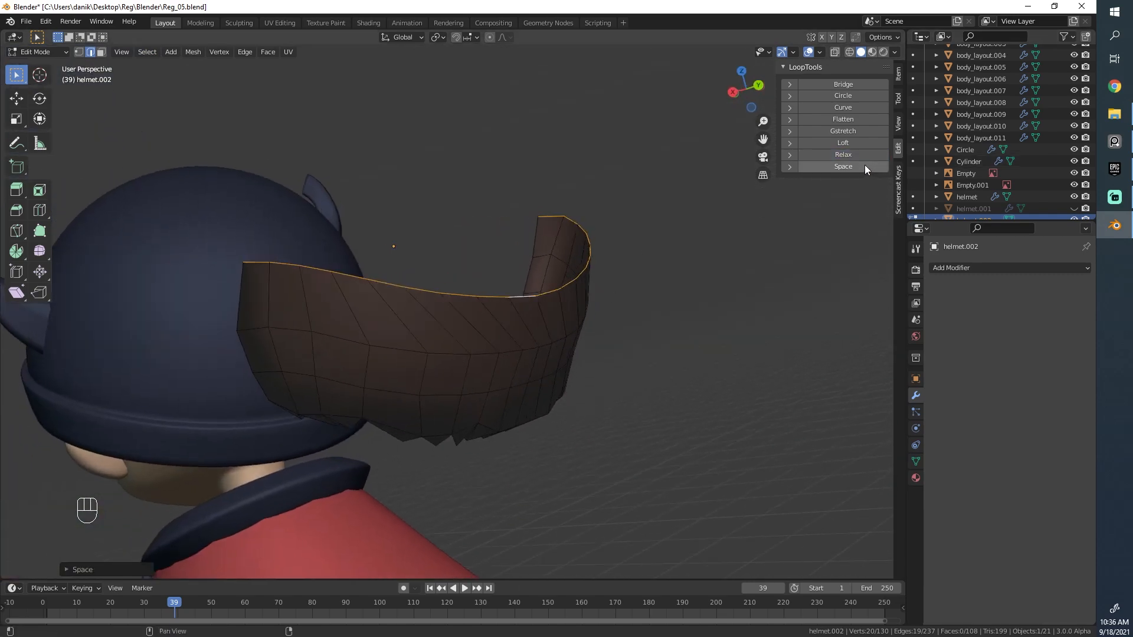
click(842, 166)
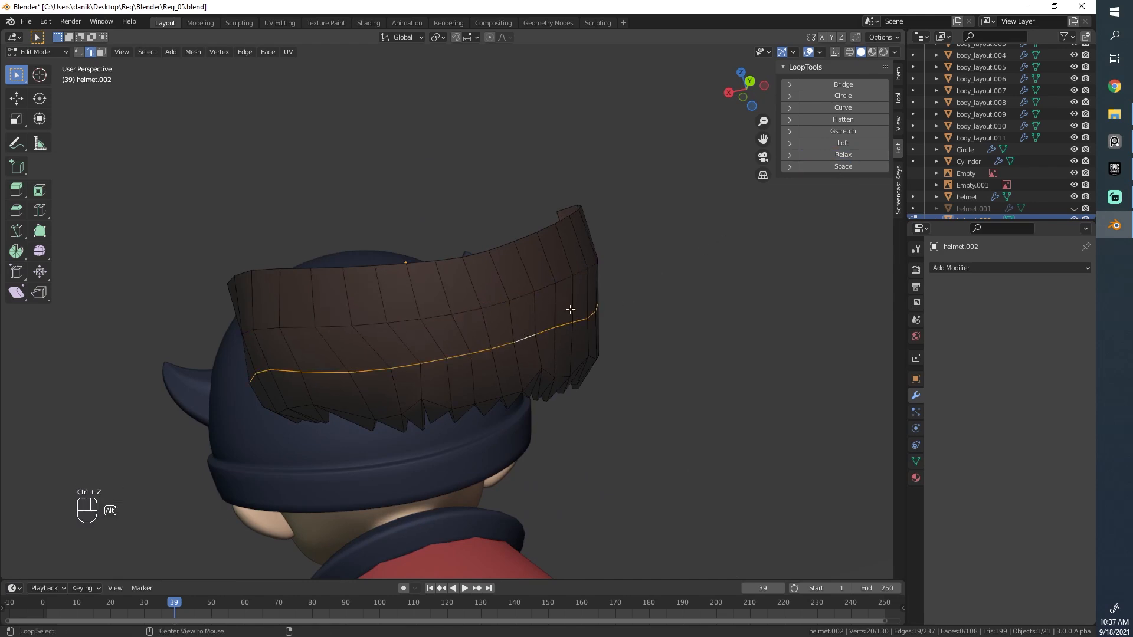
Move the strand corner vertices and rotate them about -7° to even out the spikes
key(alt+a)
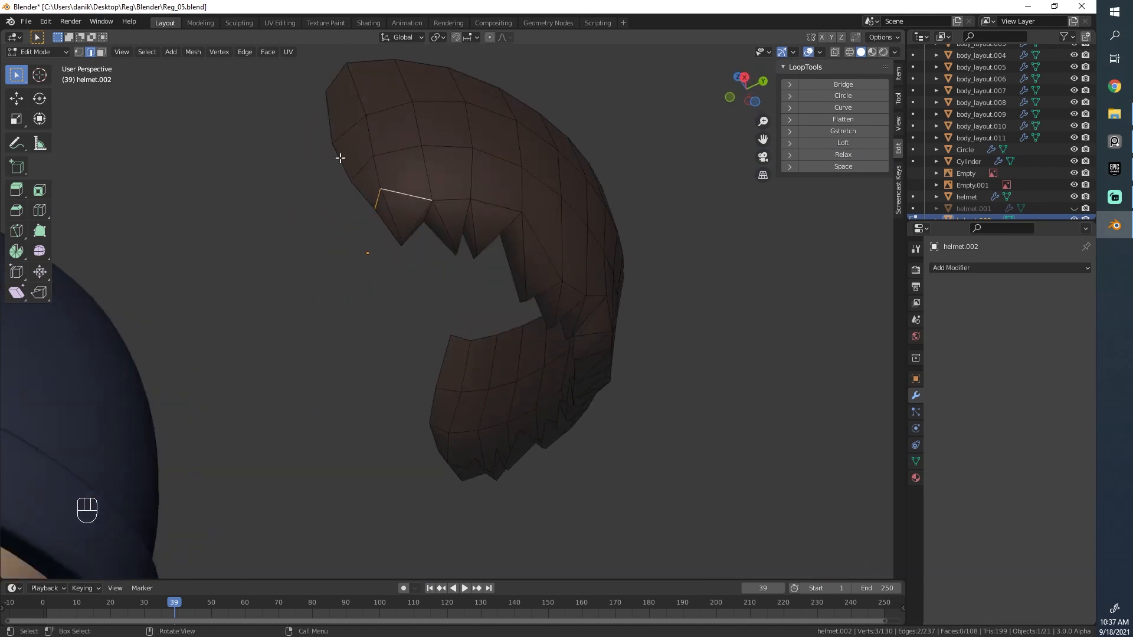
key(g)
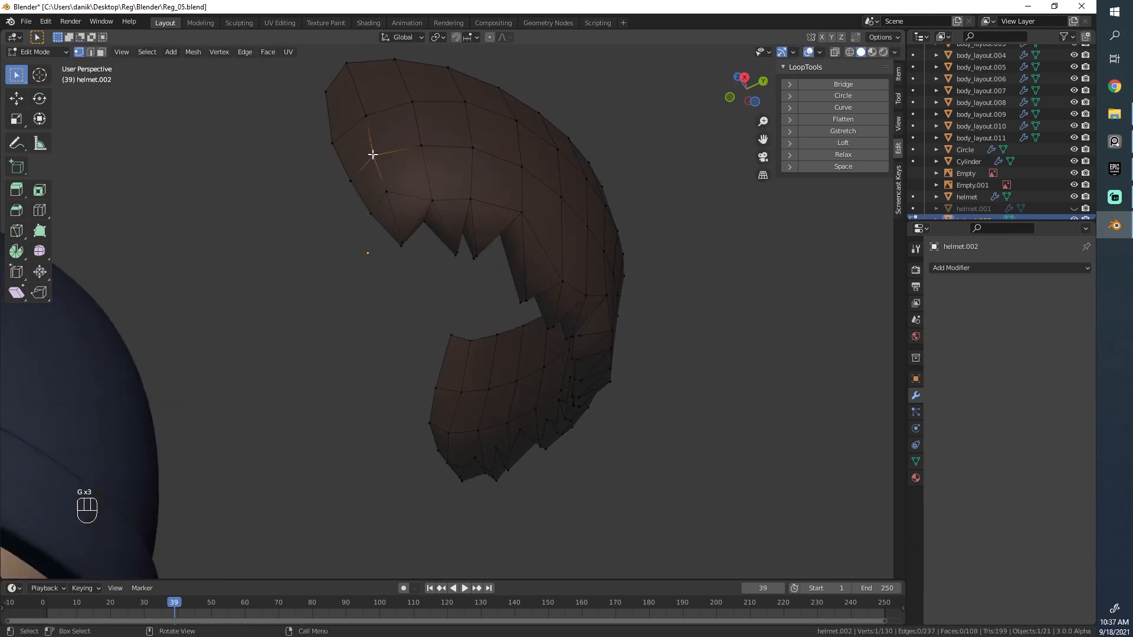
key(r)
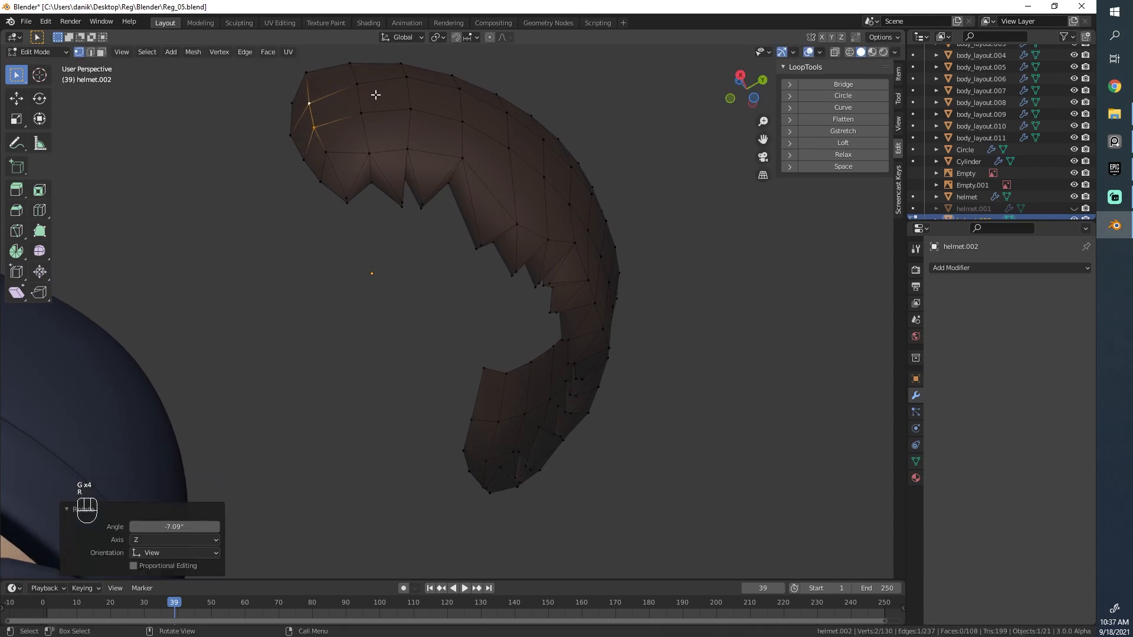
key(Tab)
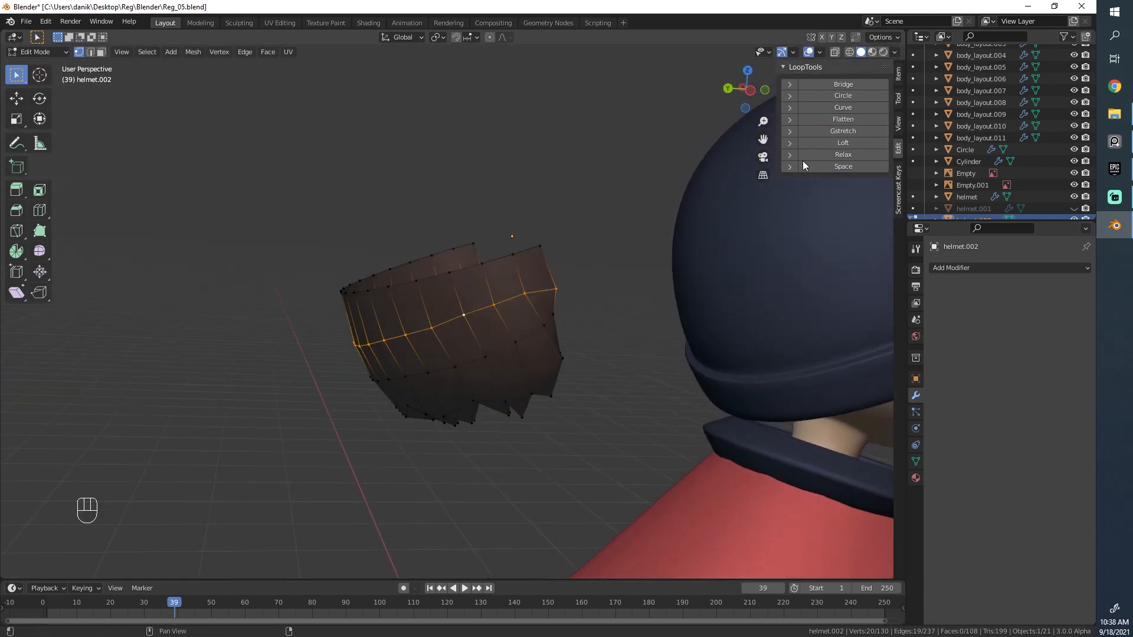
Flatten and evenly space the middle loop of the back hair, then view the whole piece
click(842, 118)
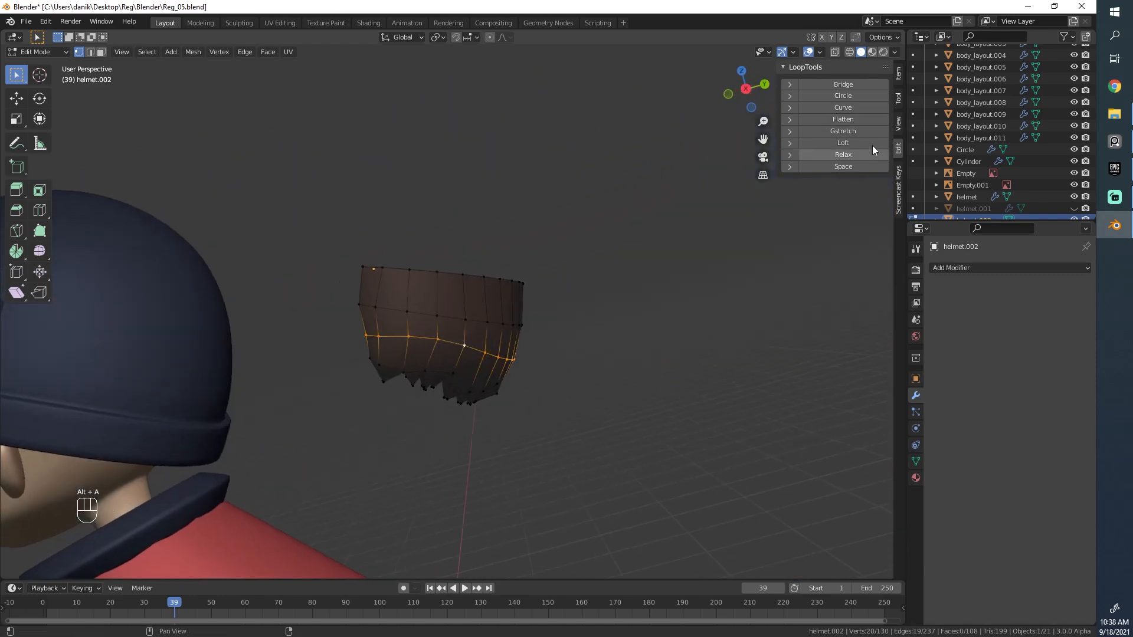
click(842, 119)
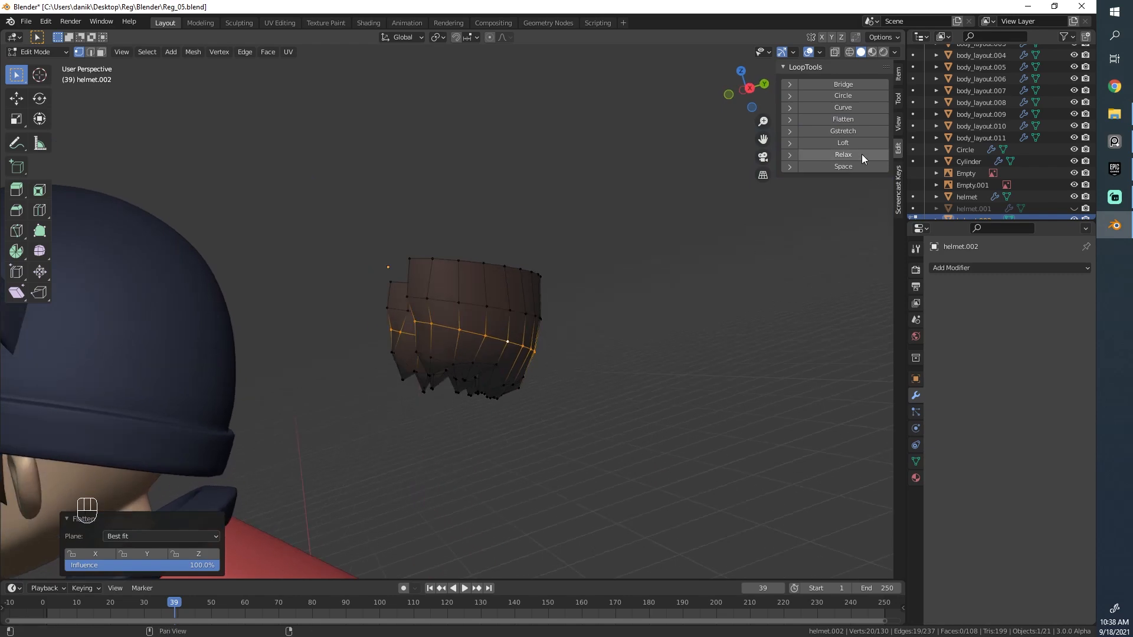
key(ctrl+z)
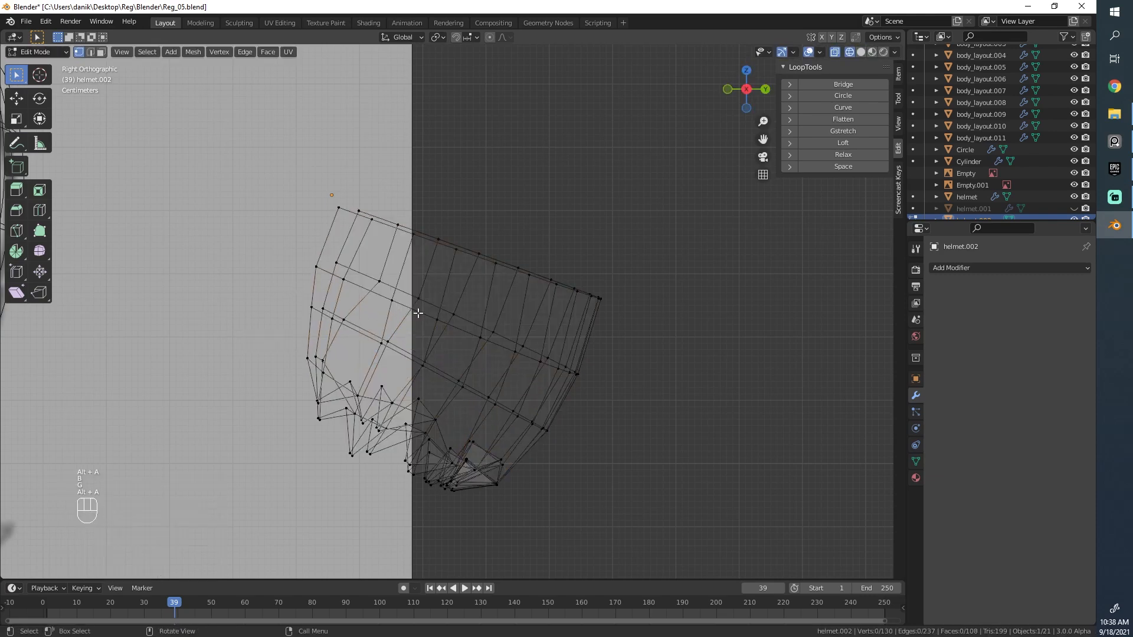
key(Tab)
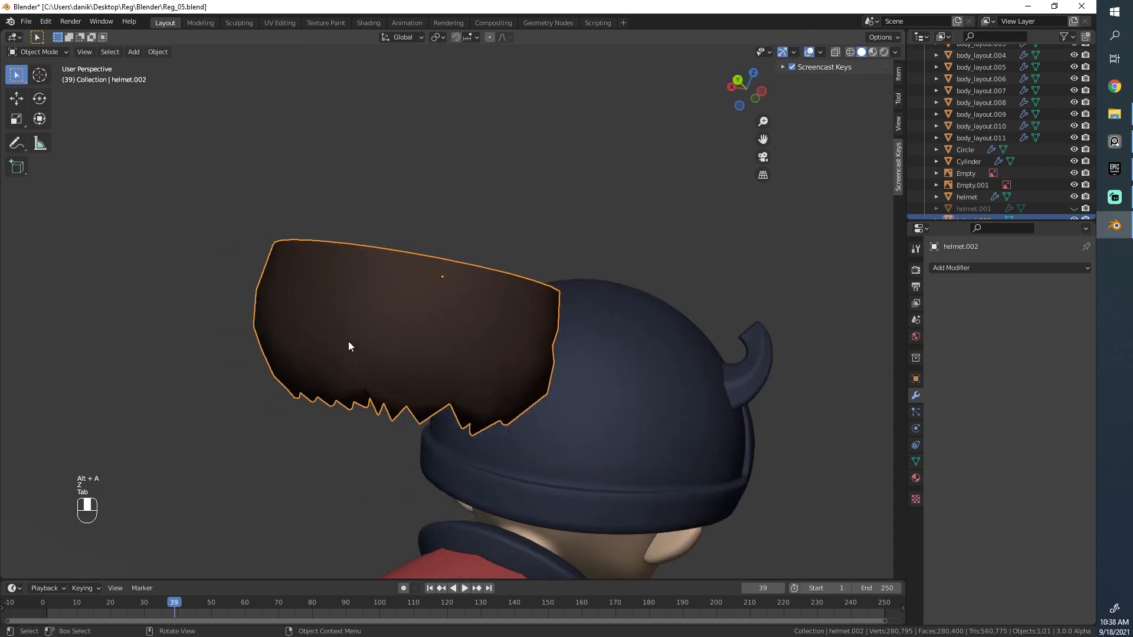
Collapse the first pair of stray spike vertices on the hair's jagged edge into one
key(Tab)
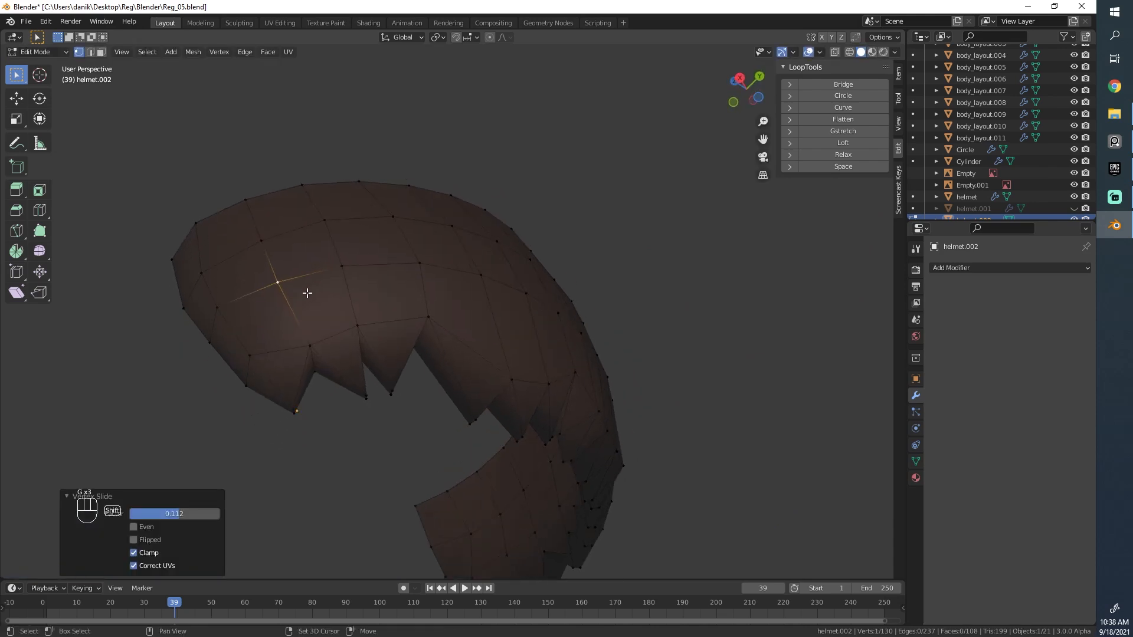
key(alt+a)
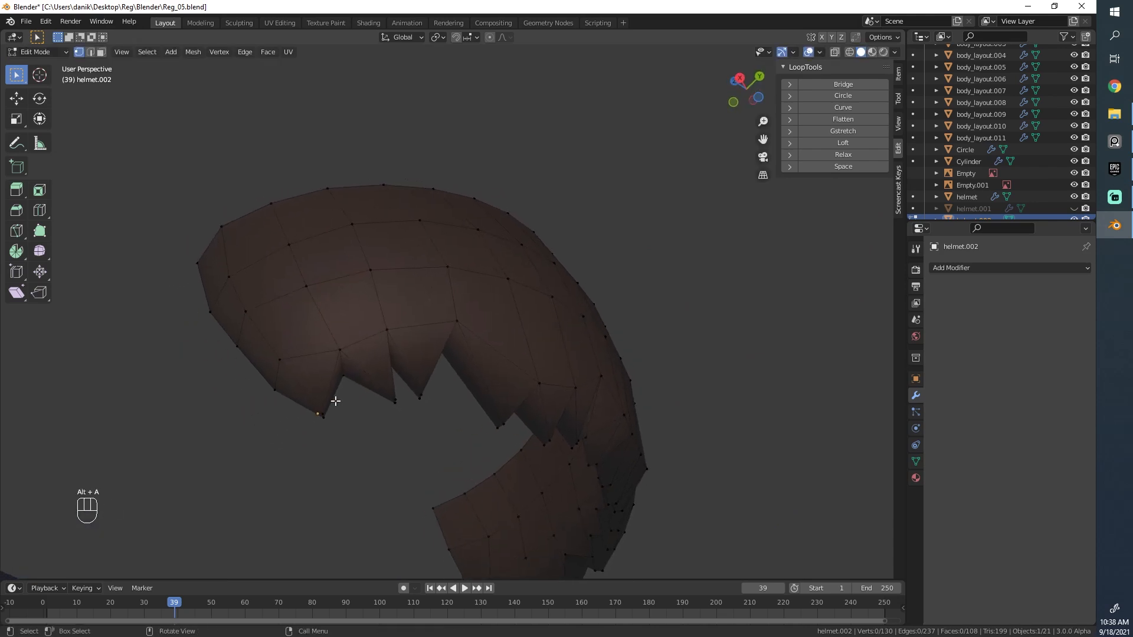
key(k)
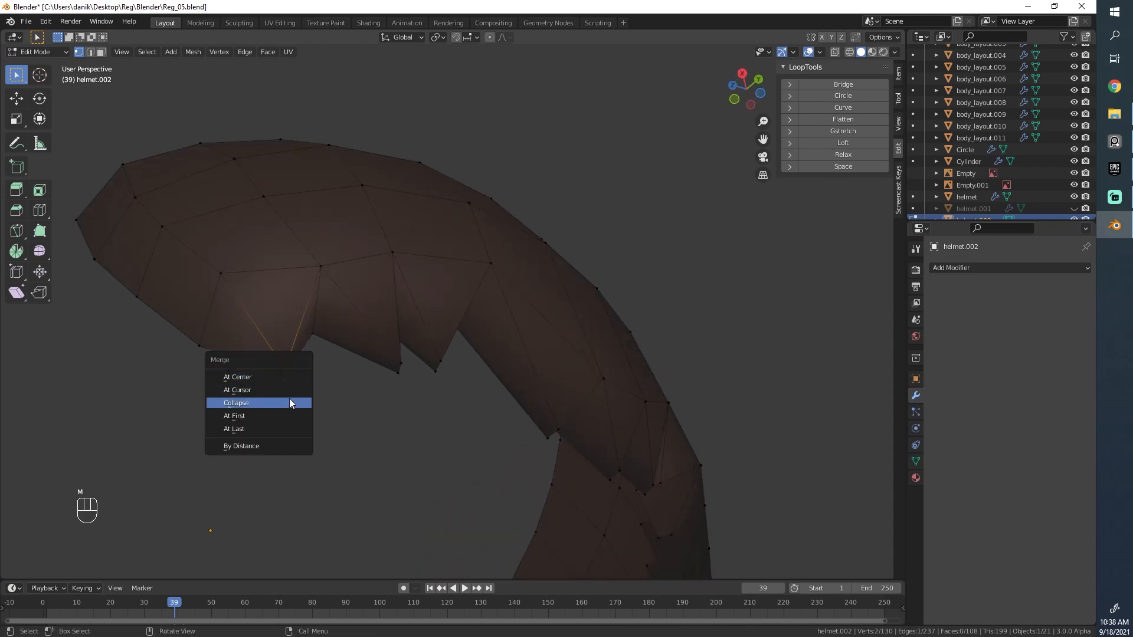
click(235, 402)
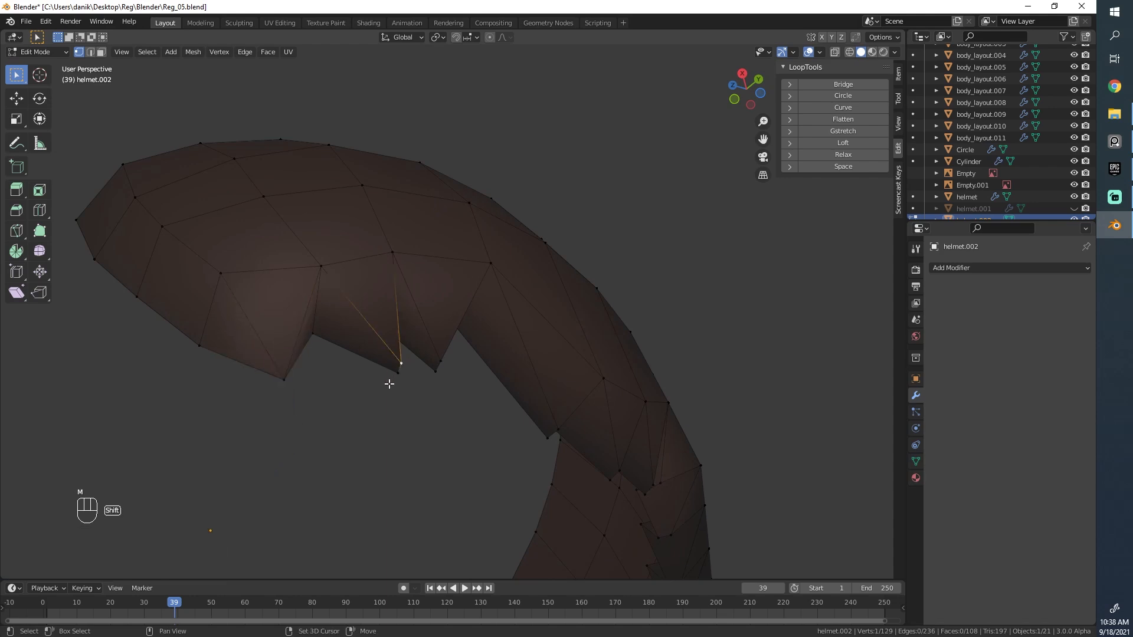
Merge the next spike vertex pairs onto the last chosen vertex for cleaner points
key(m)
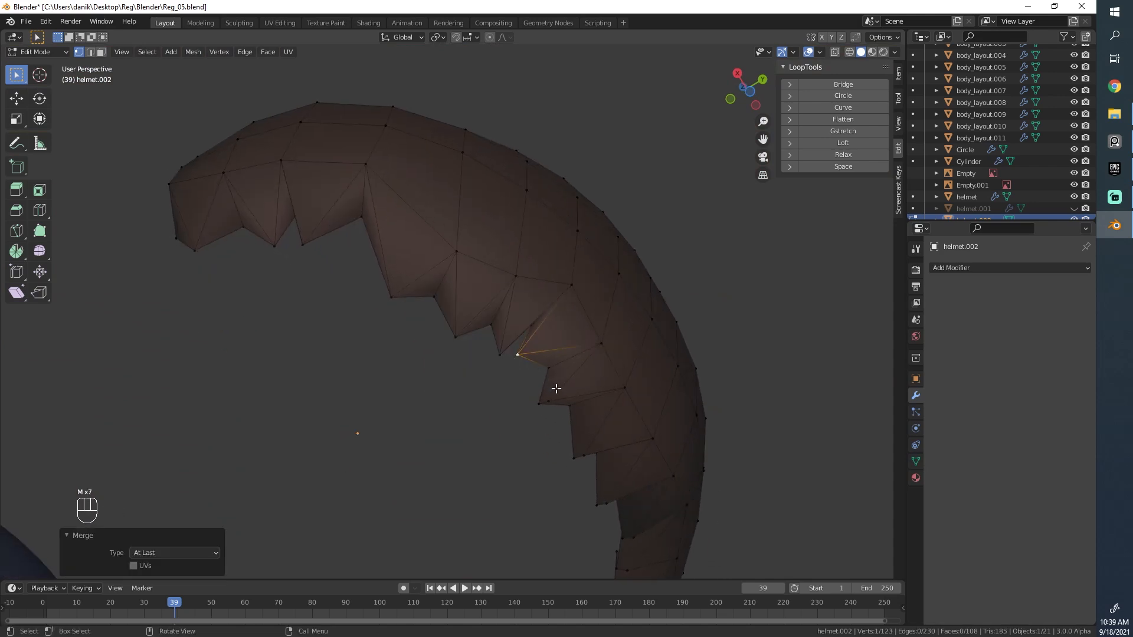
key(m)
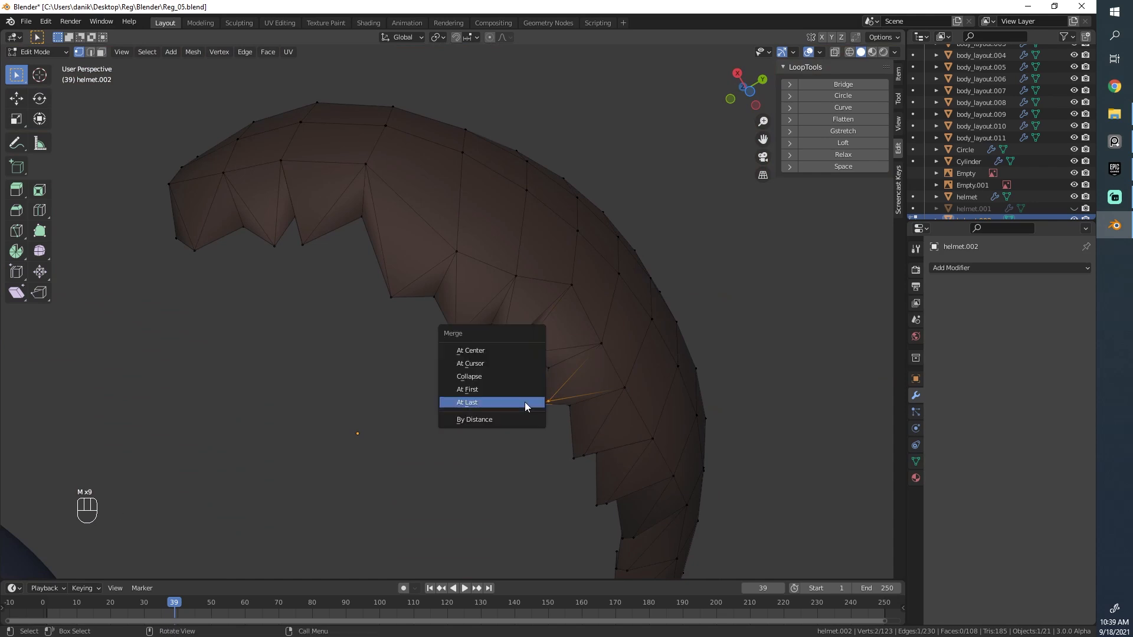
click(466, 402)
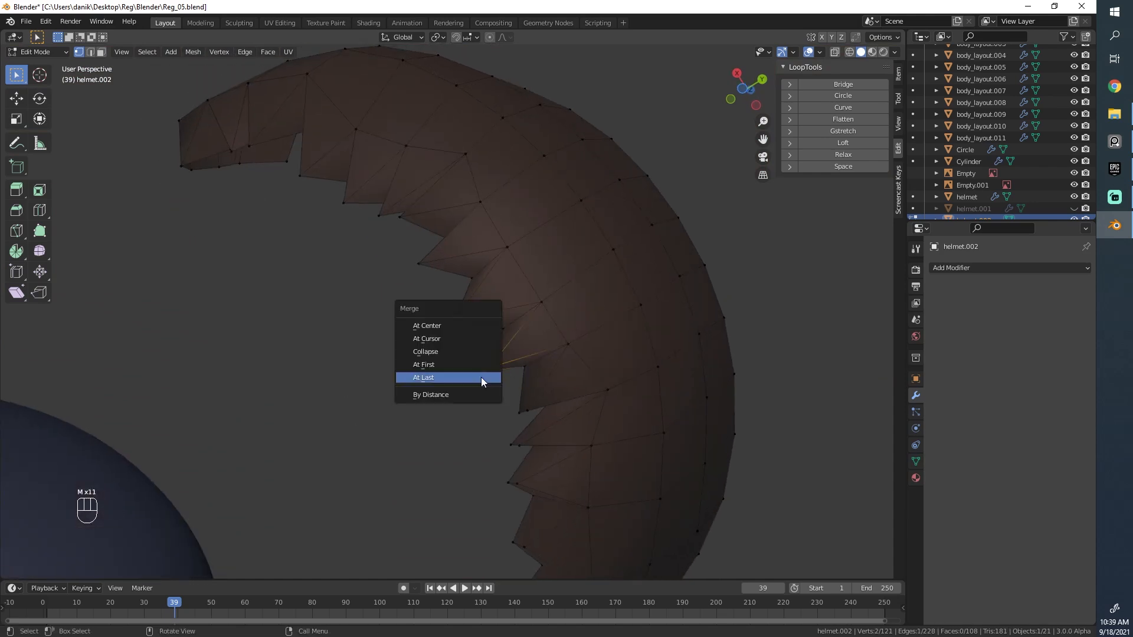
click(424, 377)
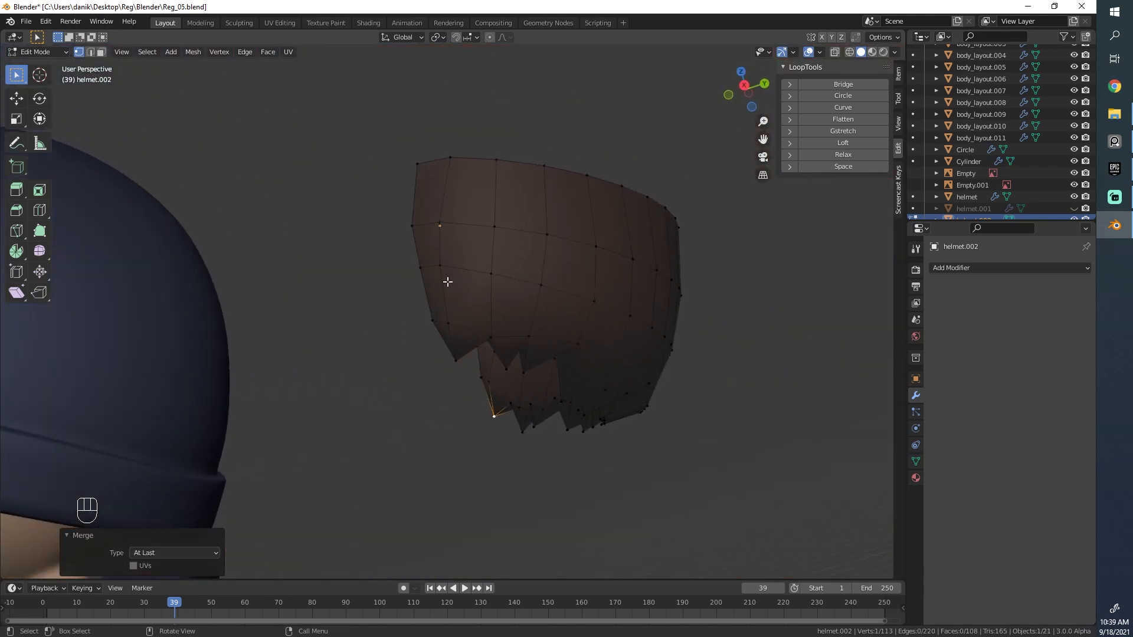
Reposition a spike vertex and knife-cut the first strand lines down the hair
key(g)
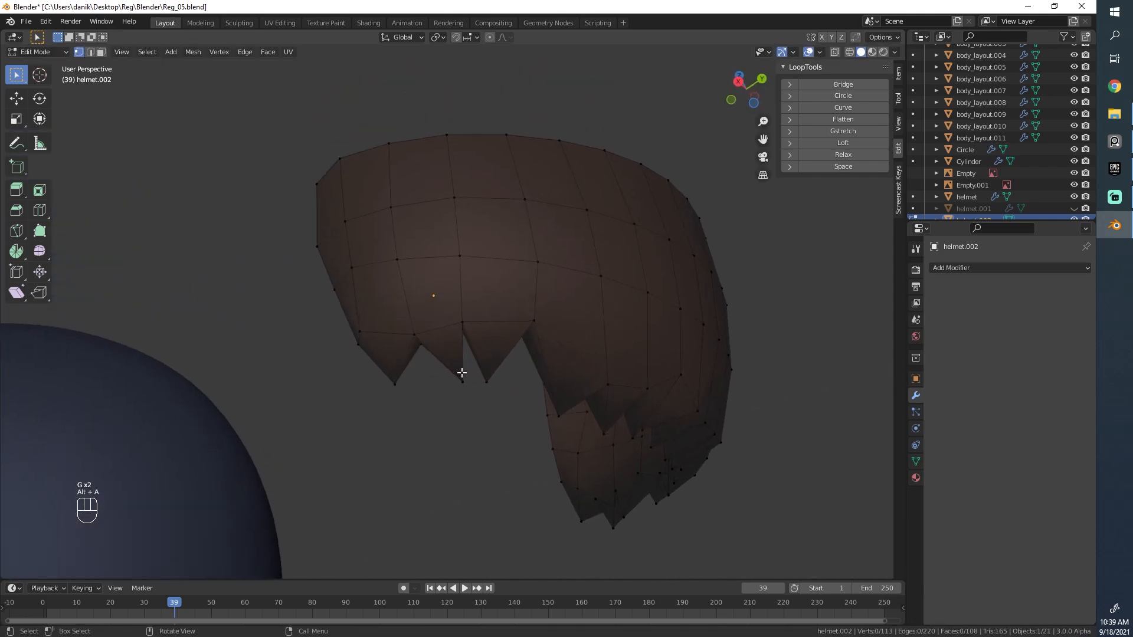
key(k)
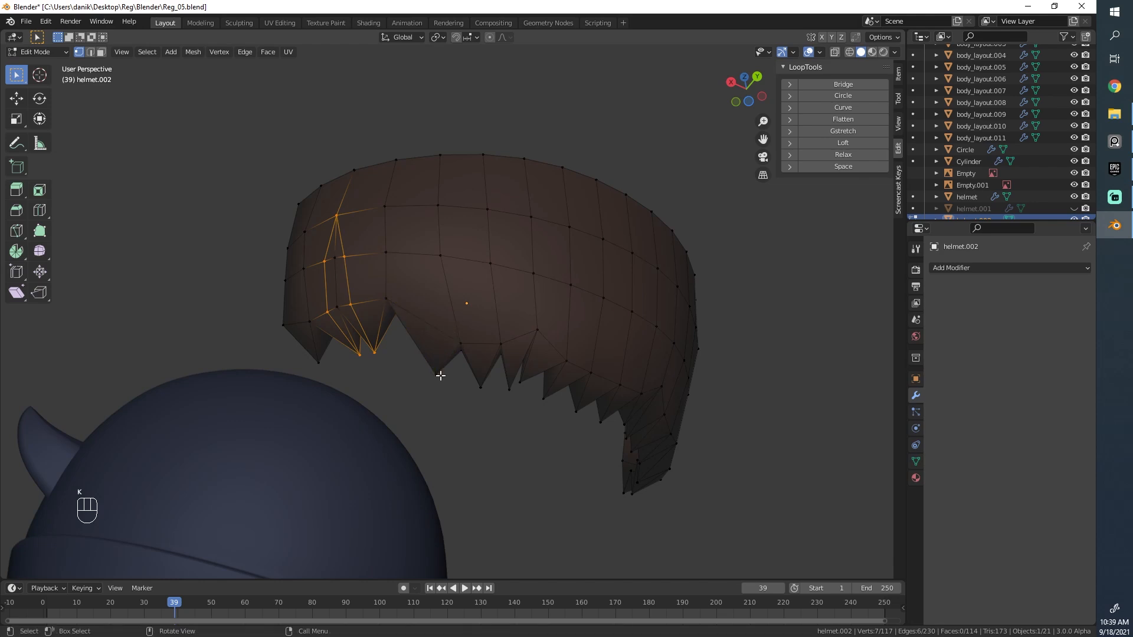
key(k)
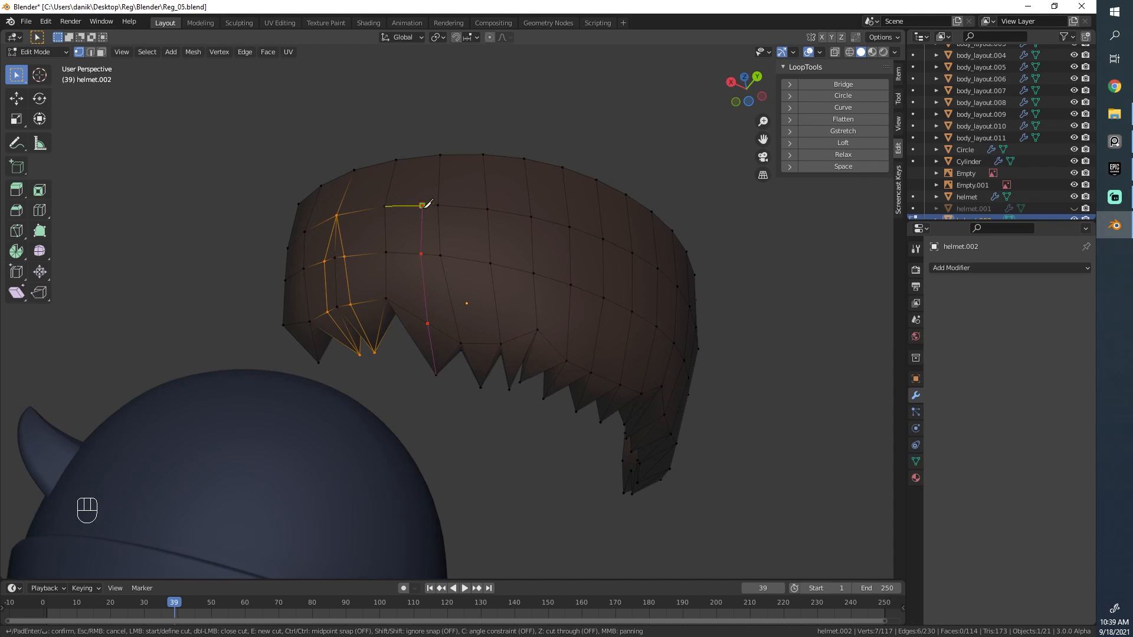
mouse_move(460, 246)
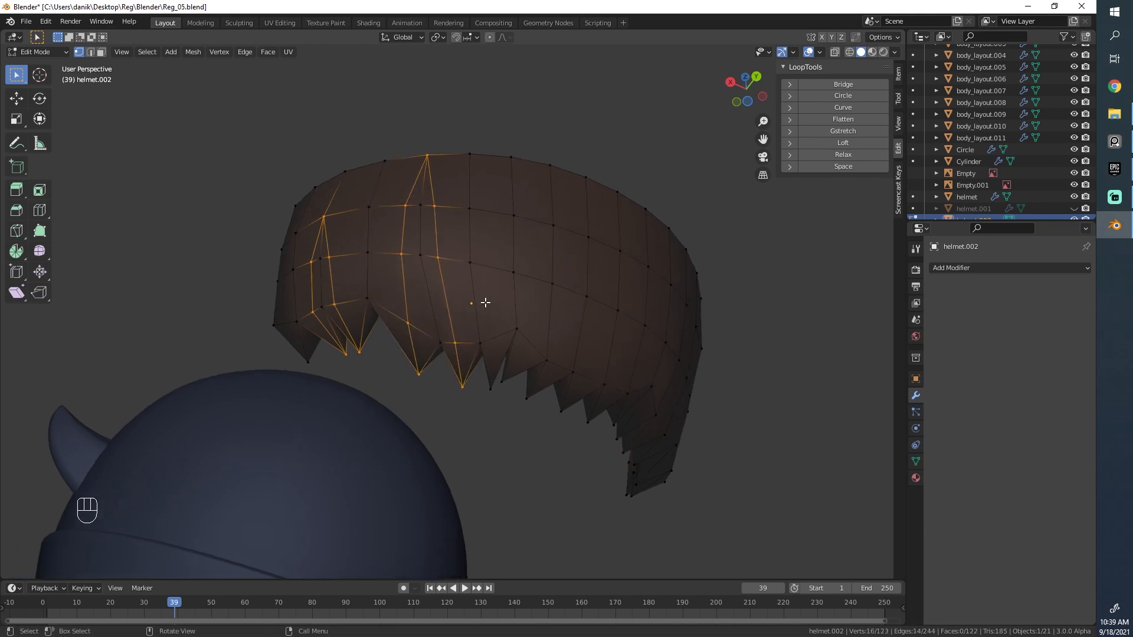
key(k)
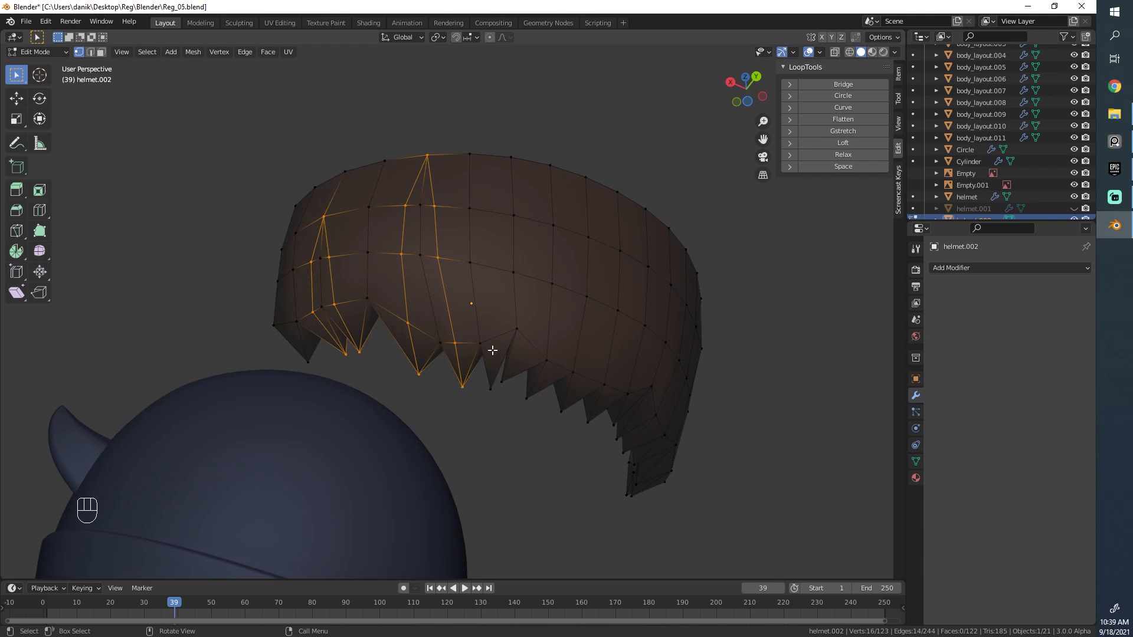
Cut further evenly spaced strand lines from the rim into the spike tips
key(k)
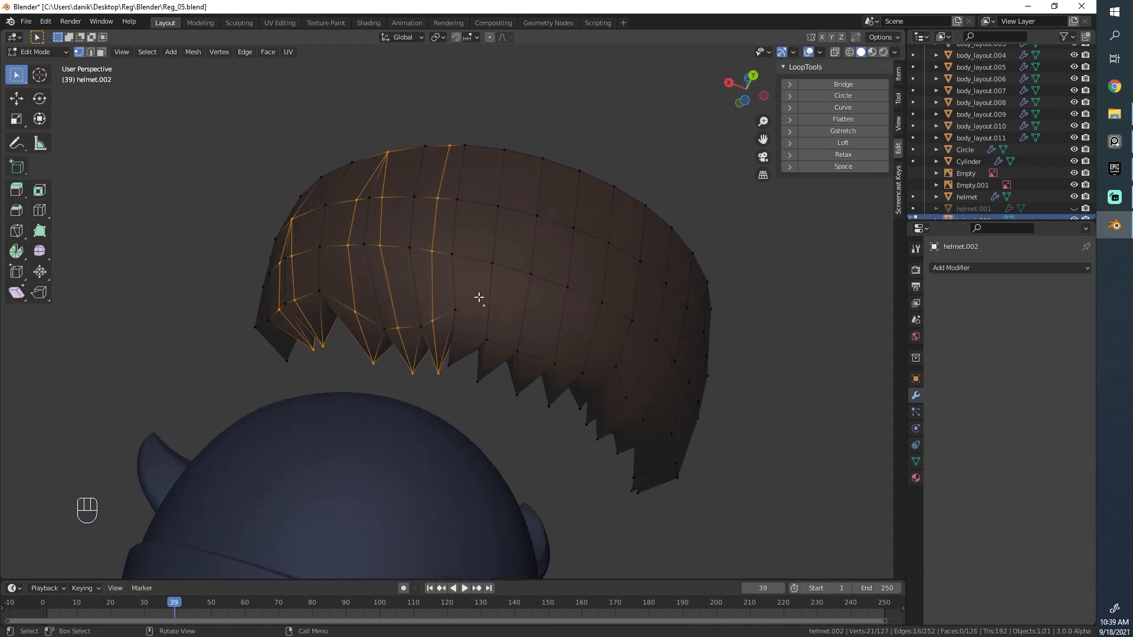
key(k)
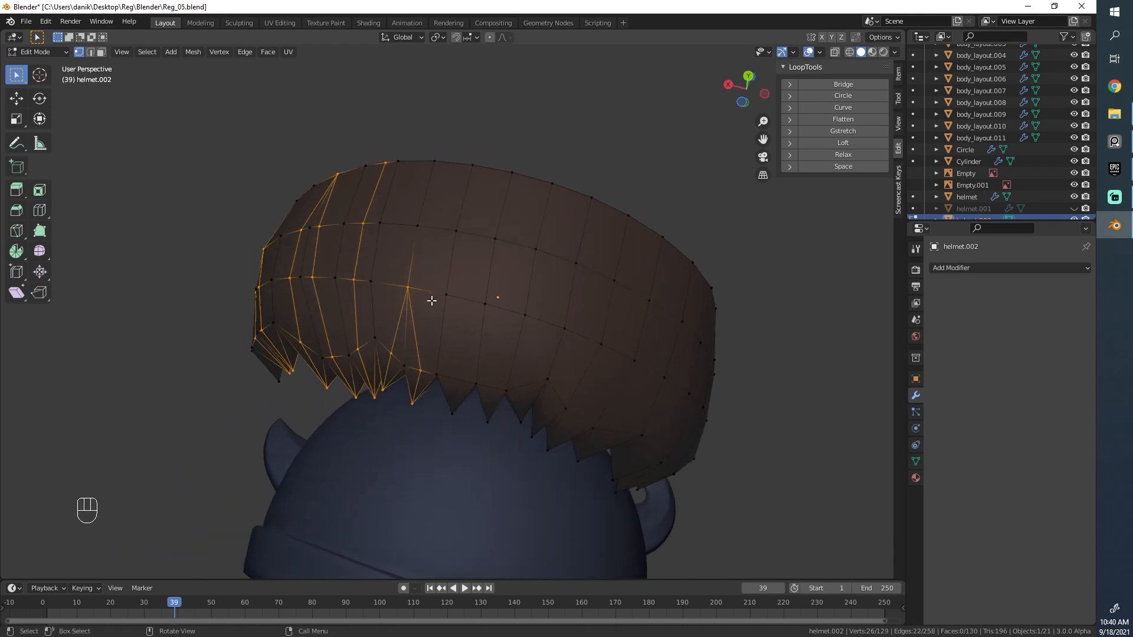
key(k)
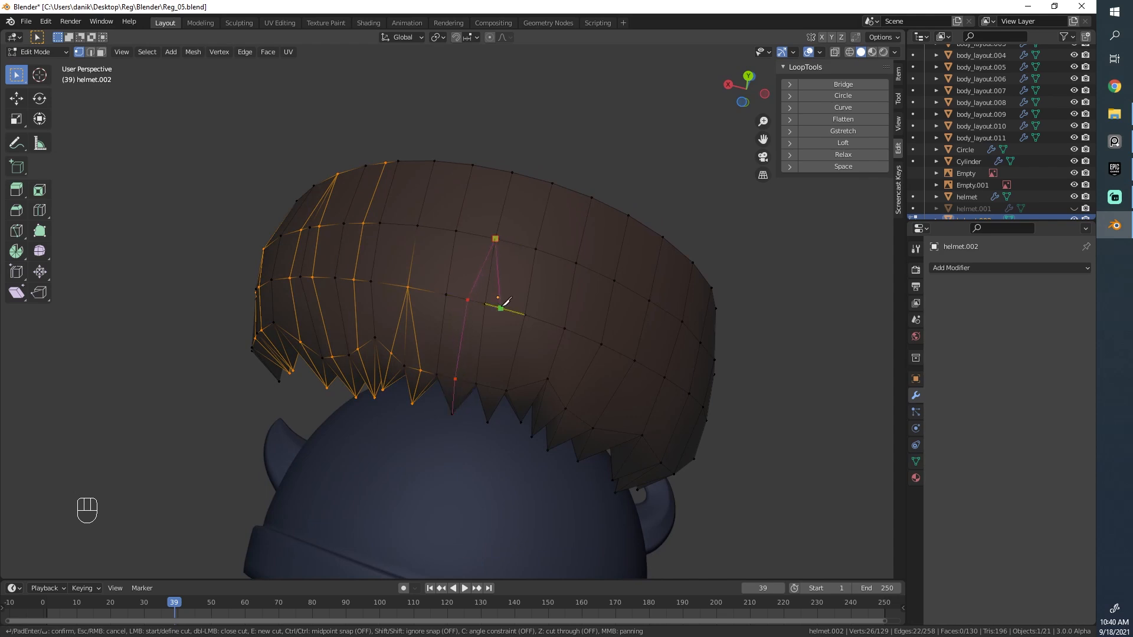
mouse_move(489, 418)
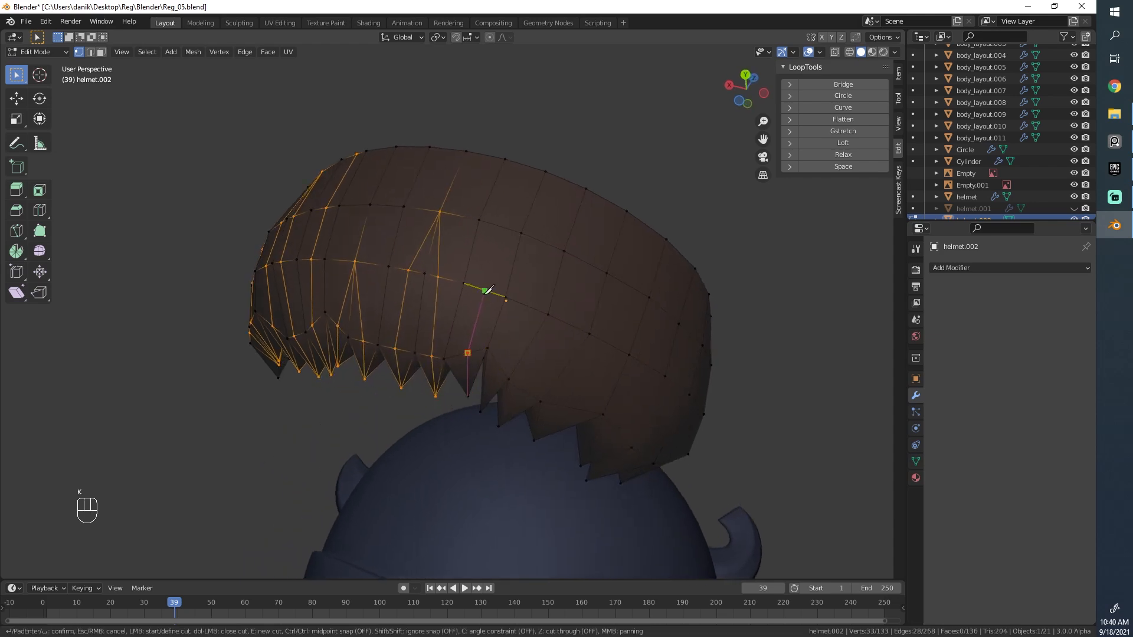
mouse_move(545, 170)
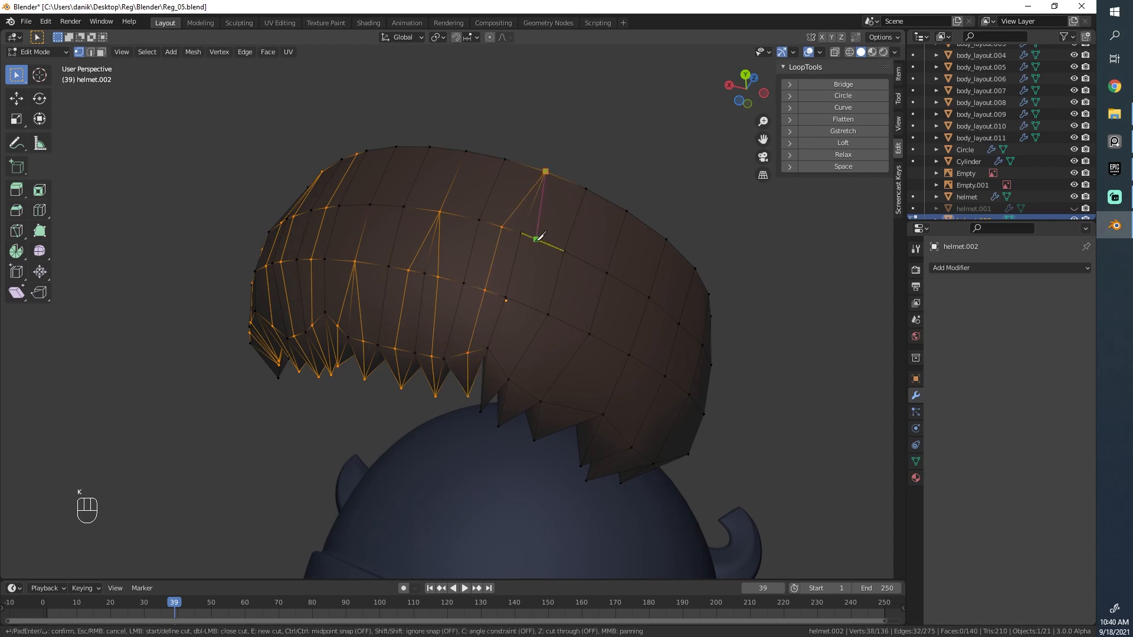
mouse_move(499, 364)
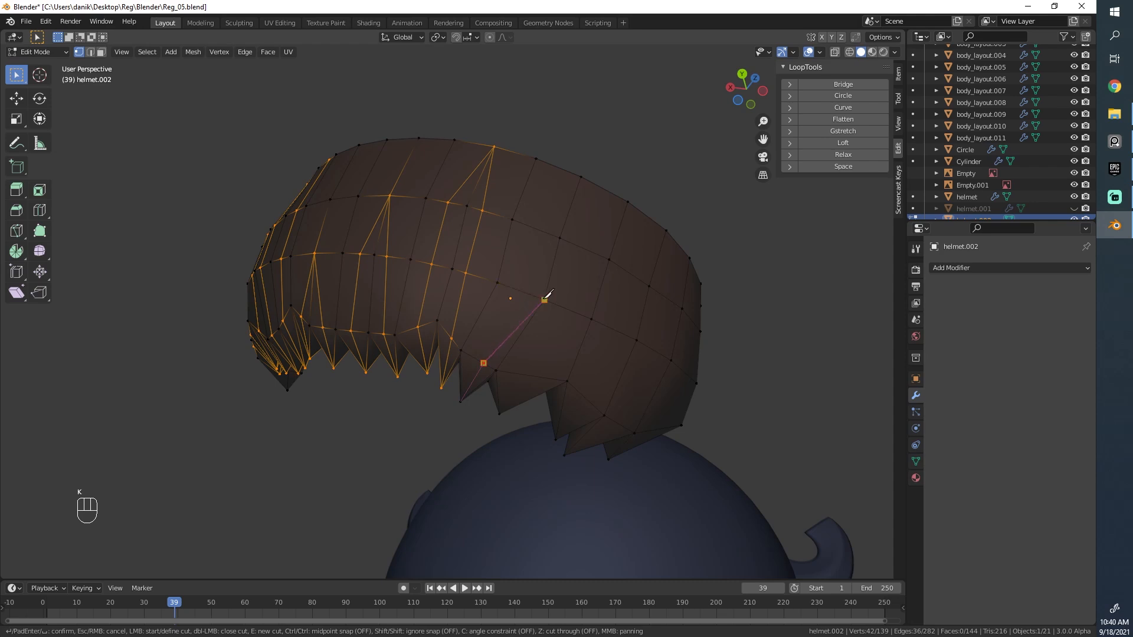
mouse_move(570, 303)
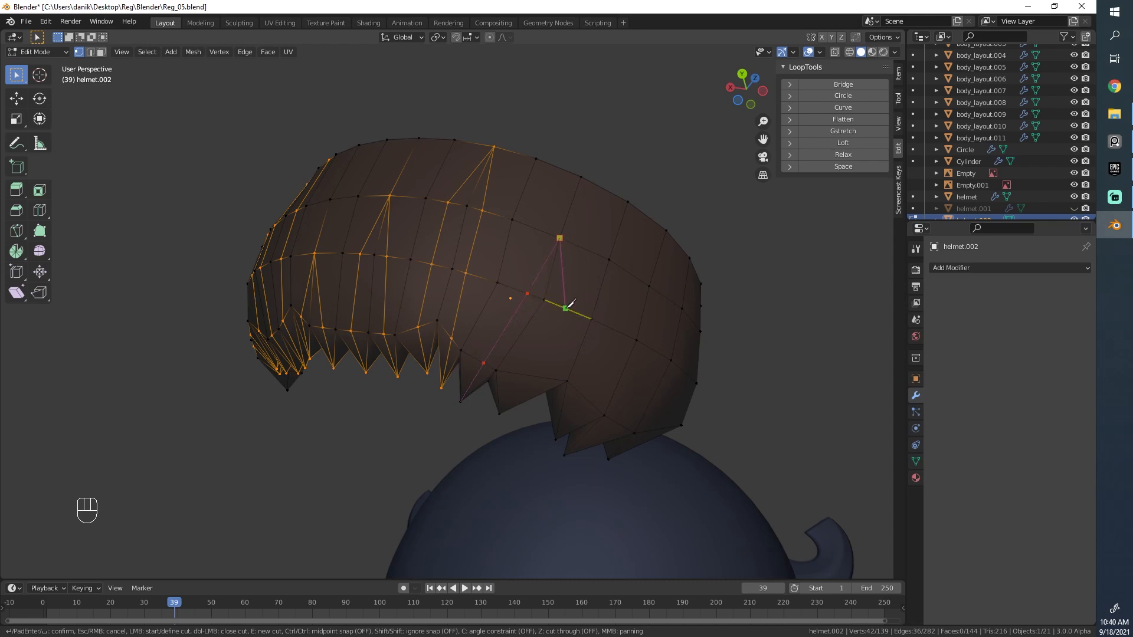
mouse_move(499, 409)
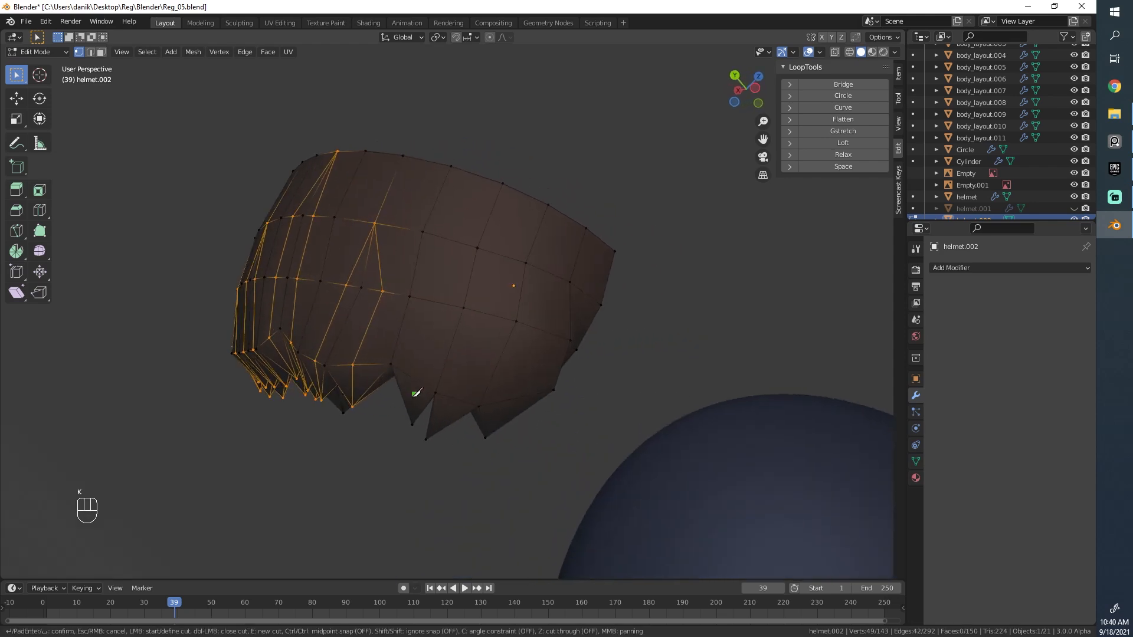
mouse_move(422, 381)
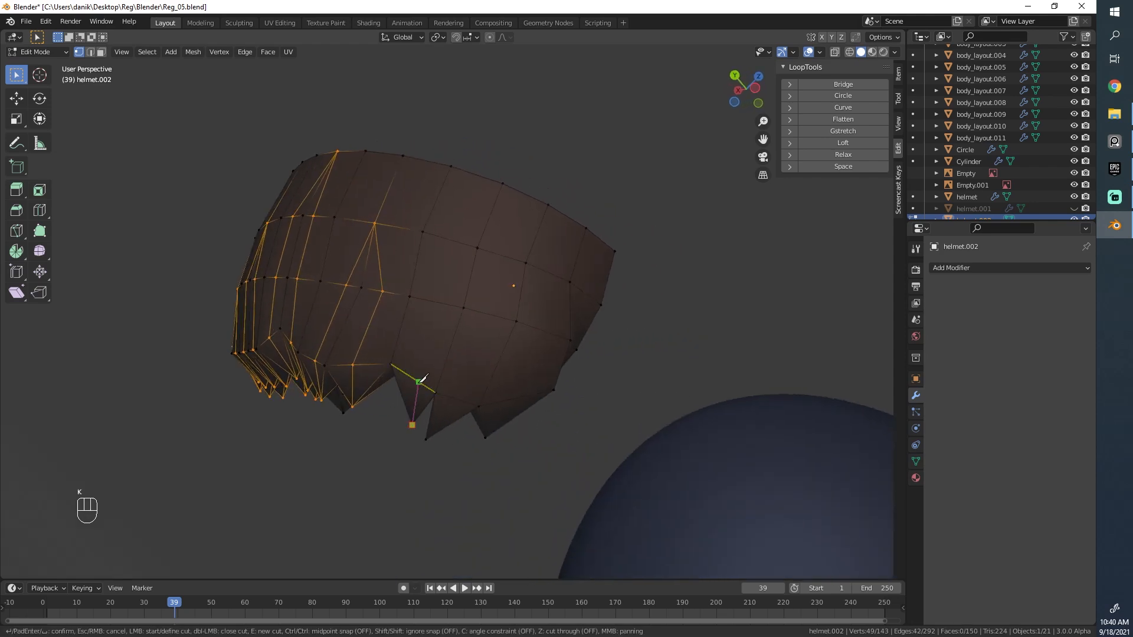
mouse_move(433, 431)
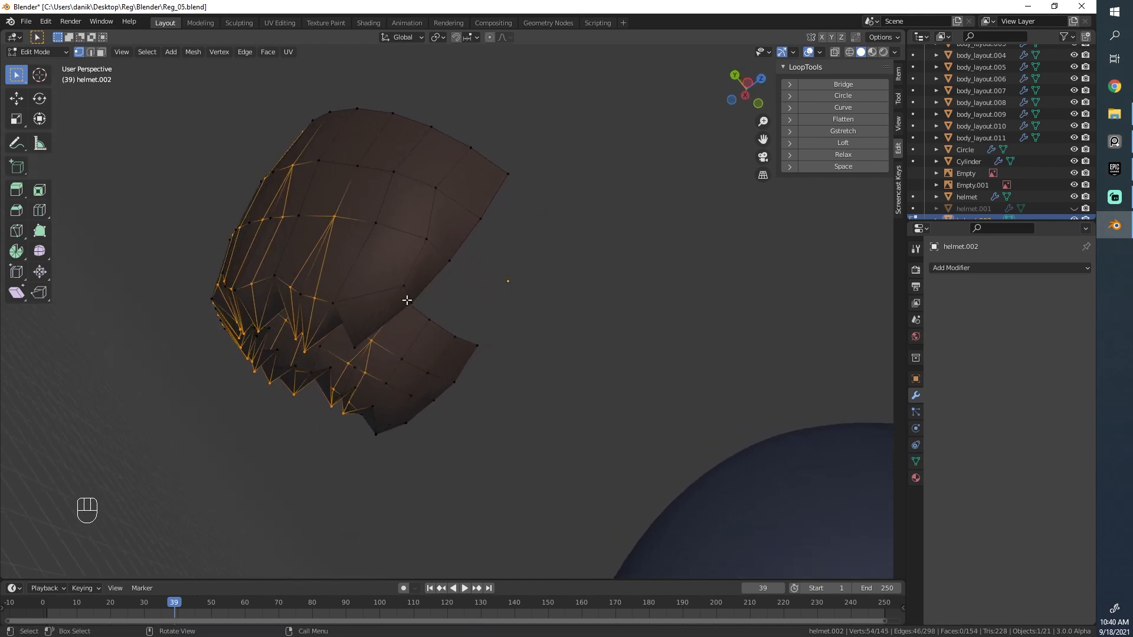
Delete the faces of the hair's lower spiky section, keeping only their edge outlines
key(g)
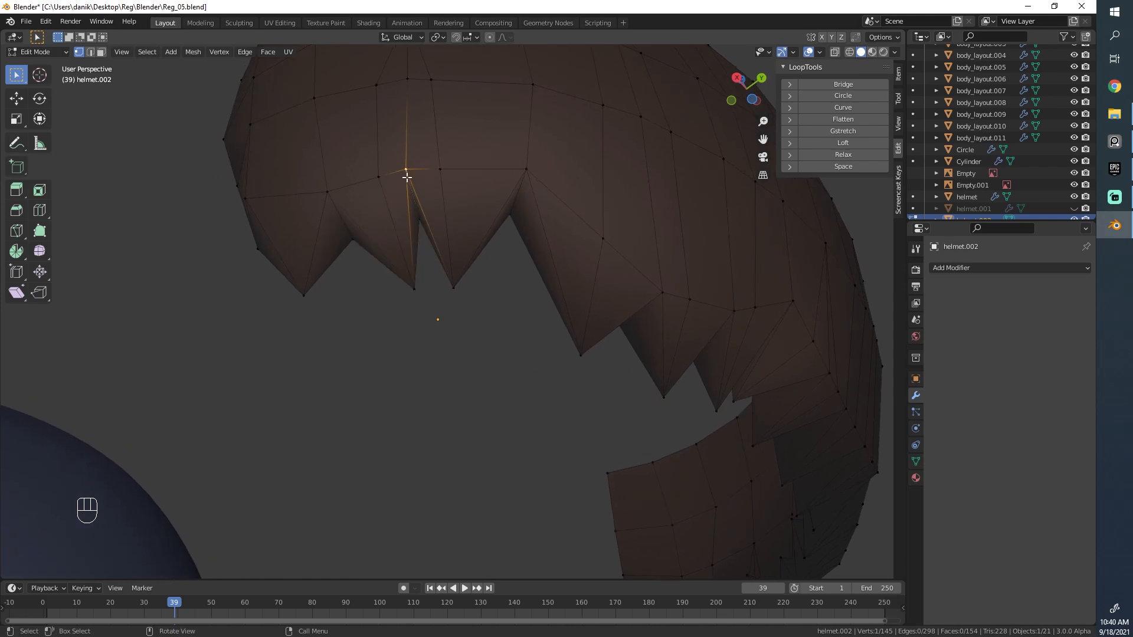
key(ctrl+z)
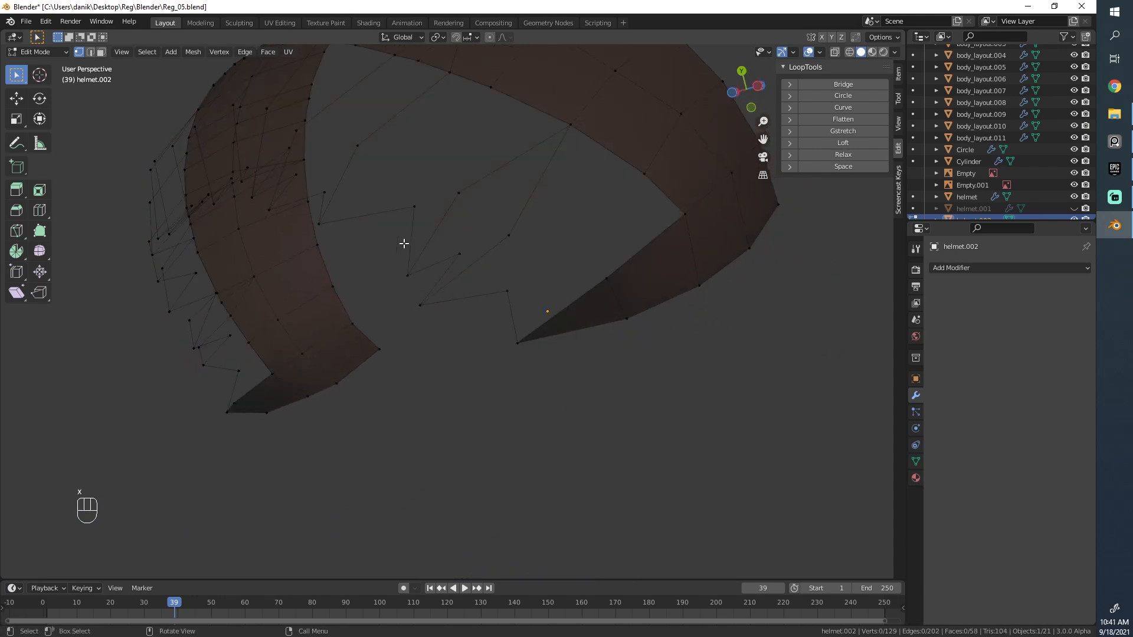
Fill the first spike face from its edges, undoing a misplaced fill
key(a)
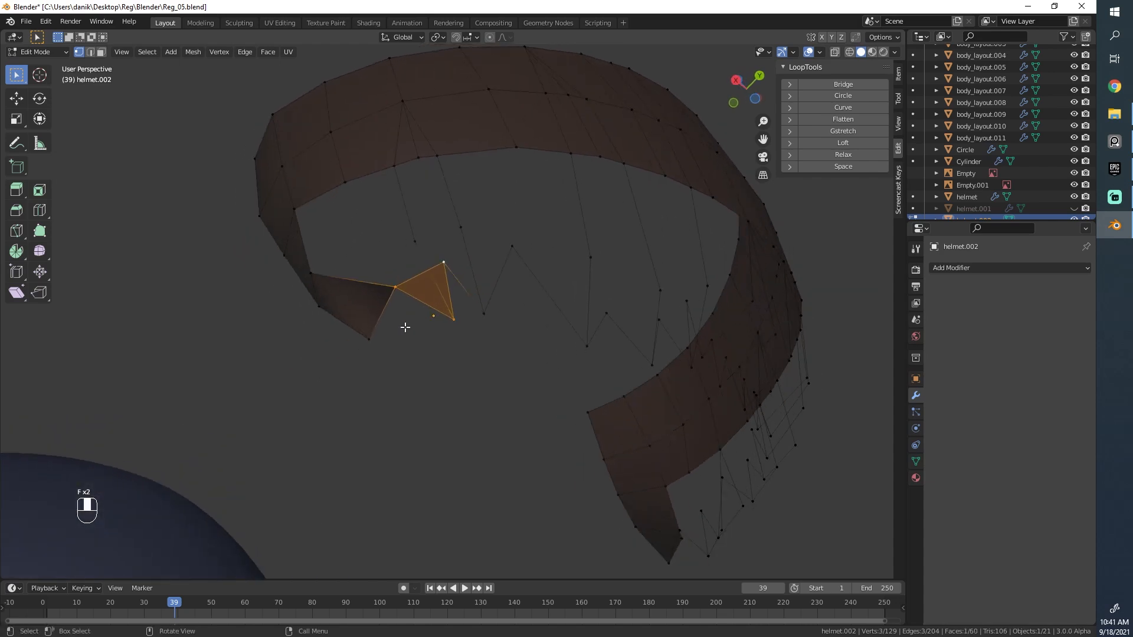
key(ctrl+z)
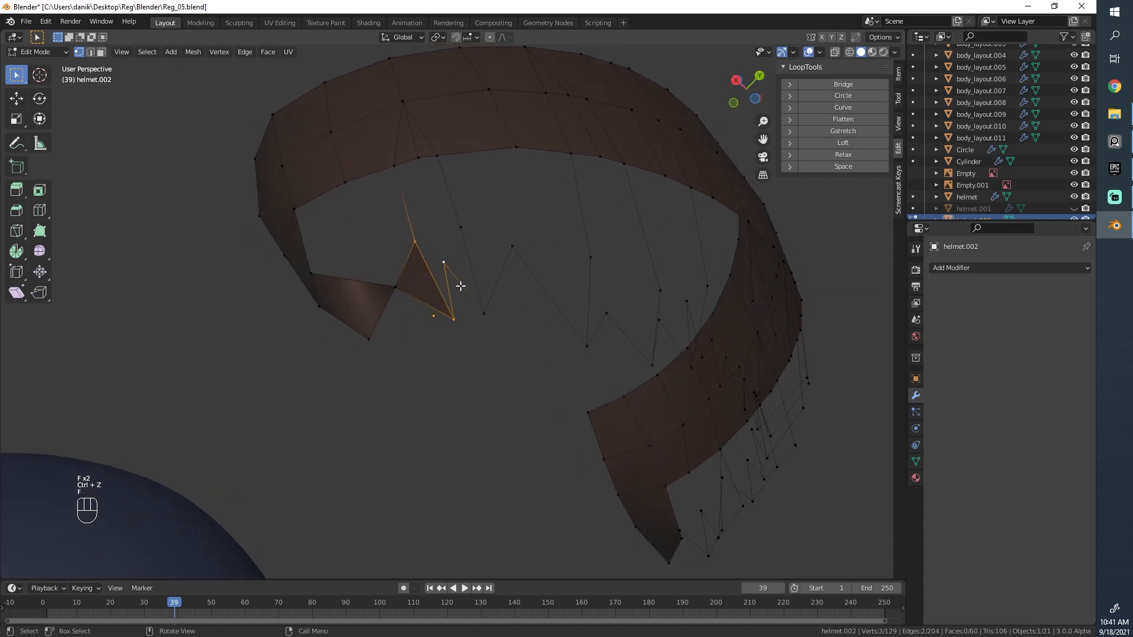
key(f)
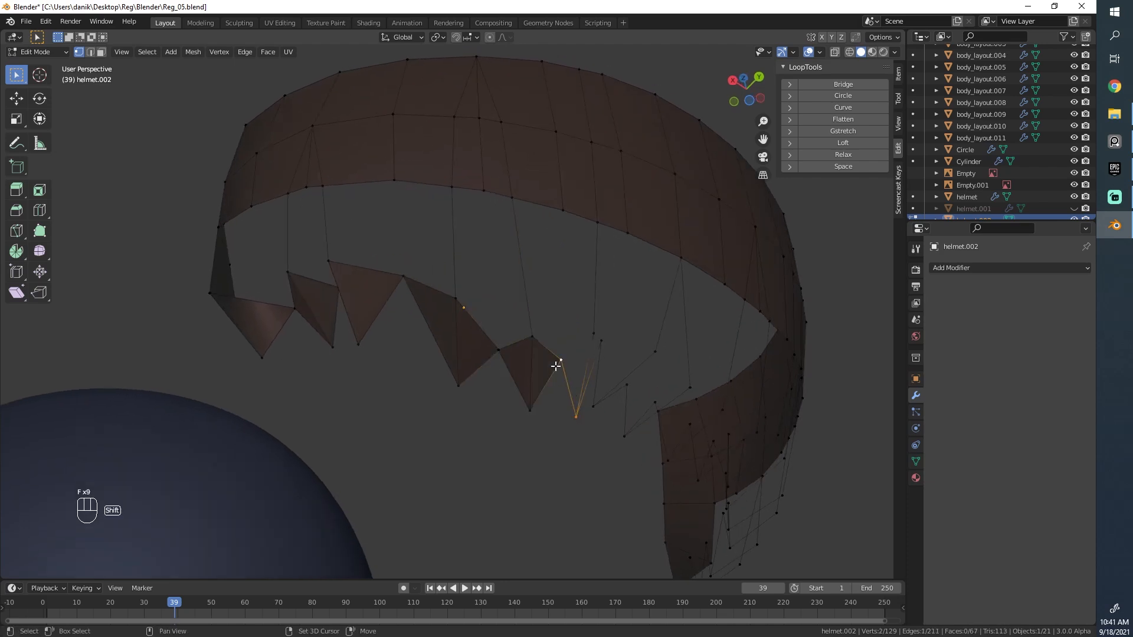
Fill the next spike faces joining the strands to the hair band
key(f)
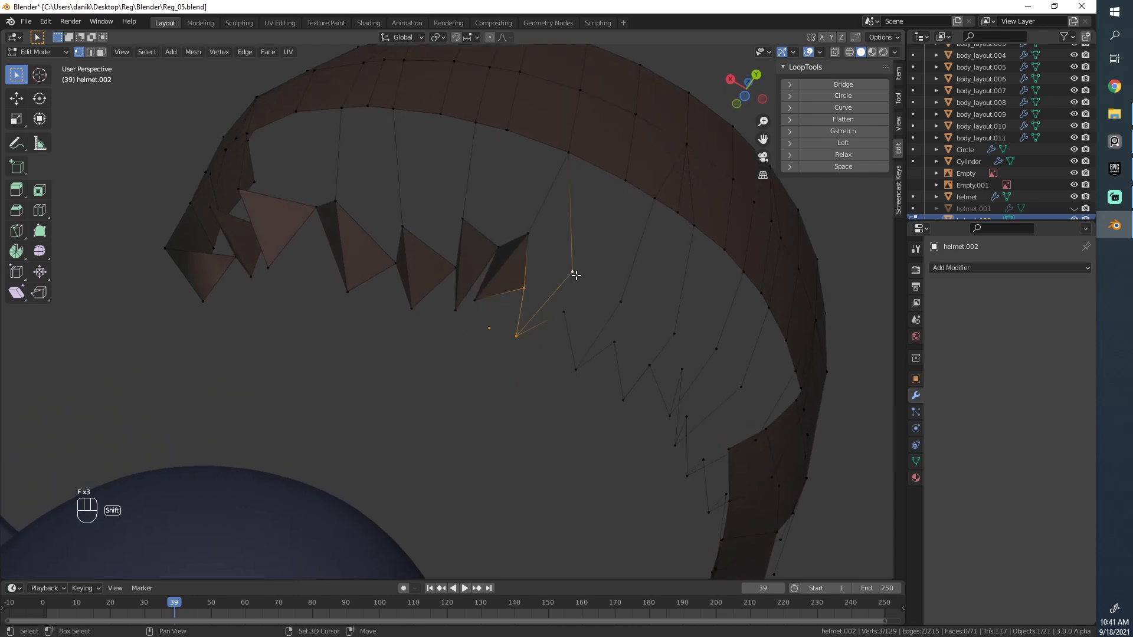
key(f)
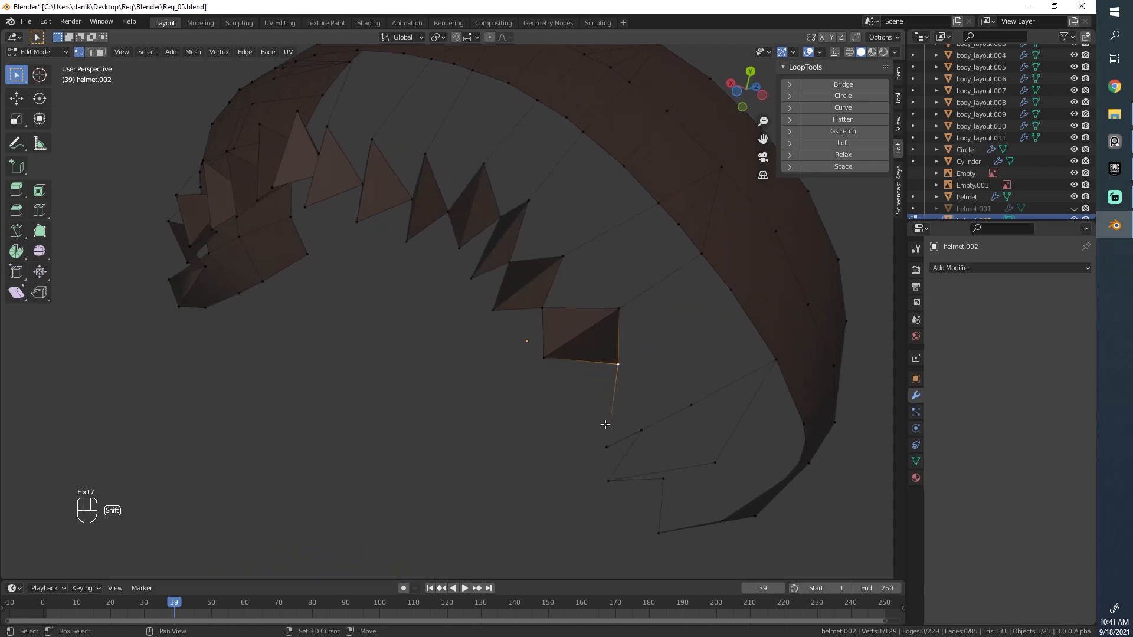
key(ctrl+z)
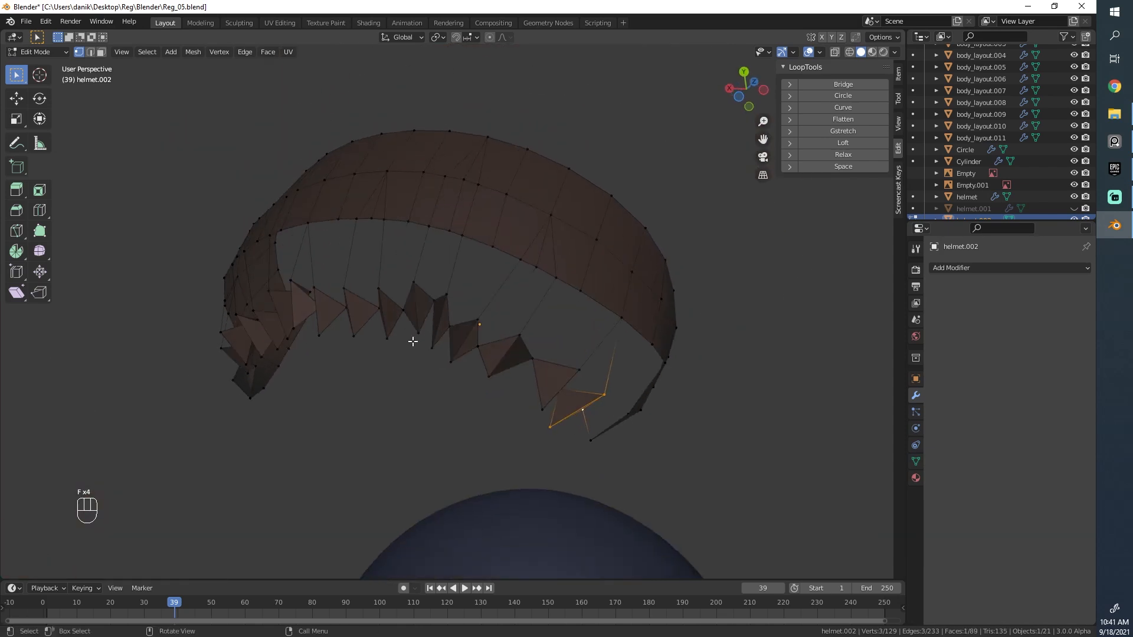
Select the whole hair mesh, recalculate its normals and check it shaded, then pick a lower strand vertex
key(alt+a)
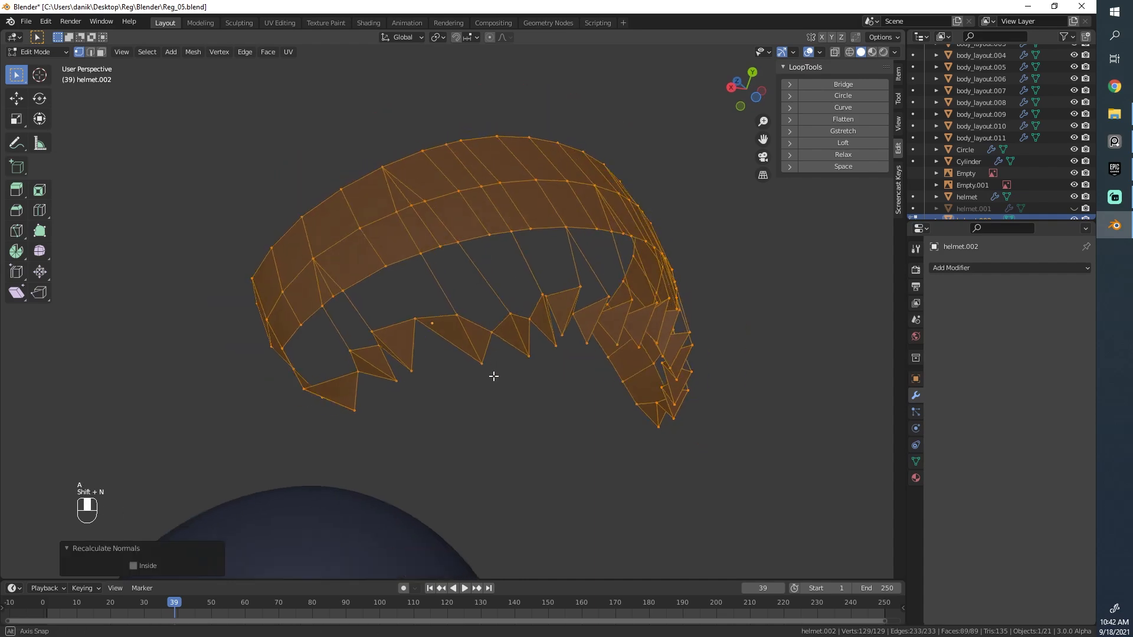
key(Tab)
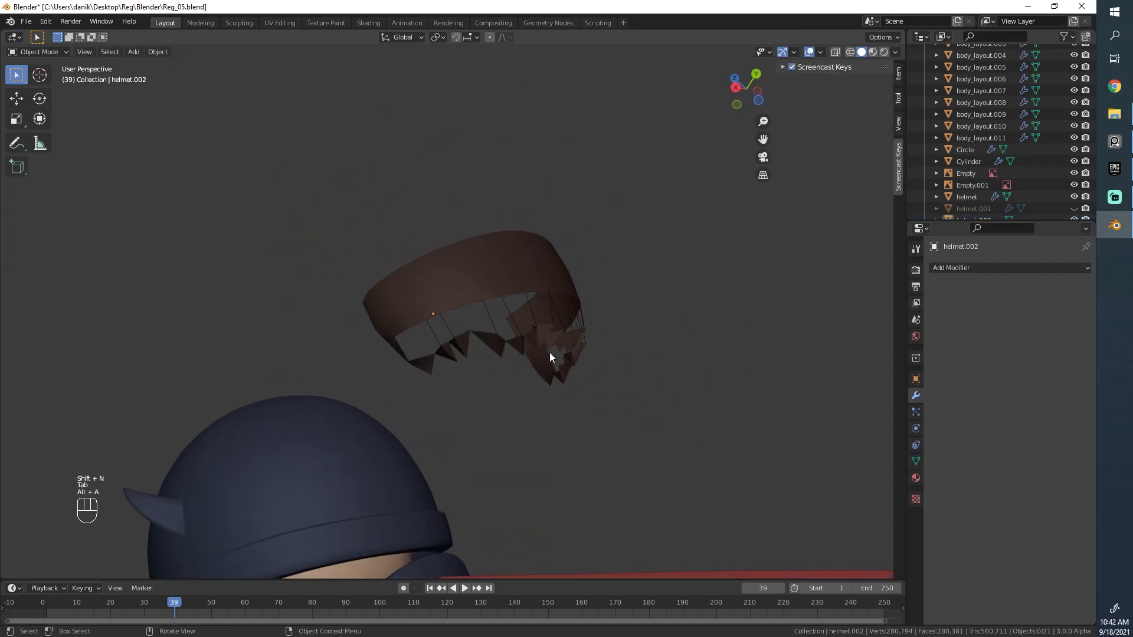
key(Tab)
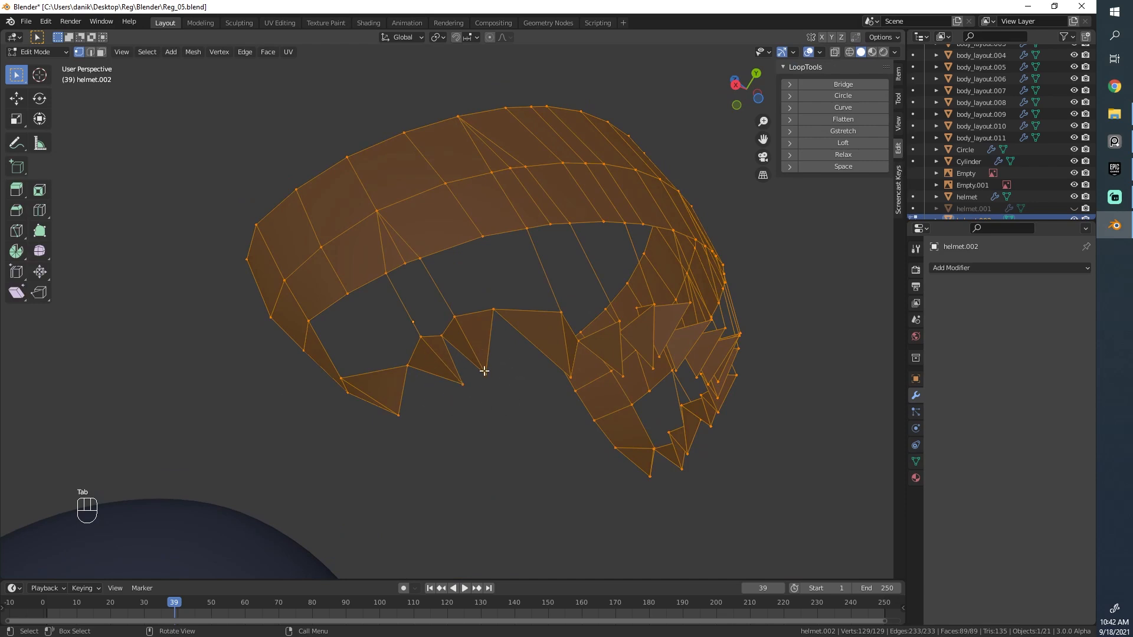
click(462, 383)
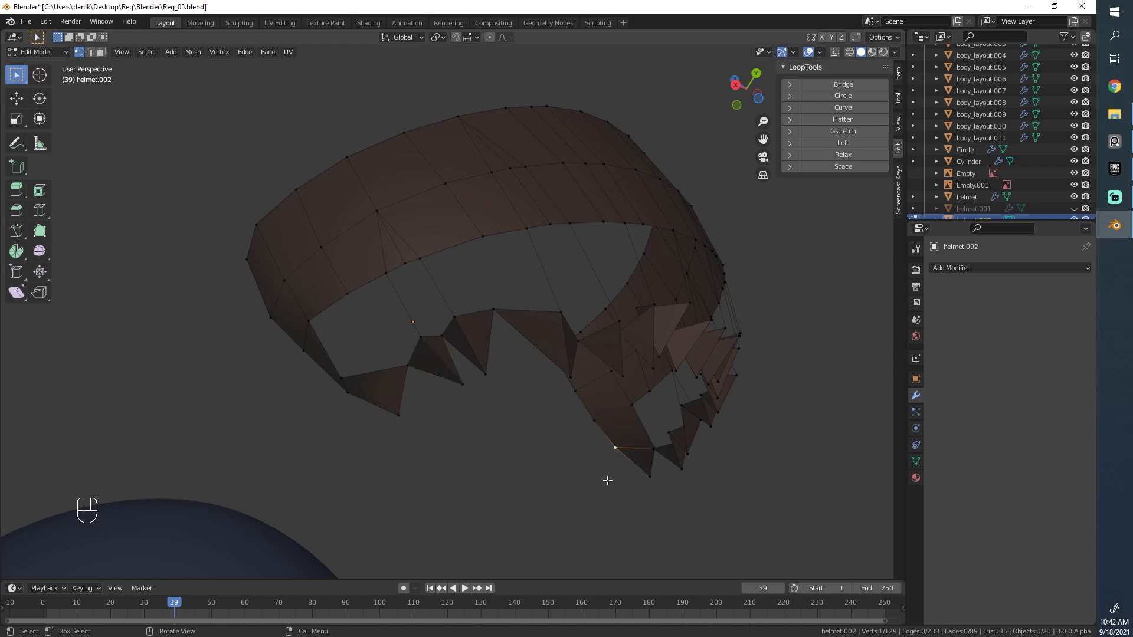
mouse_move(598, 473)
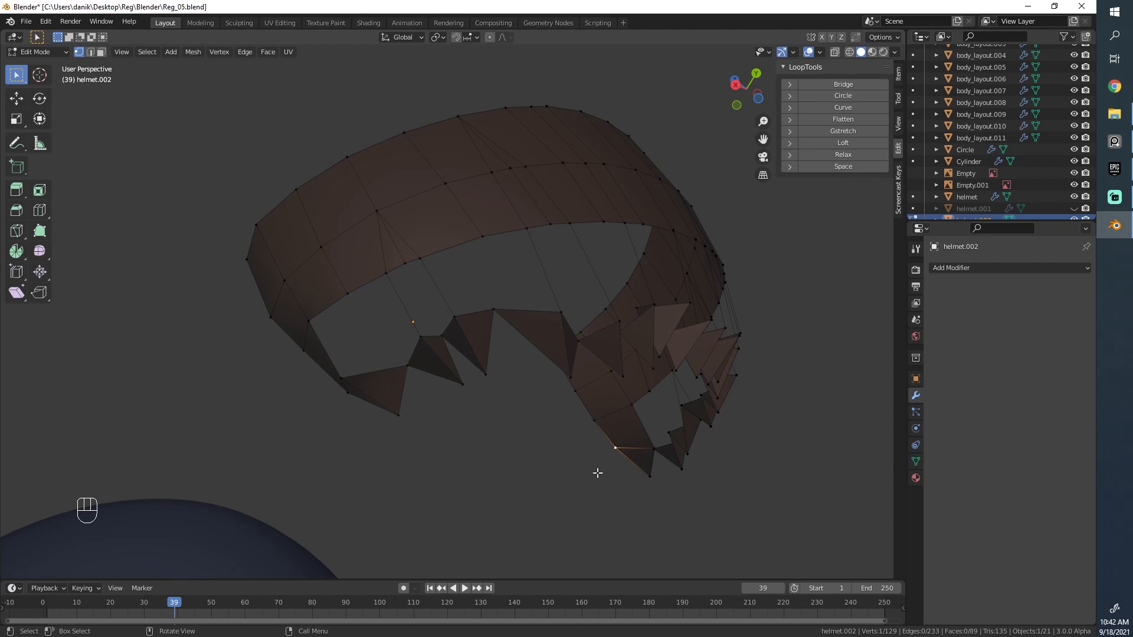
mouse_move(403, 403)
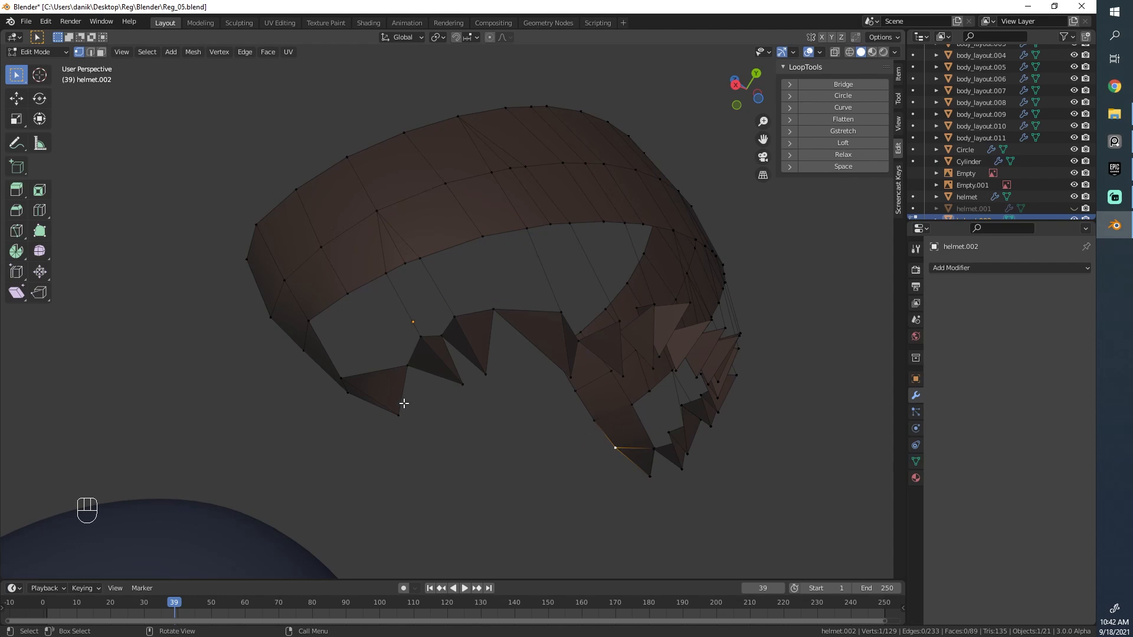
mouse_move(540, 305)
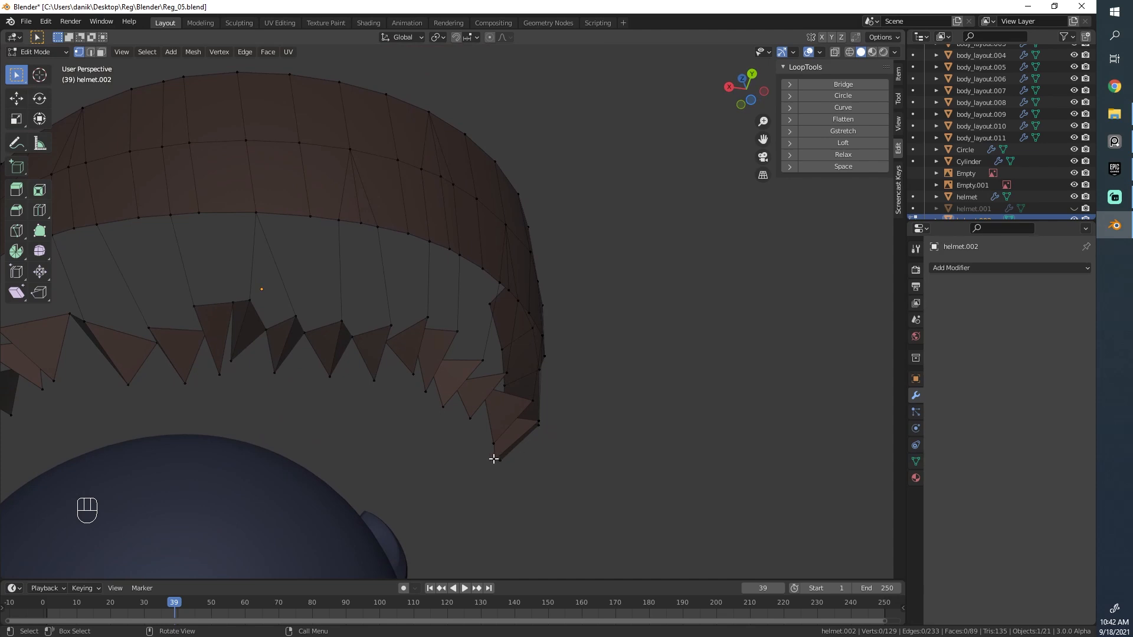
Fill faces bridging the gaps below the hair band, undoing a wrong fill
key(alt+a)
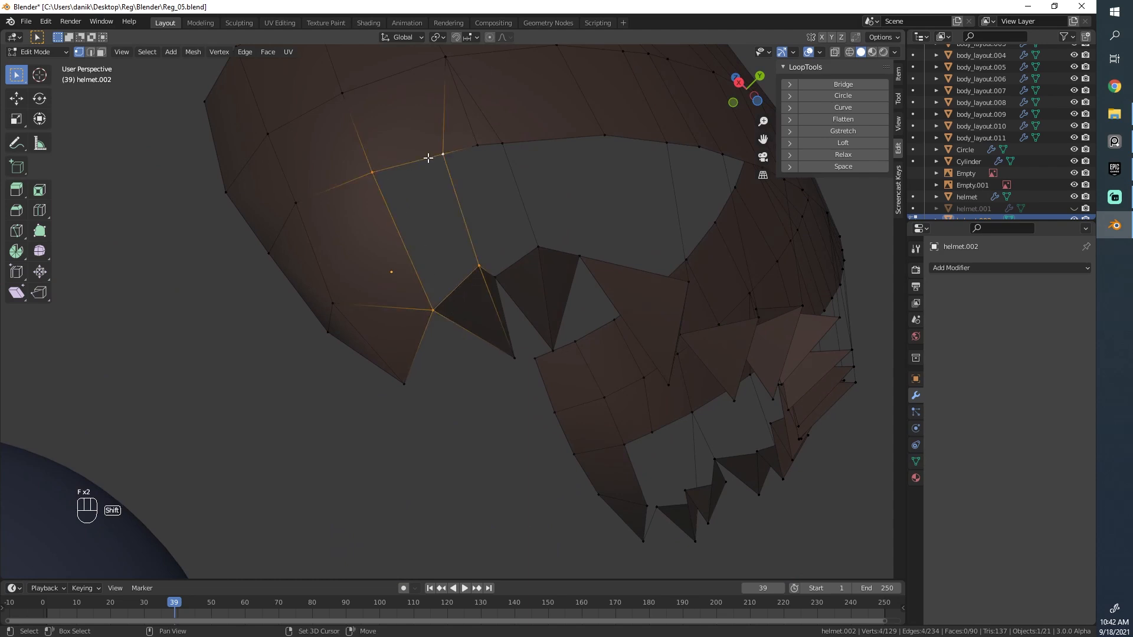
key(ctrl+z)
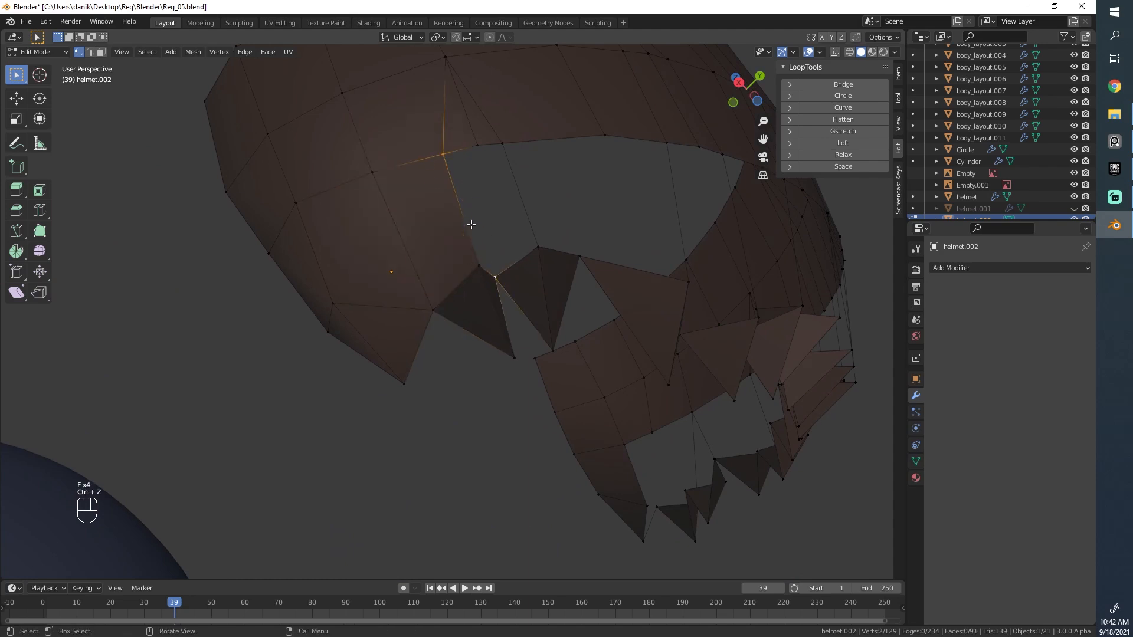
key(f)
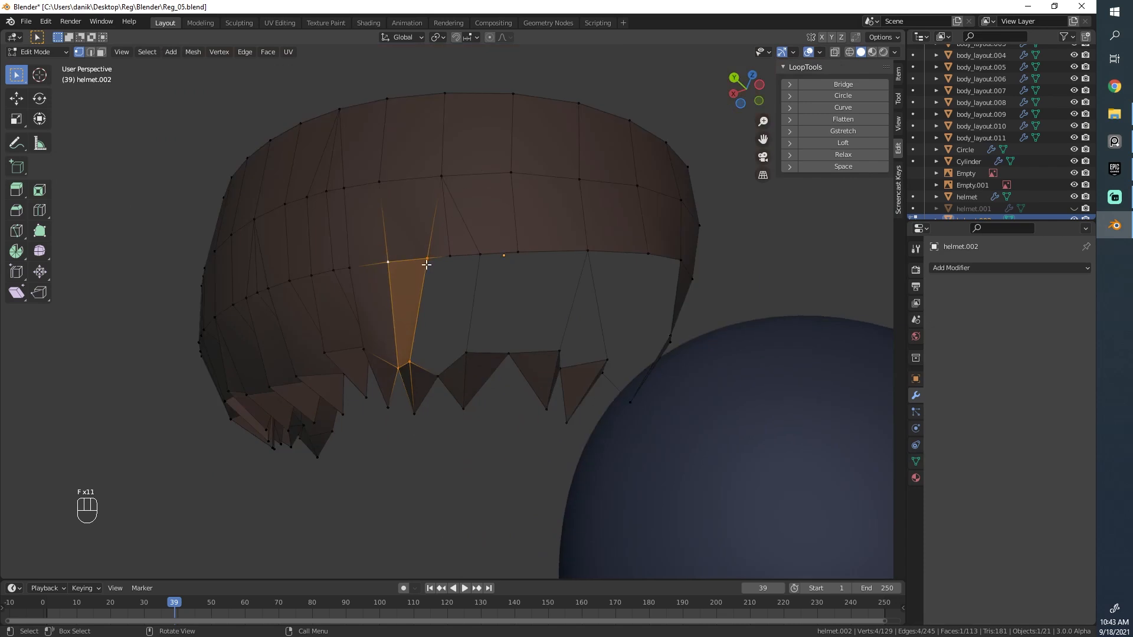
Fill the final faces in the open gap so the hair becomes one closed piece
click(453, 262)
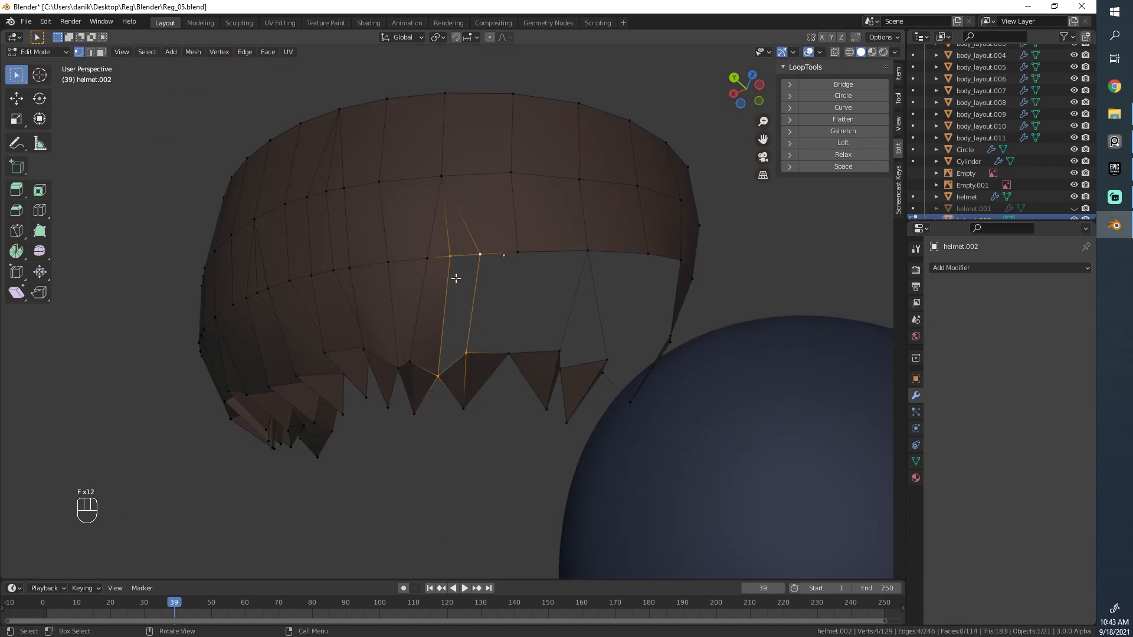
key(ctrl+z)
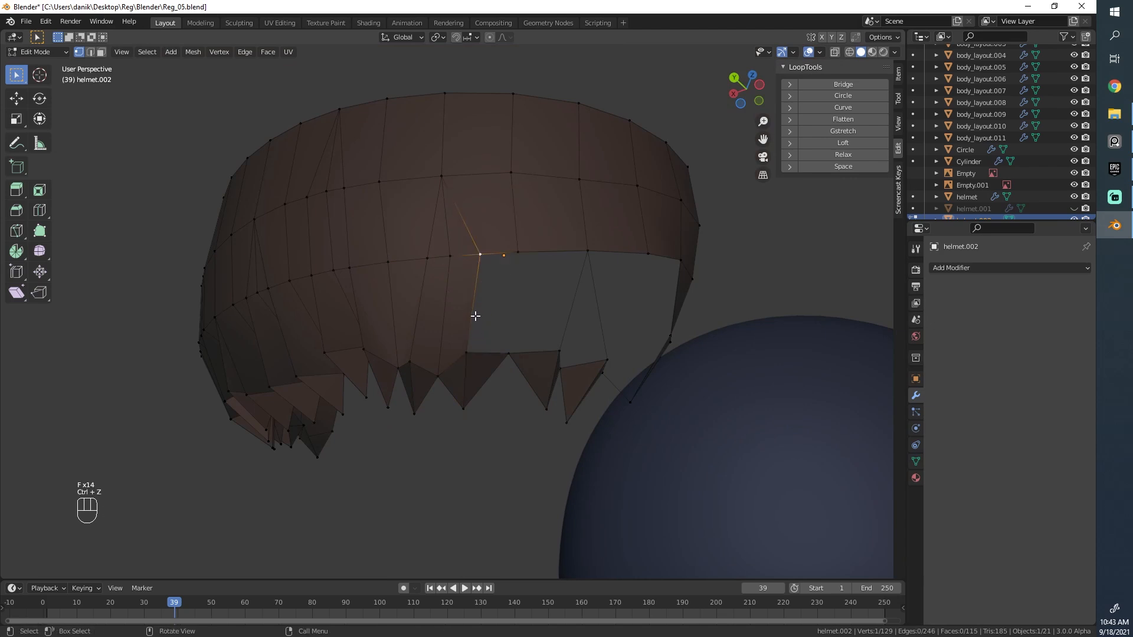
key(f)
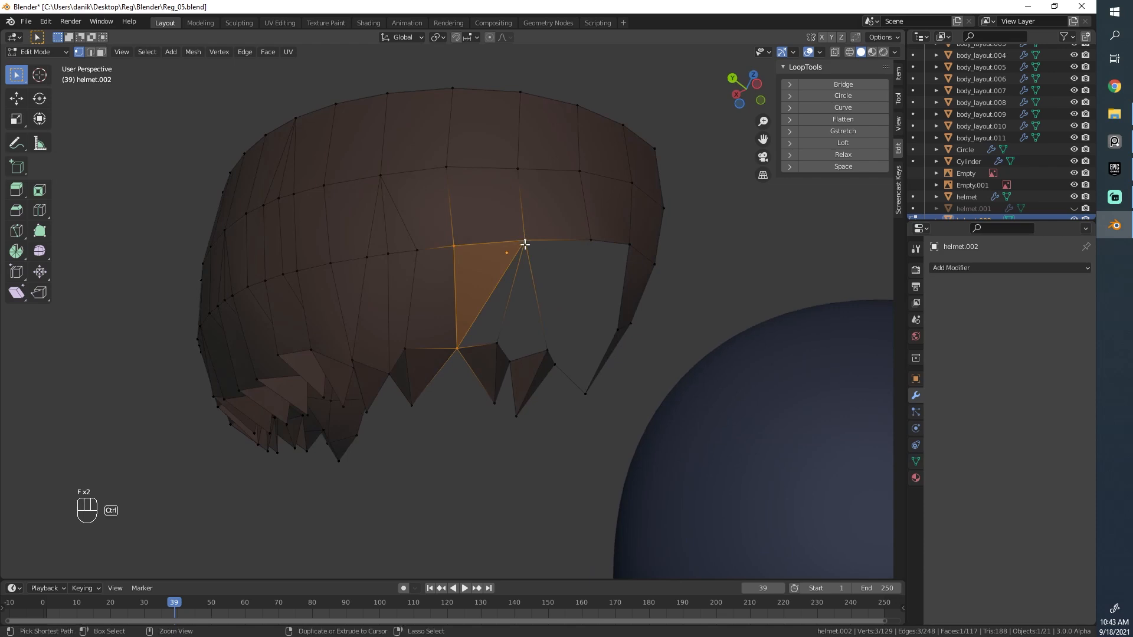
key(ctrl+z)
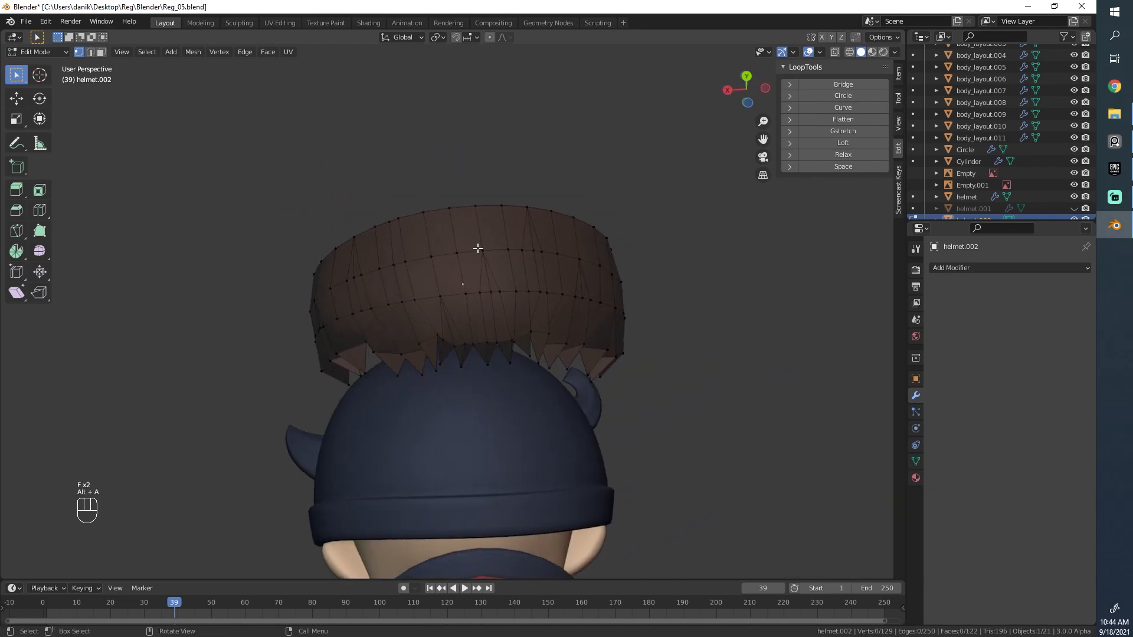
Recalculate normals on the closed hair mesh and check it shaded over the helmet
key(Tab)
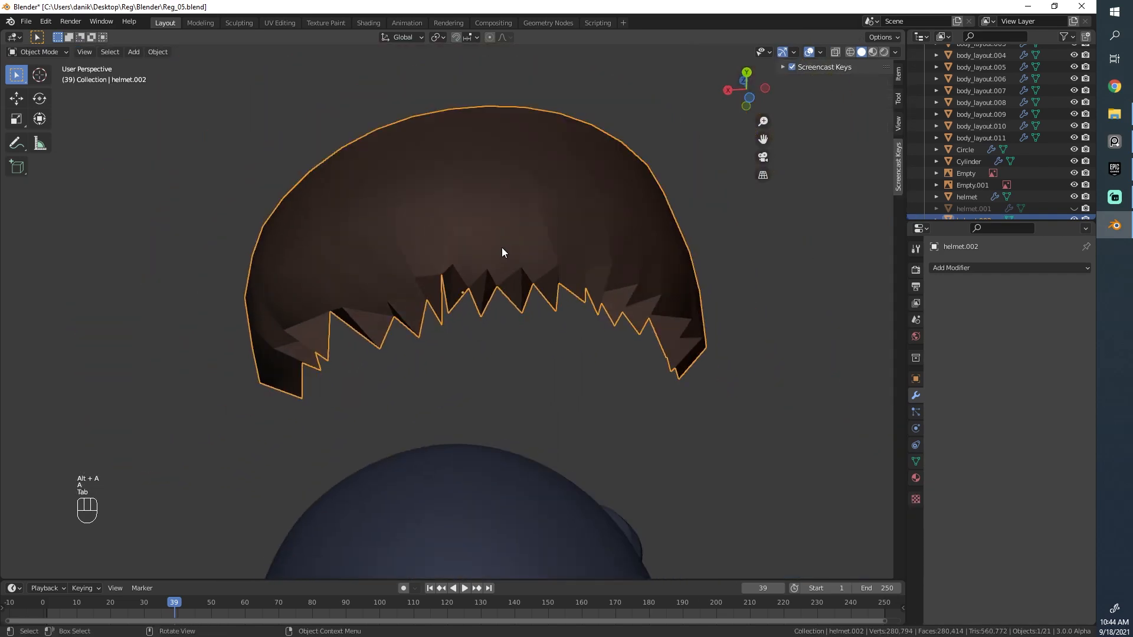
right_click(503, 252)
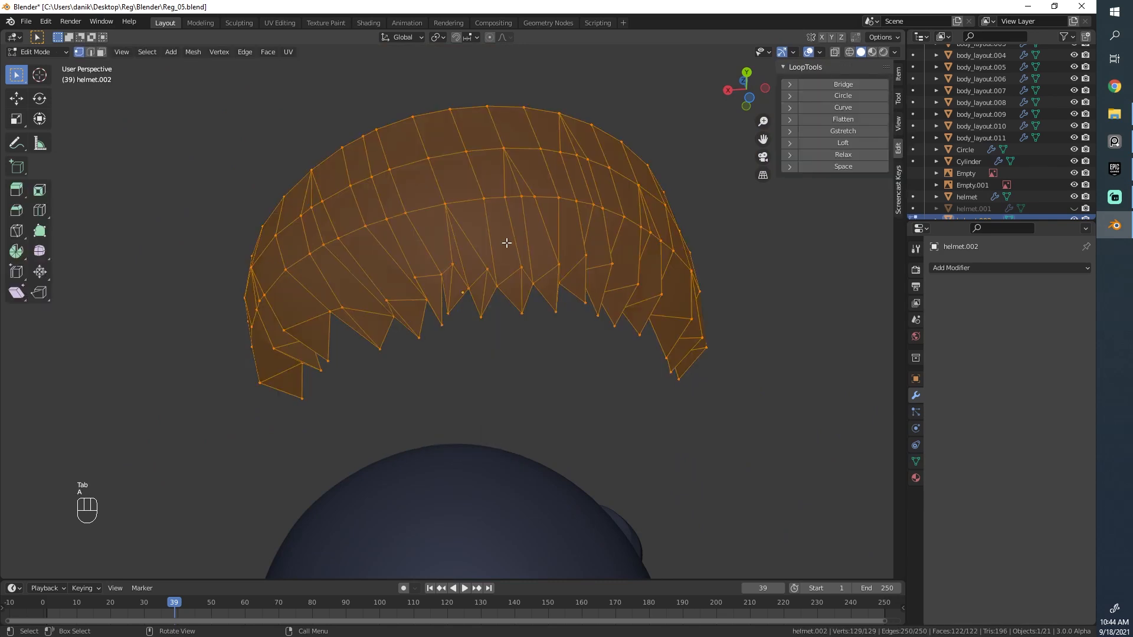
key(shift+n)
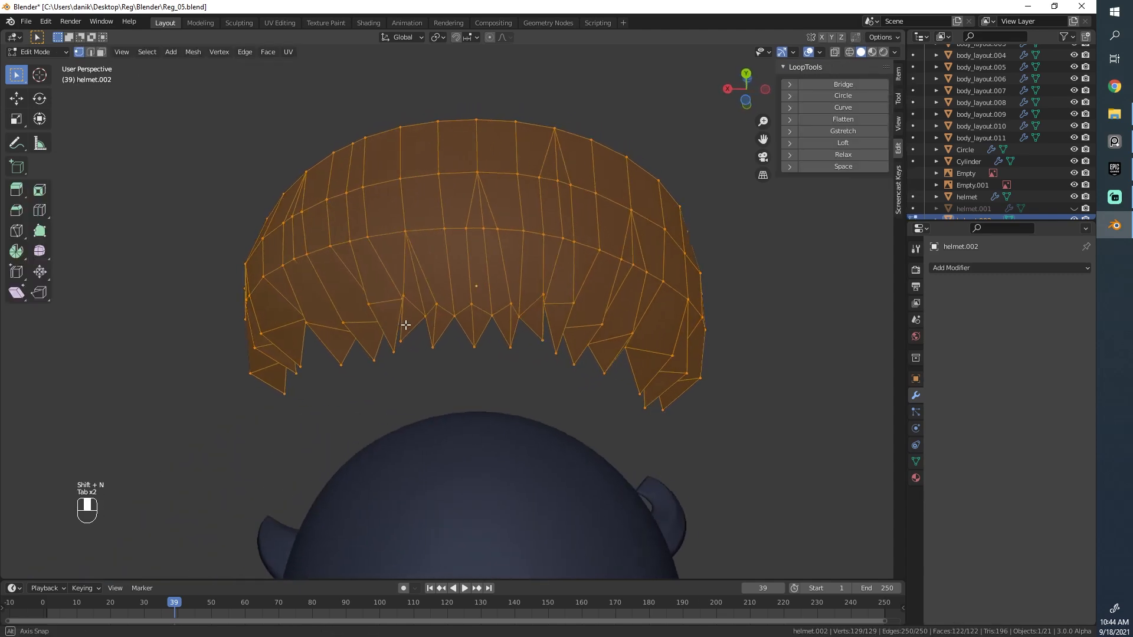
key(Tab)
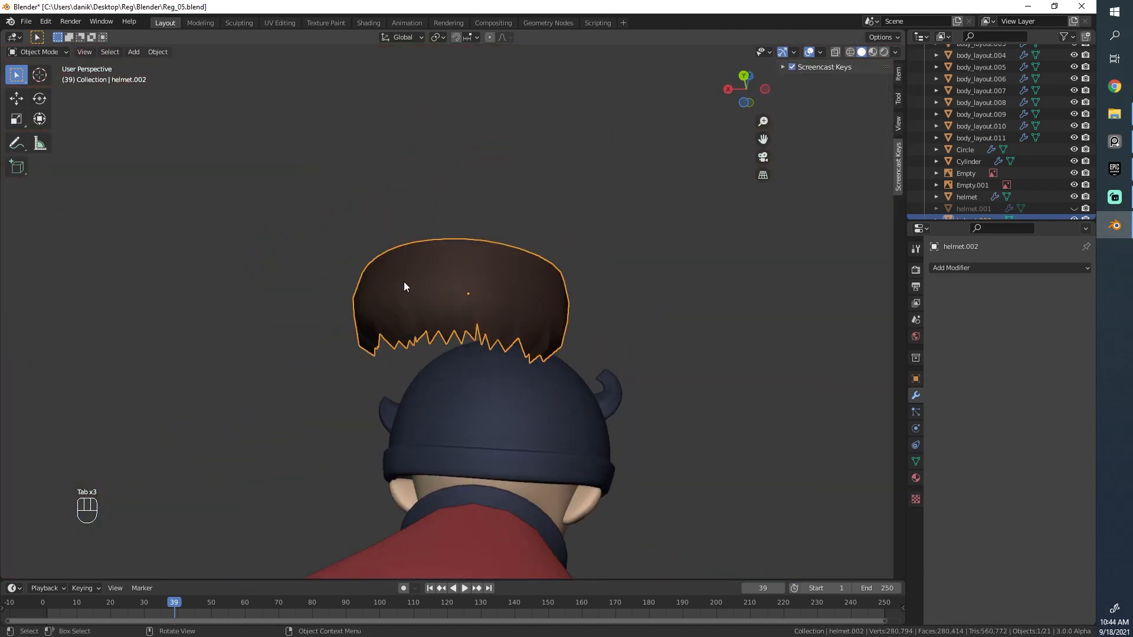
key(Tab)
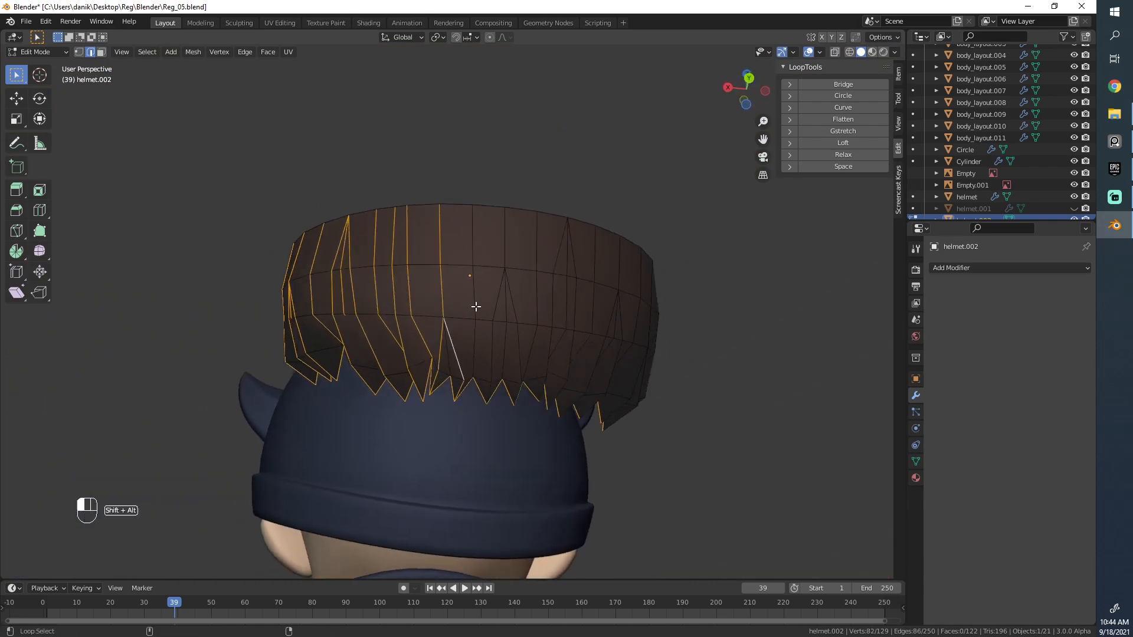
Add three strand outline edge loops to the selection for marking sharp
click(459, 351)
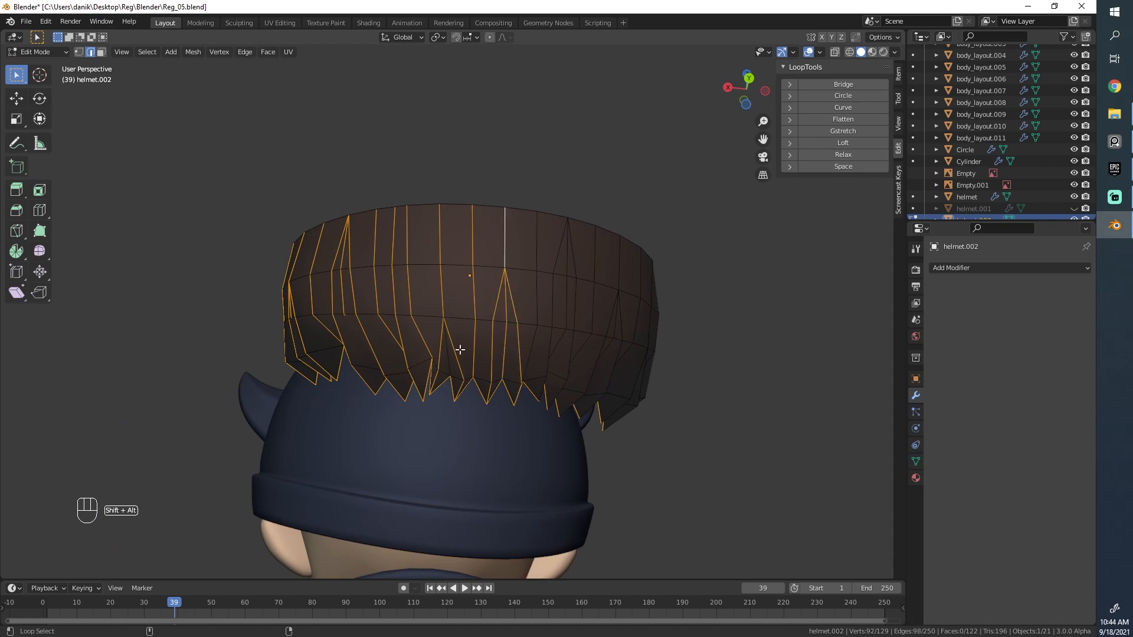
click(578, 324)
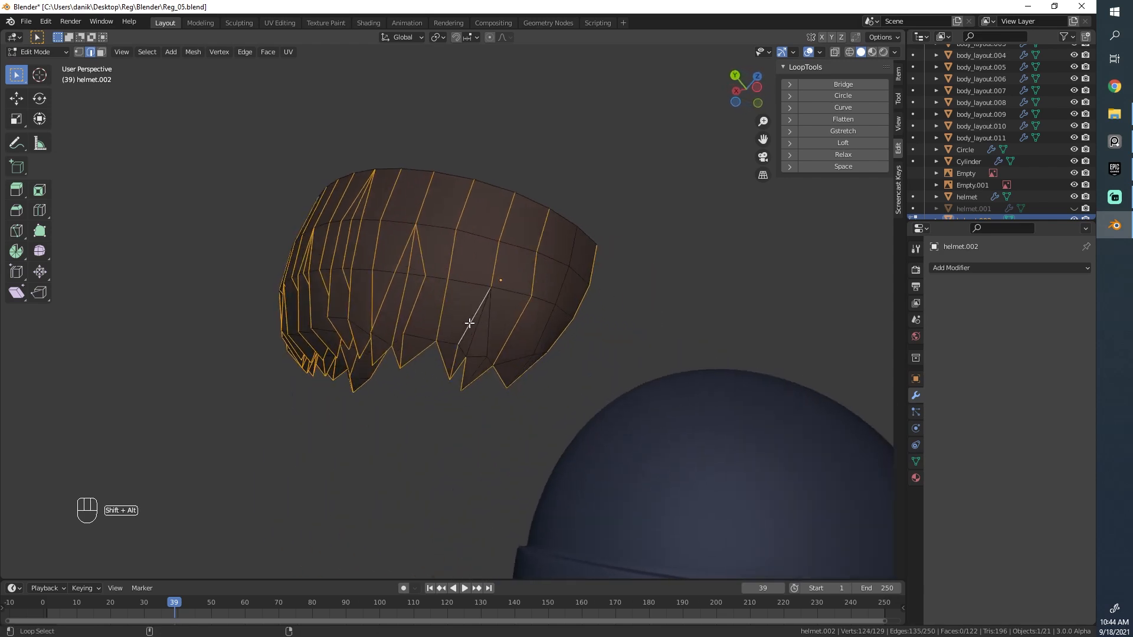
click(473, 332)
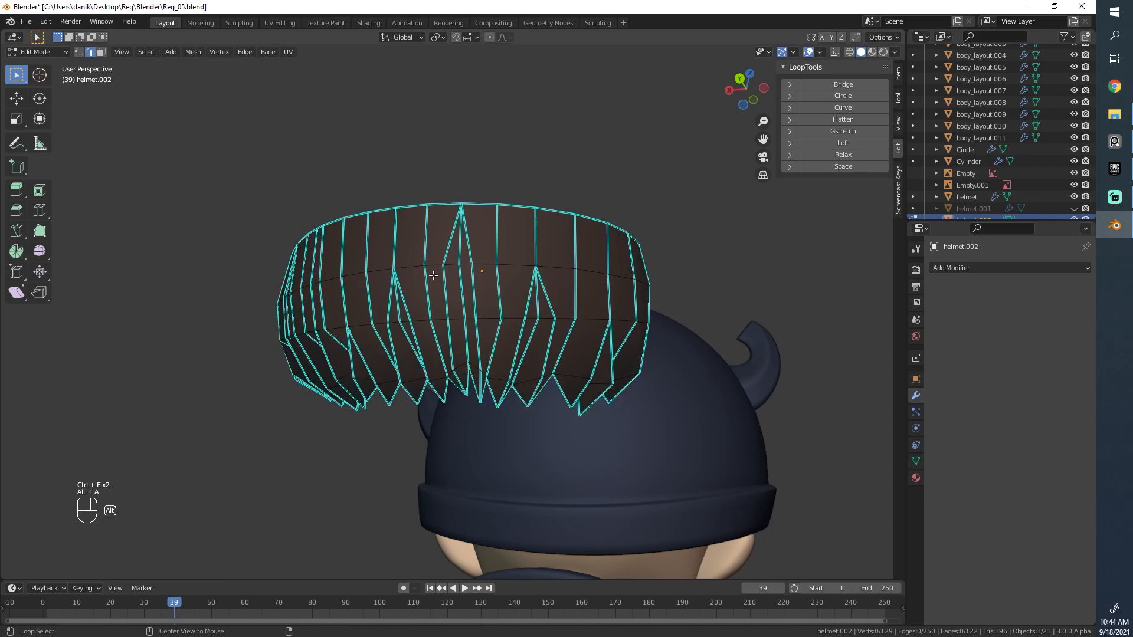
Enable Auto Smooth on the back hair mesh with a 180° angle from Object Data Properties
key(Tab)
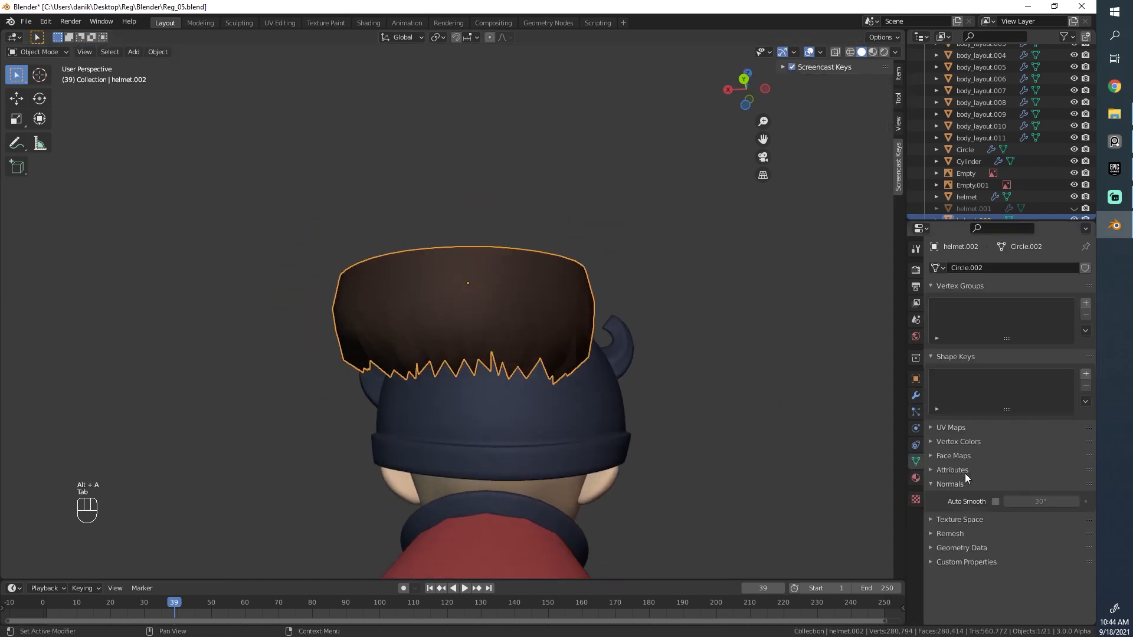
click(995, 500)
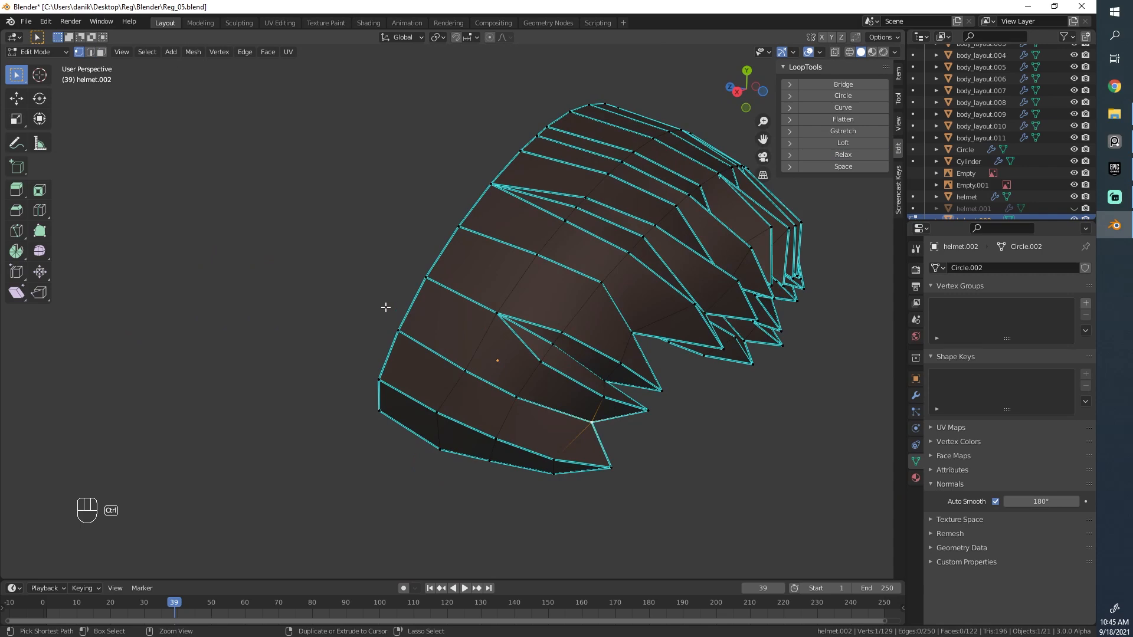
Relax and evenly space a vertex path running across the first strands with LoopTools
click(843, 154)
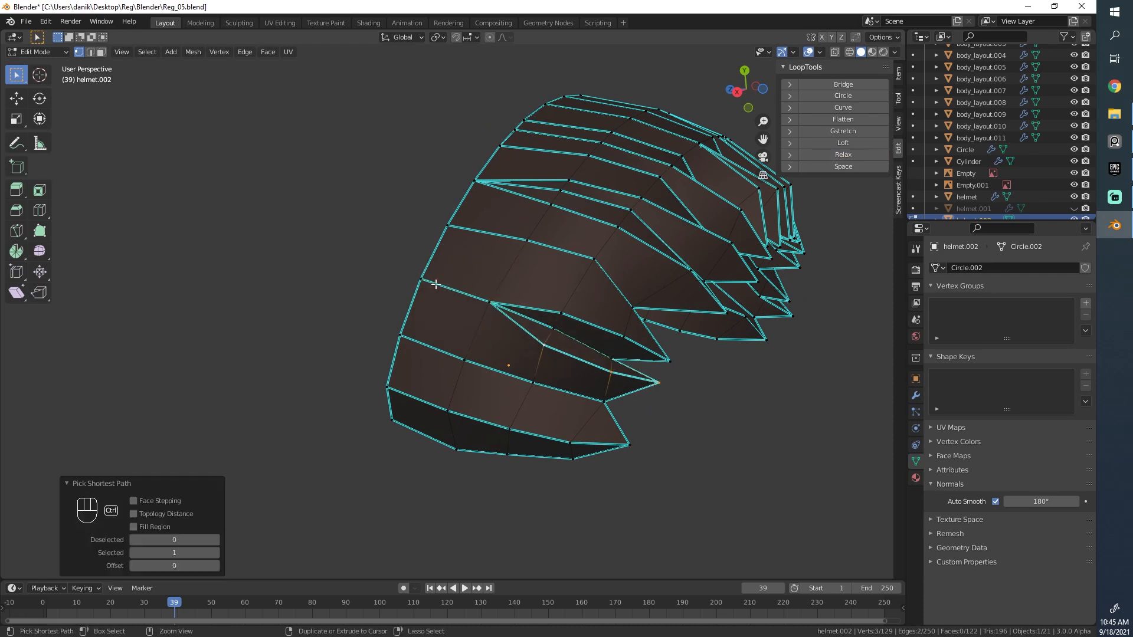
click(842, 154)
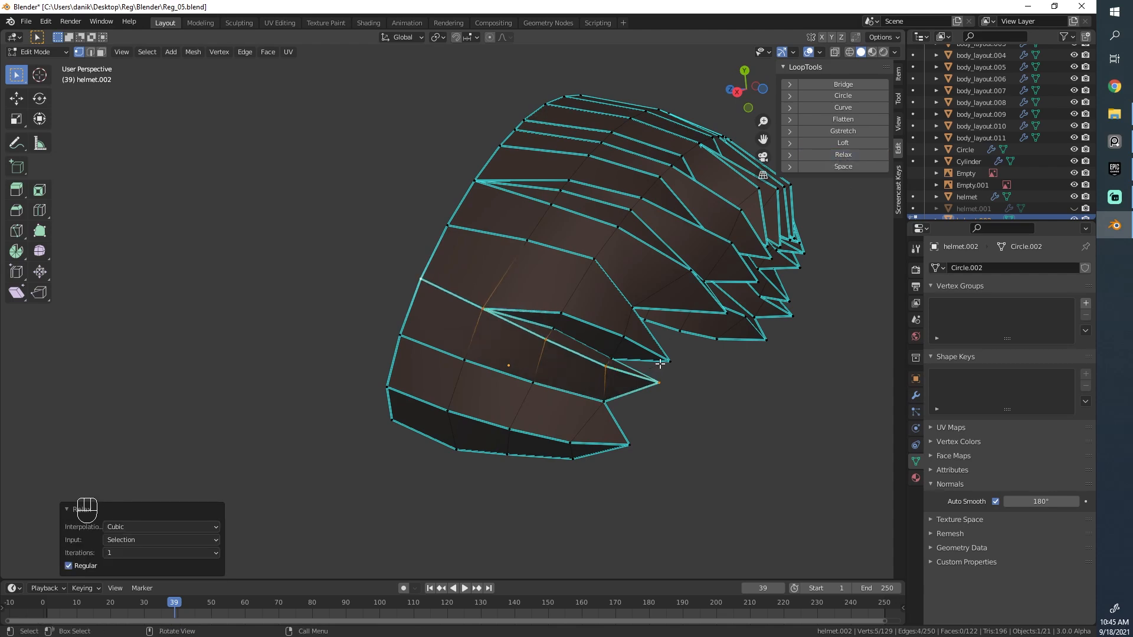
click(659, 363)
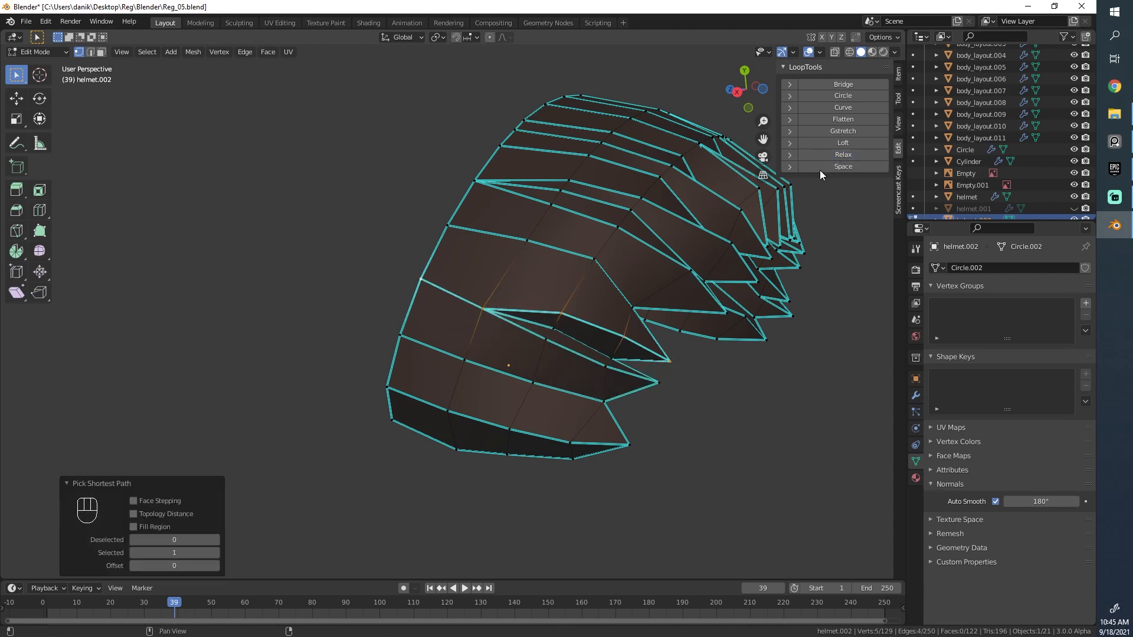
click(842, 154)
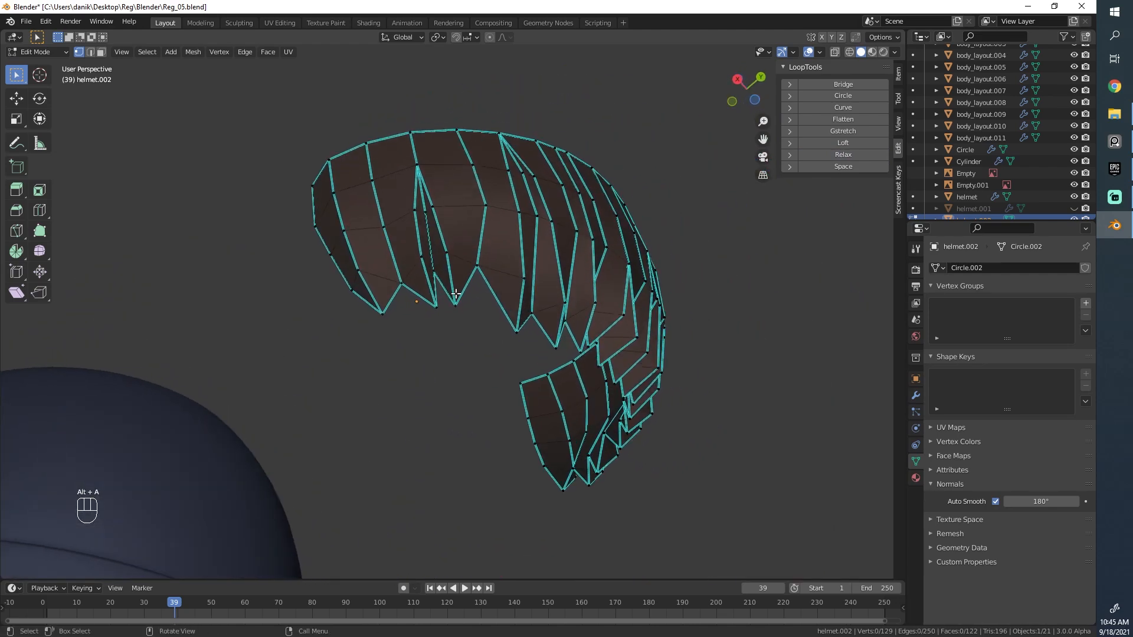
Relax the vertex loop on the next strand, then undo that last relax
click(458, 128)
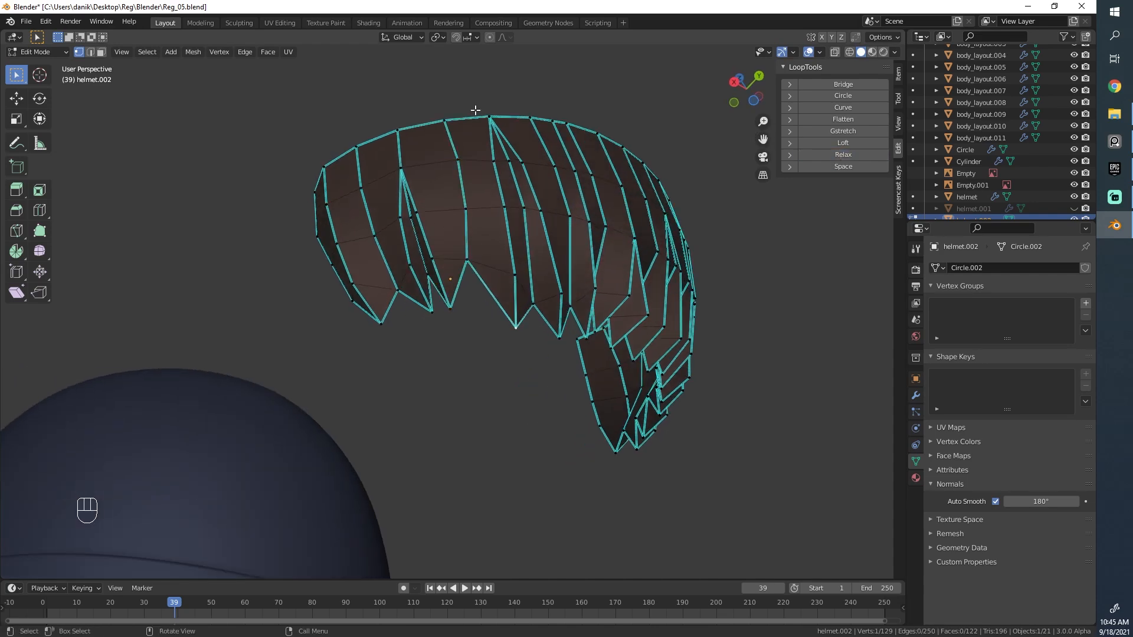
click(842, 154)
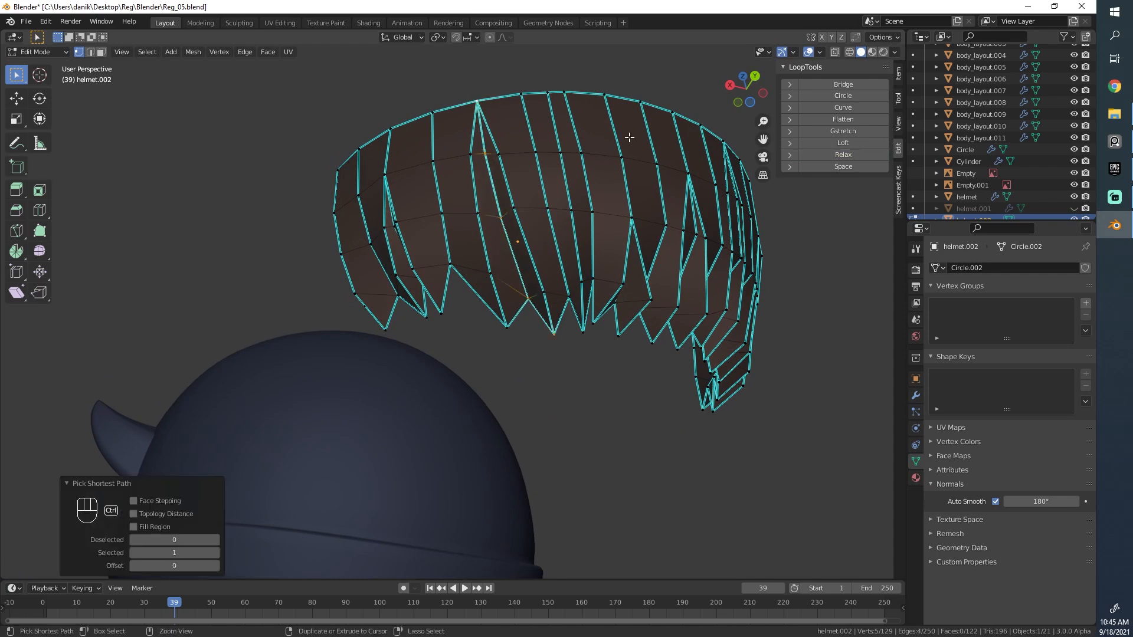
key(ctrl+z)
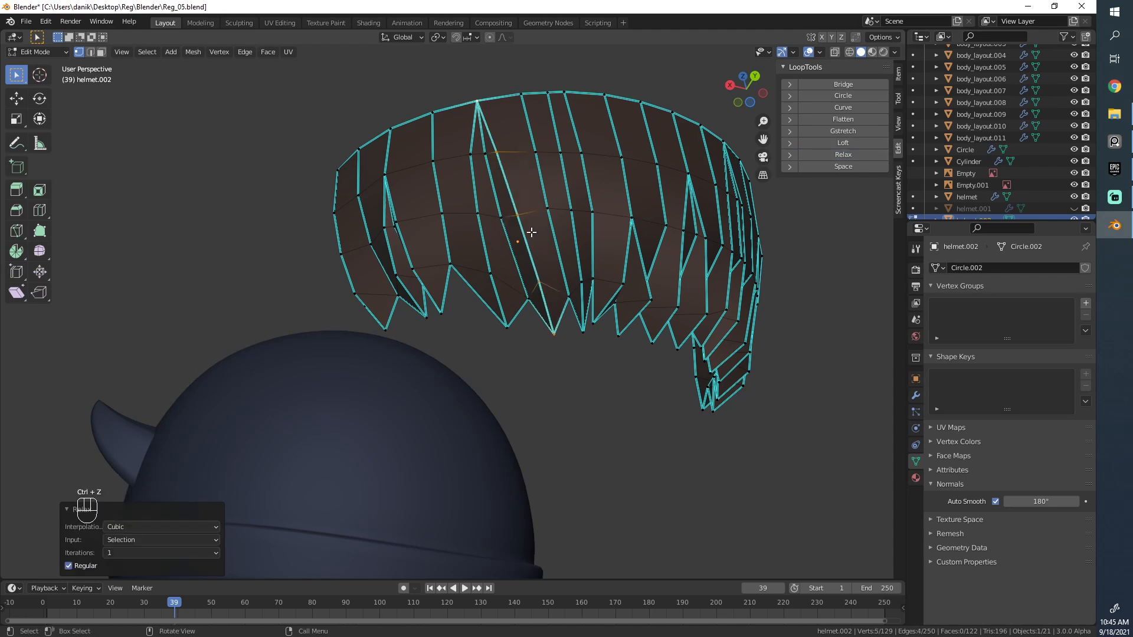
key(alt+a)
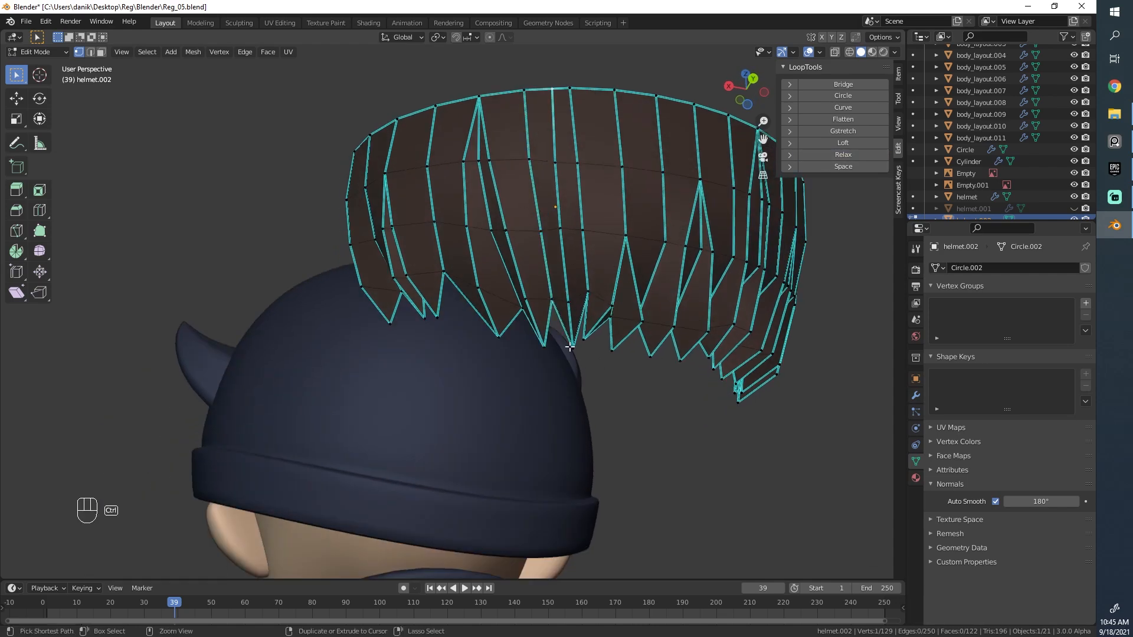
Vertex-slide and relax a cross loop along the strands, then view the shaded hair piece
click(842, 154)
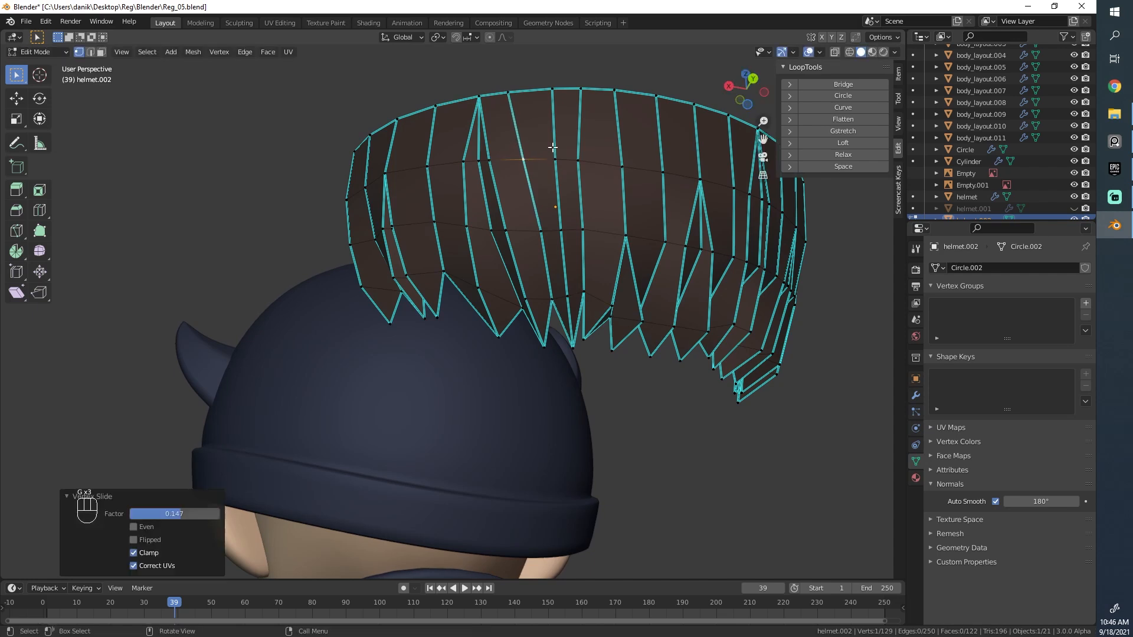
right_click(553, 148)
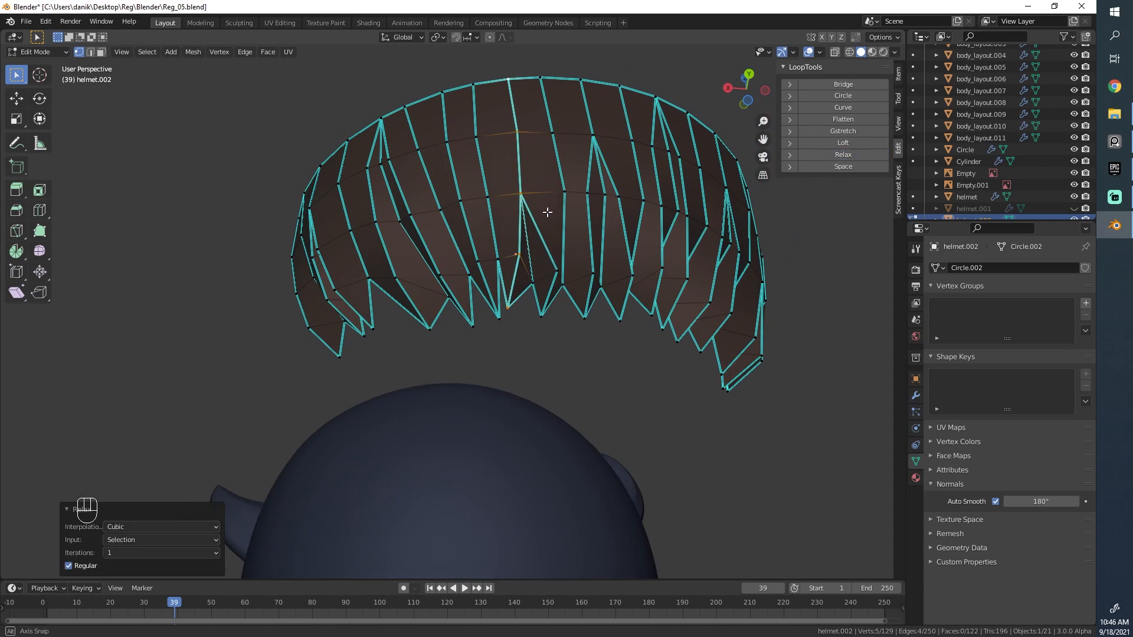
key(g)
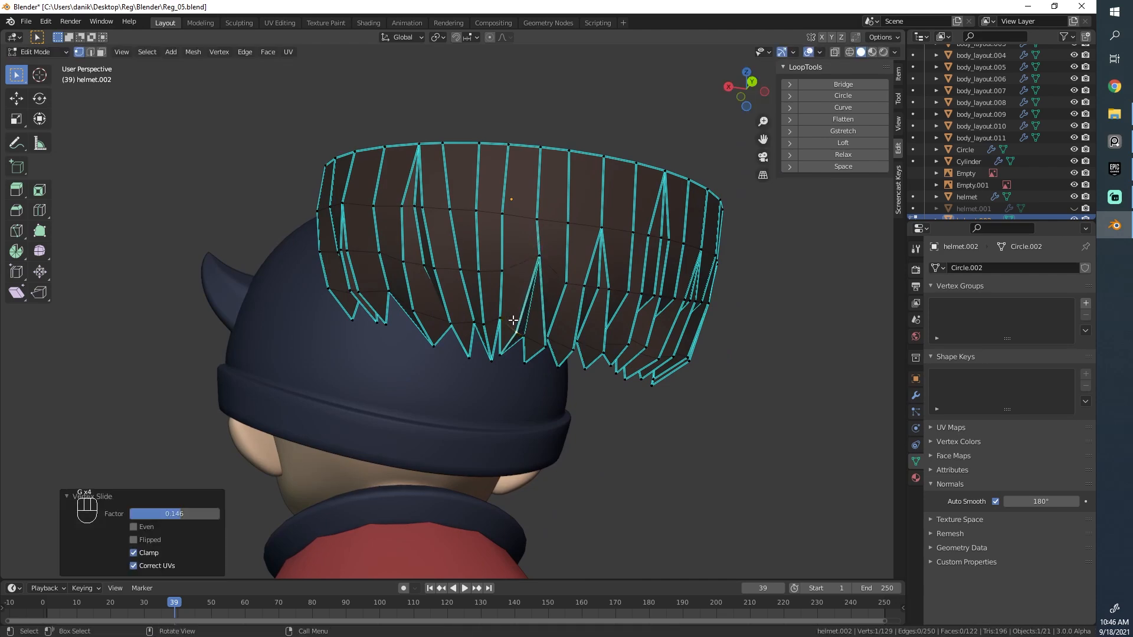
key(Tab)
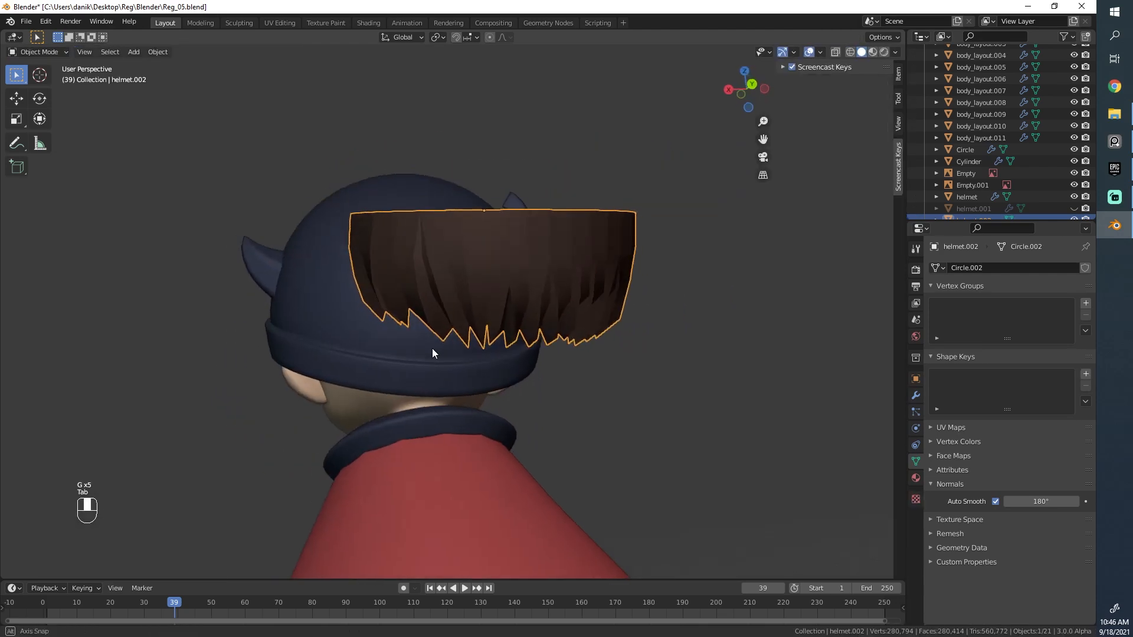
Move a single spike vertex on the side end into a tidier taper and check it shaded
key(Tab)
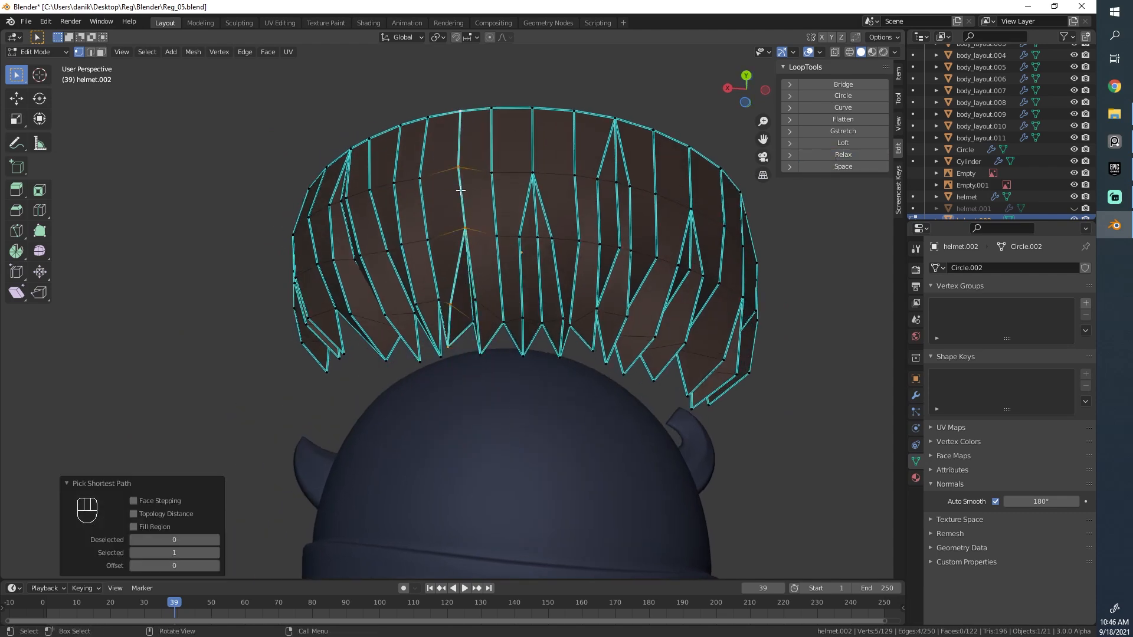
key(alt+a)
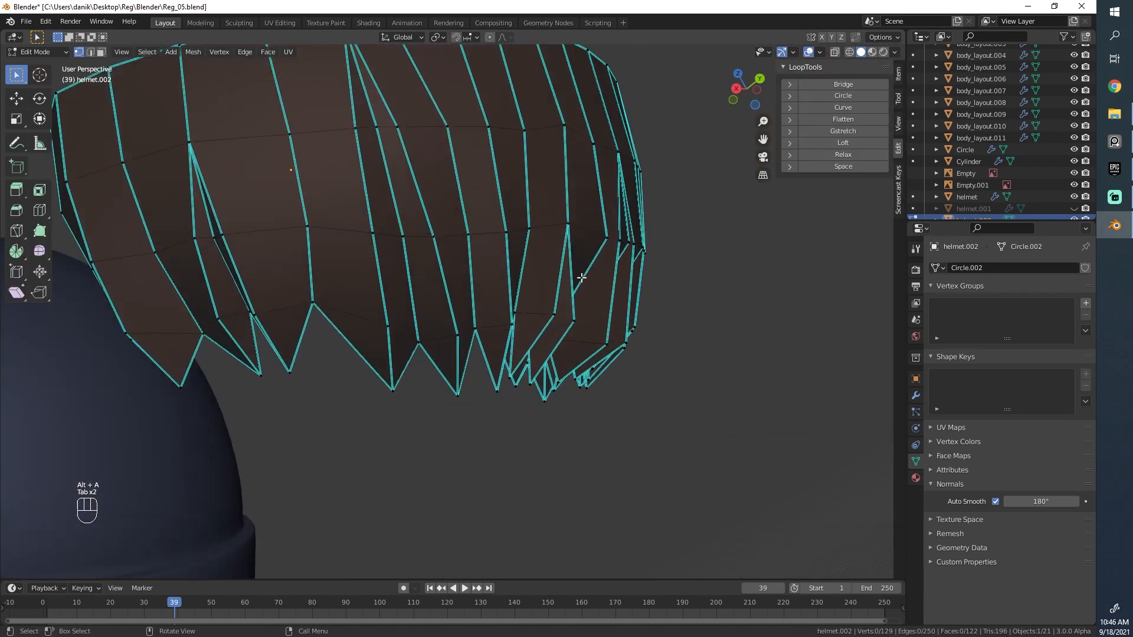
key(g)
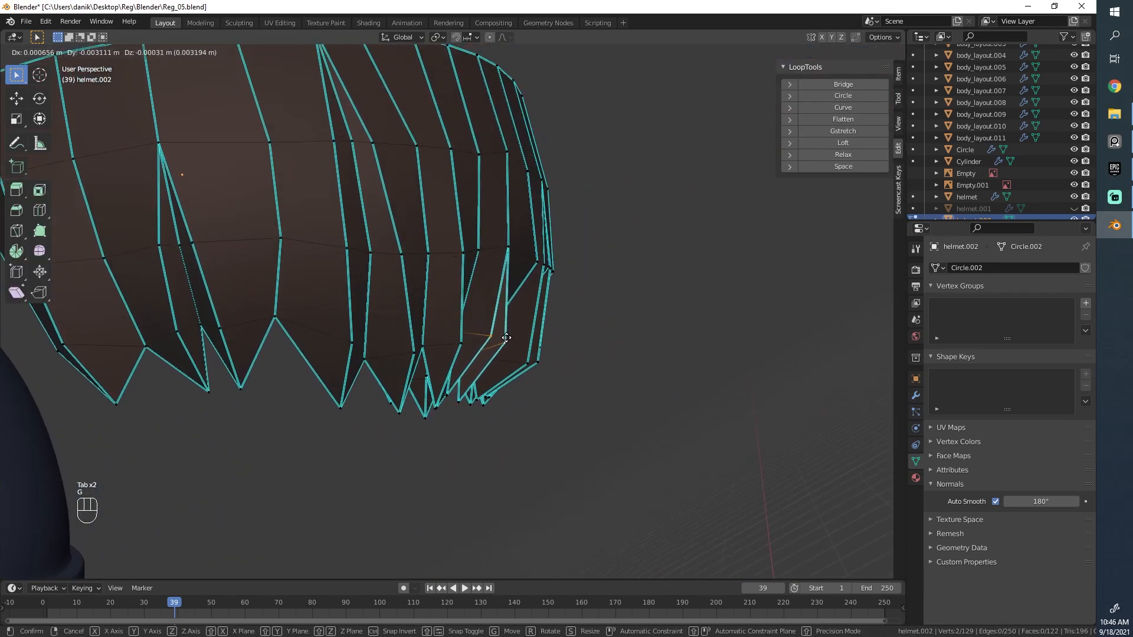
click(505, 338)
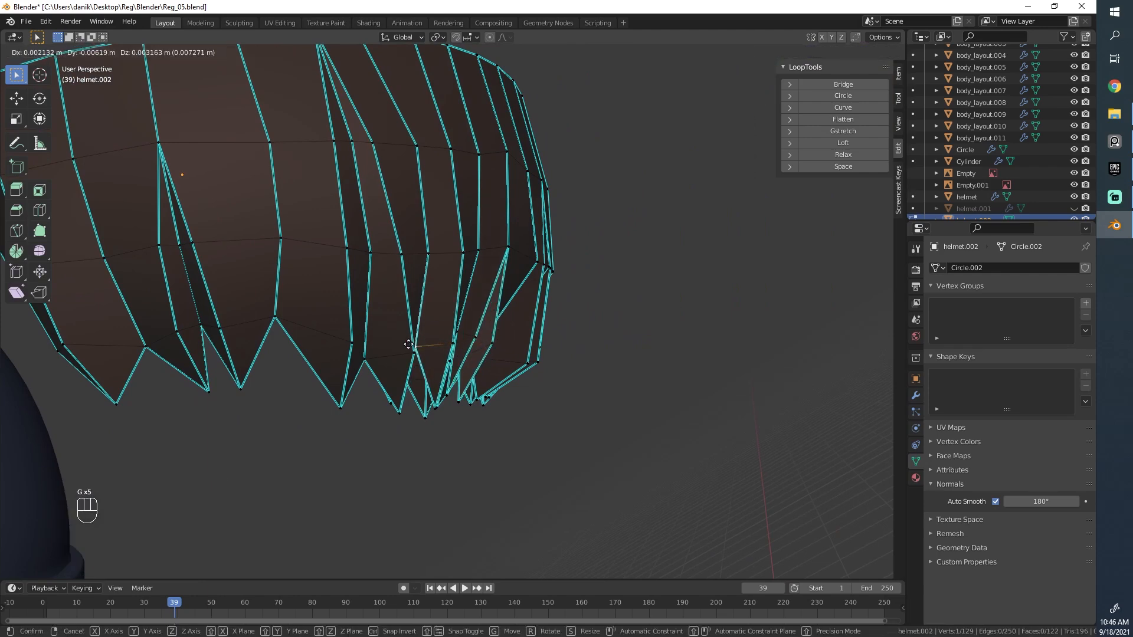
key(Tab)
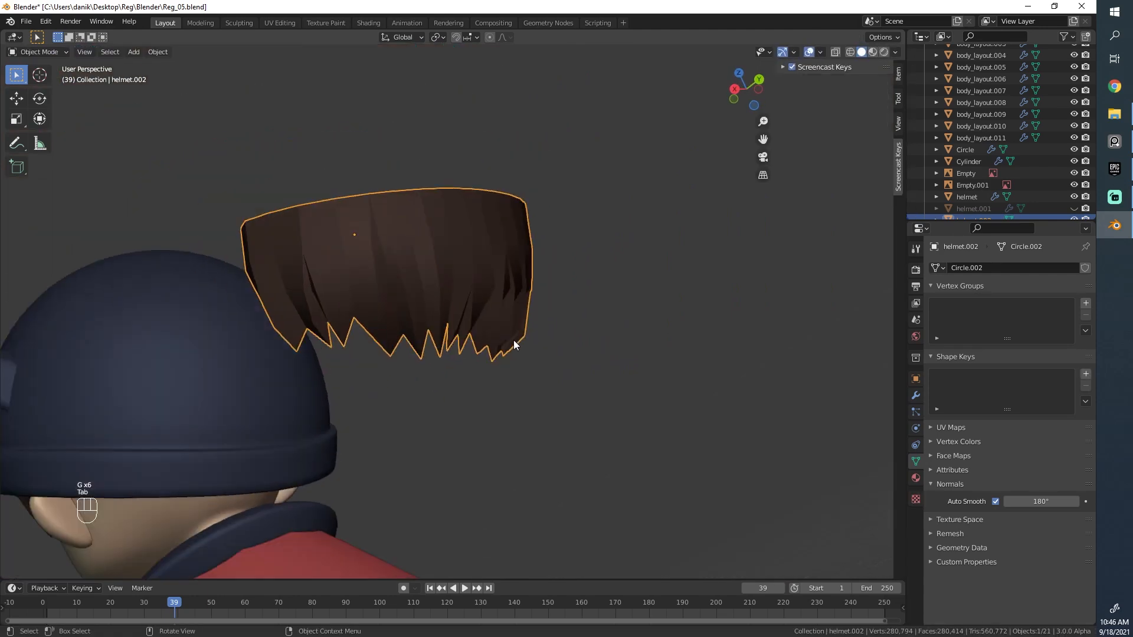
Move the side strand tip vertices to reshape the spiky ends
key(Tab)
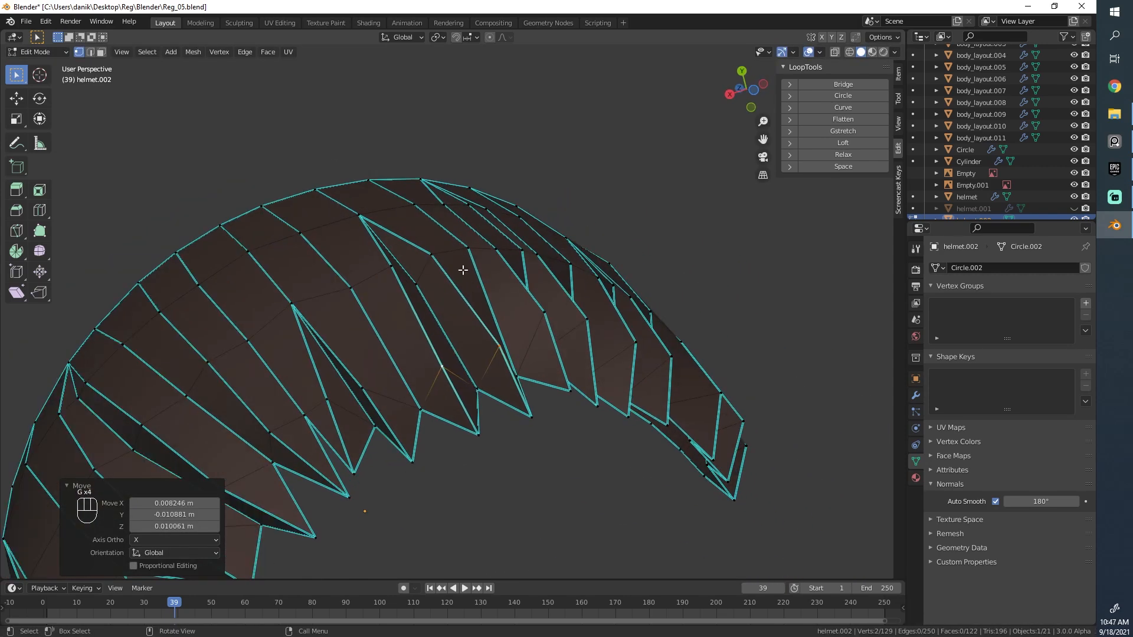
key(g)
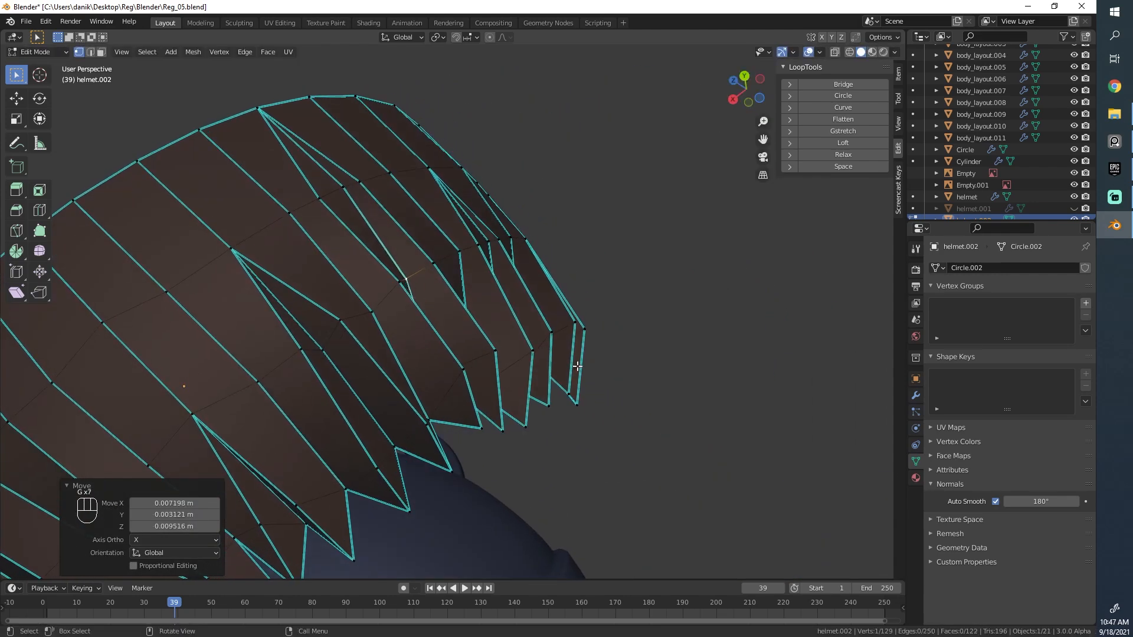
mouse_move(324, 207)
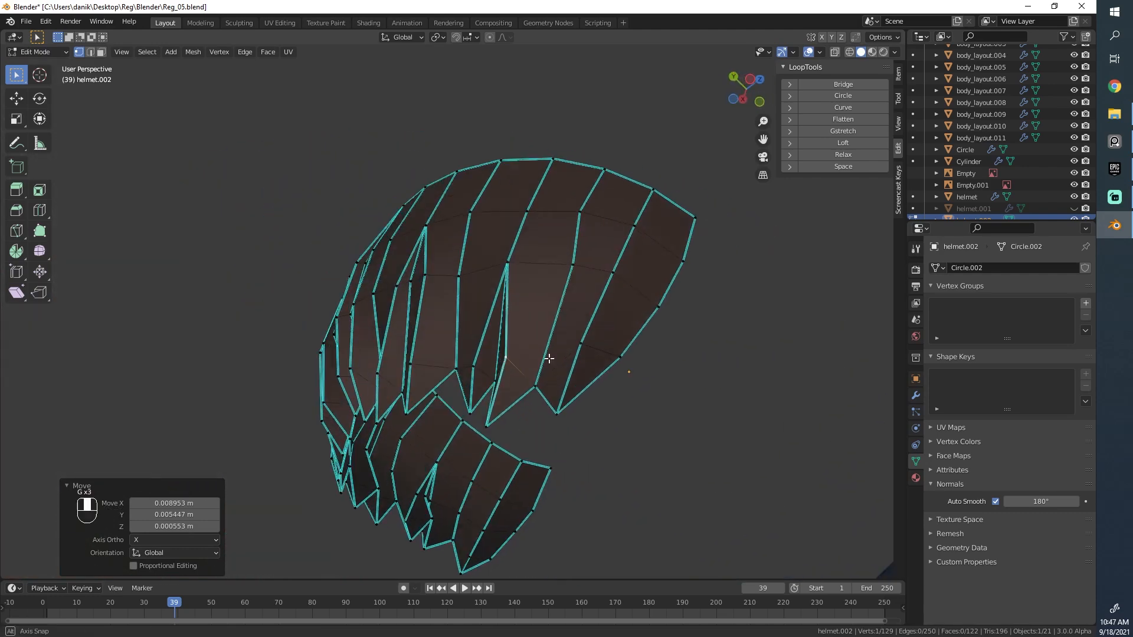
mouse_move(500, 331)
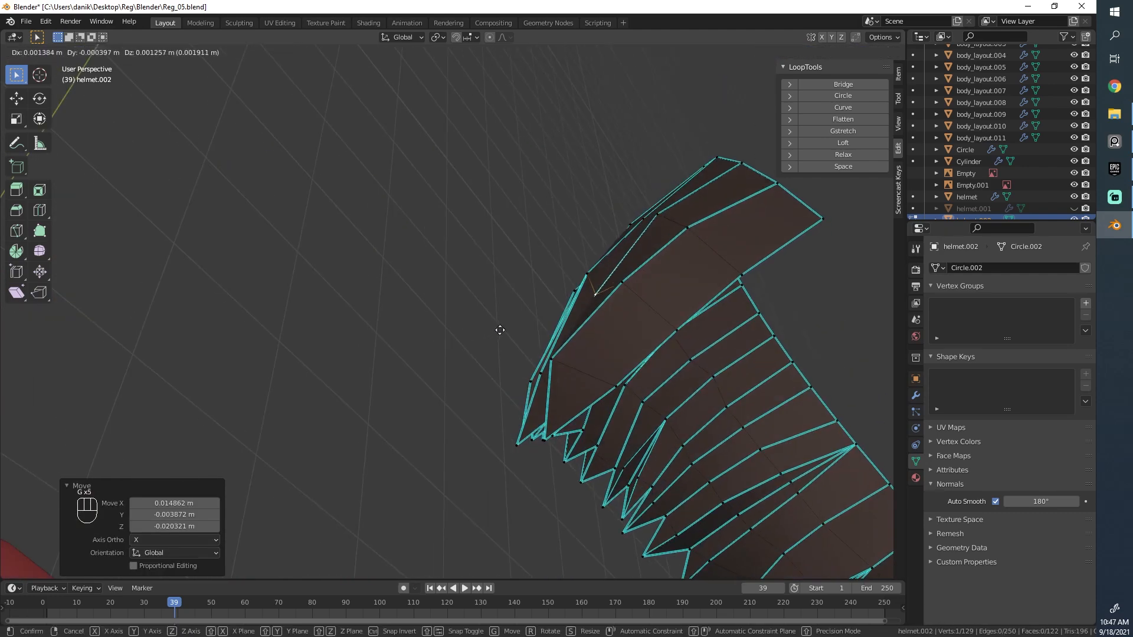
mouse_move(571, 363)
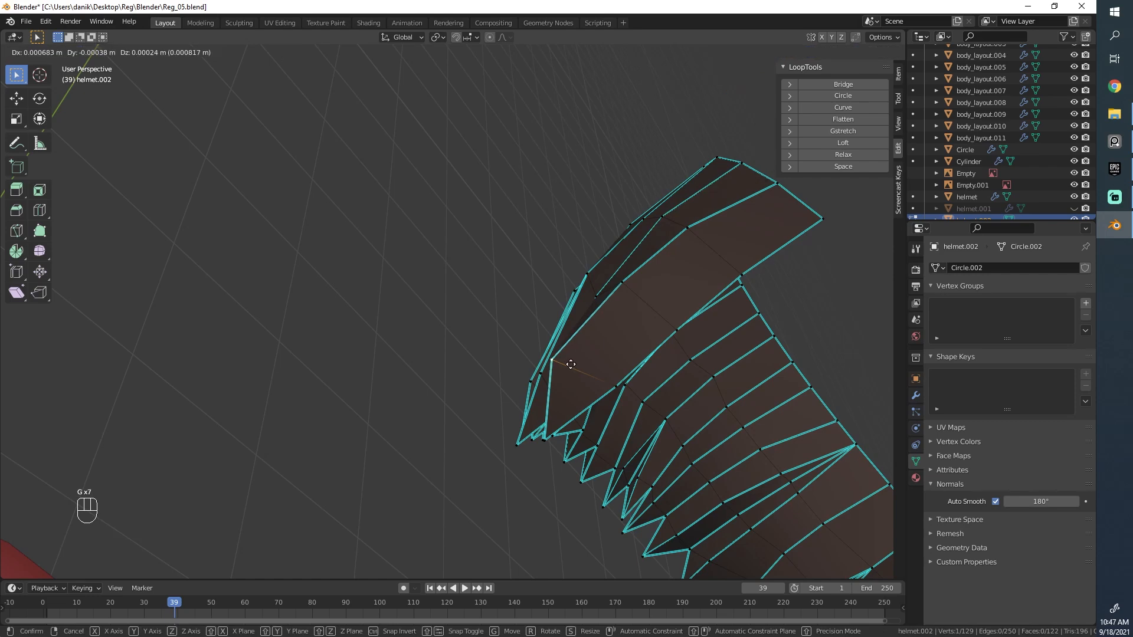
mouse_move(579, 380)
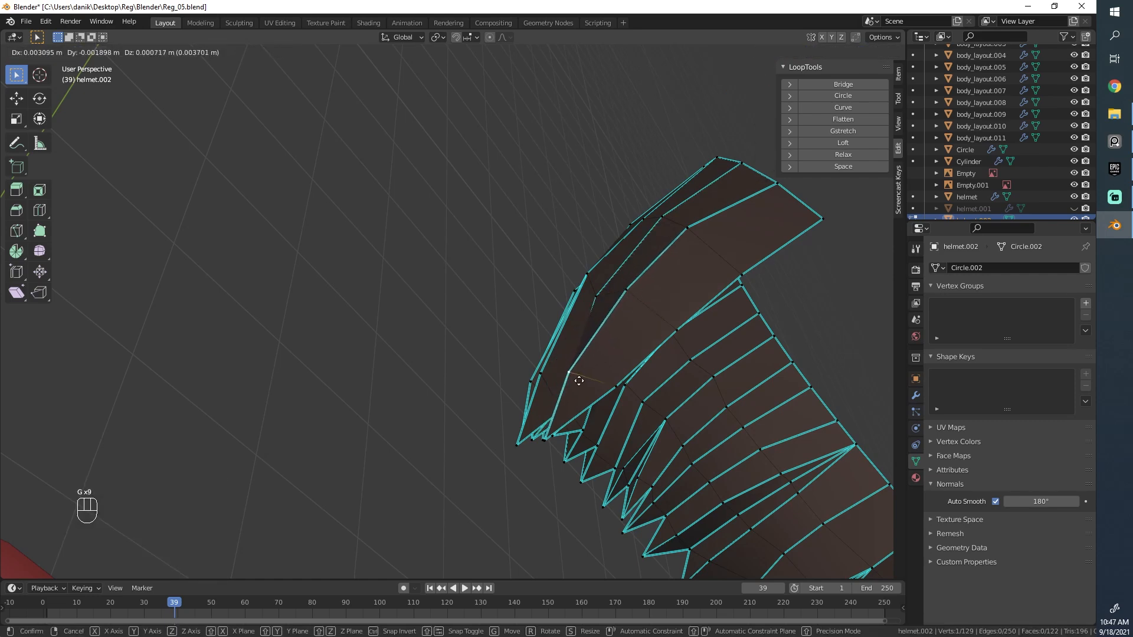
Nudge spike vertices across the middle of the hair piece, checking it shaded in between
click(657, 402)
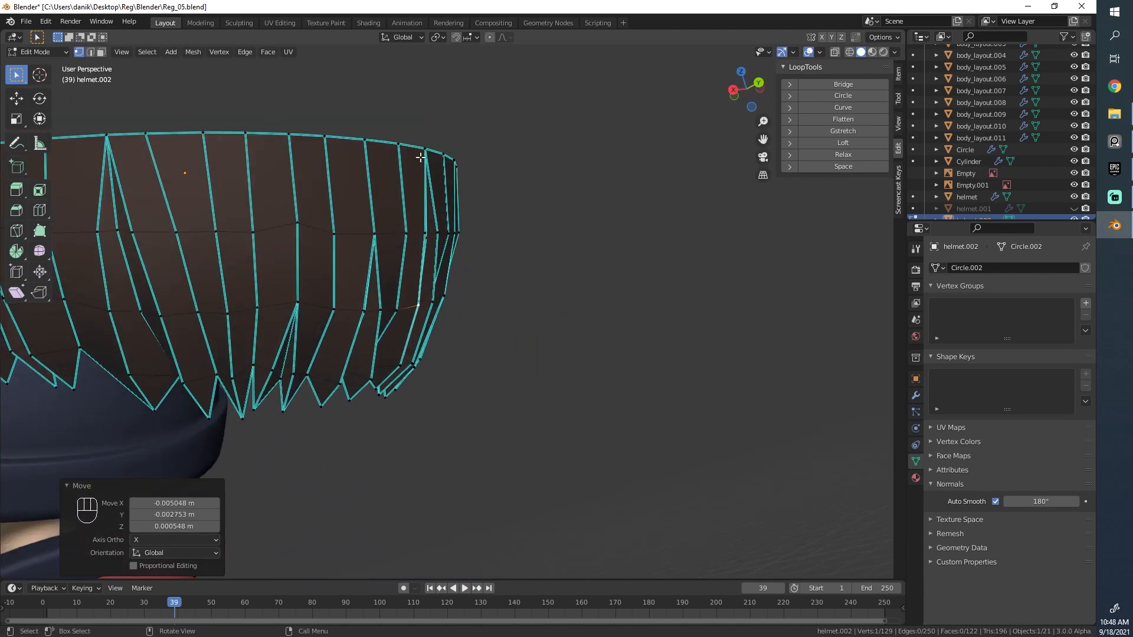
key(Tab)
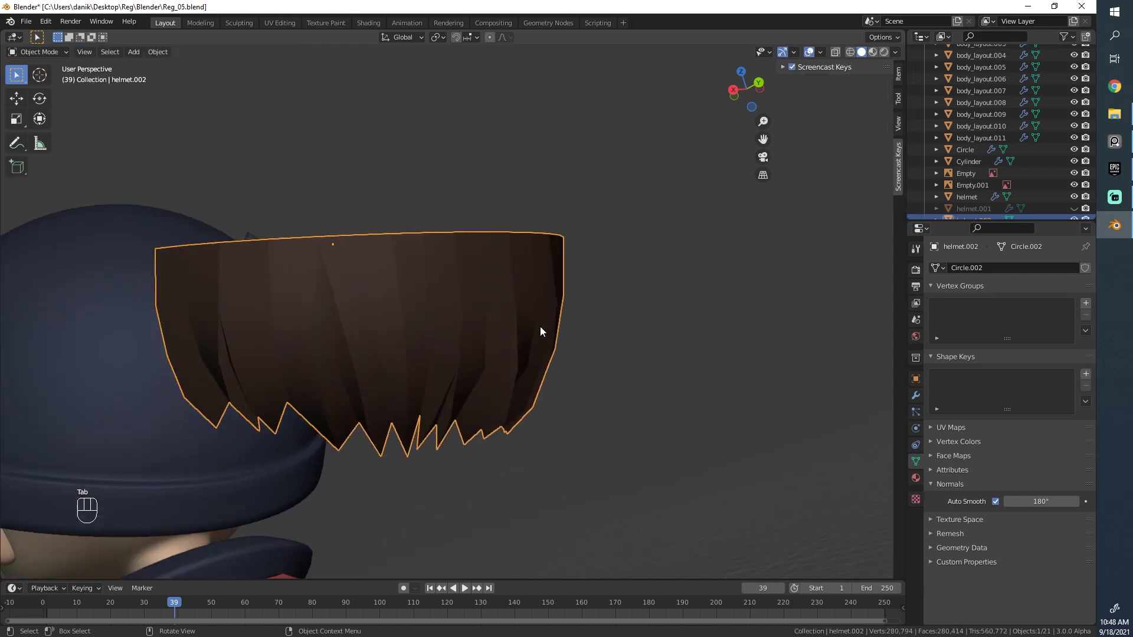
key(Tab)
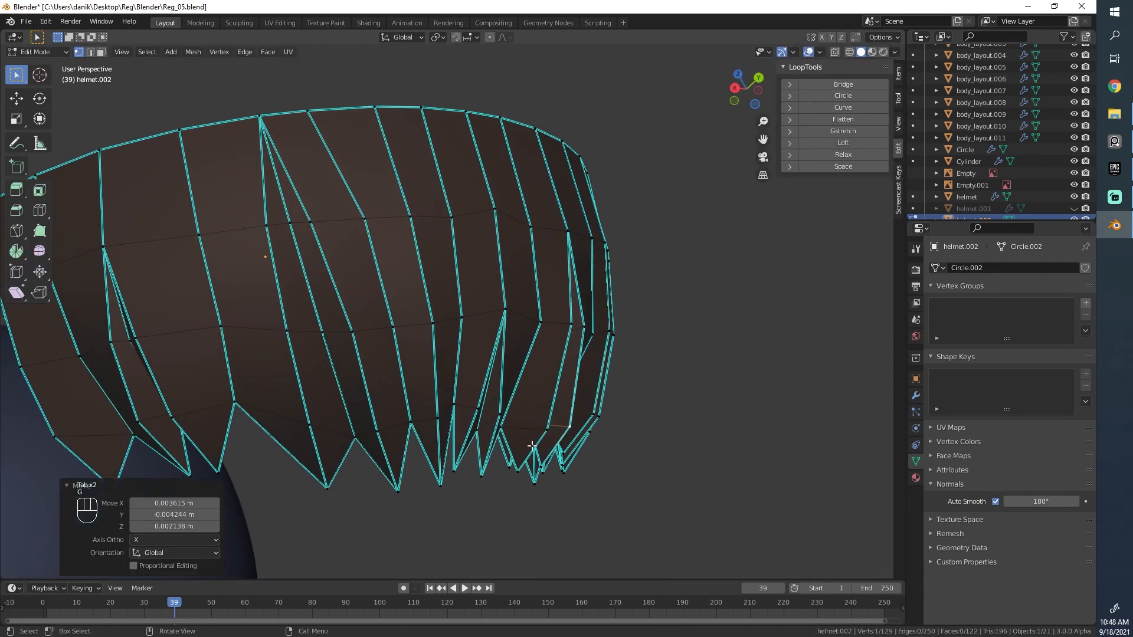
key(Tab)
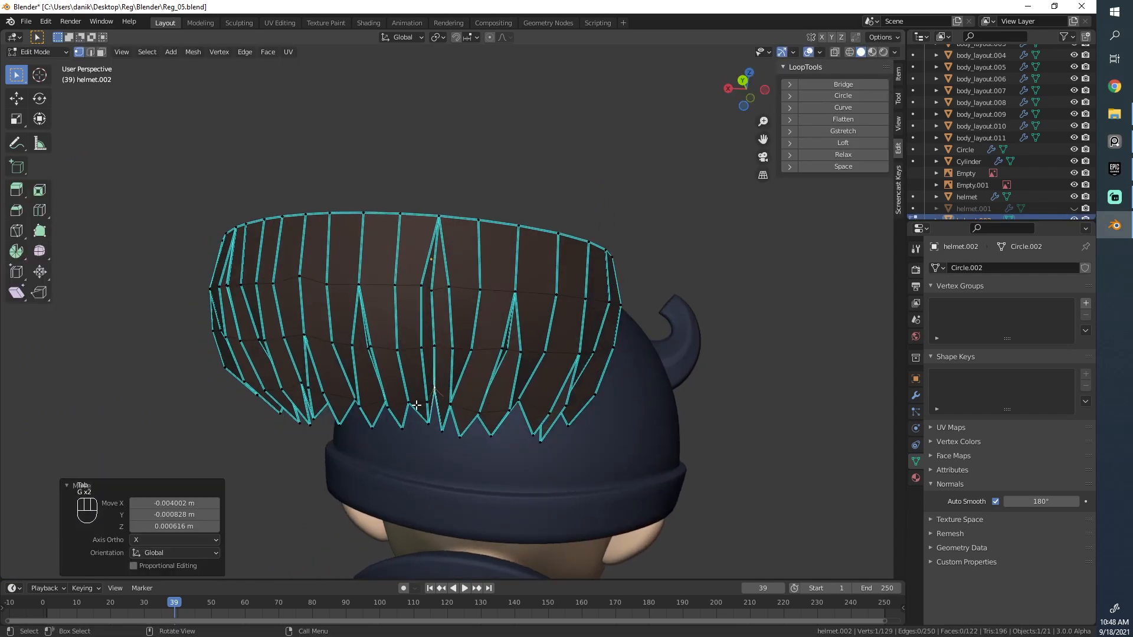
key(g)
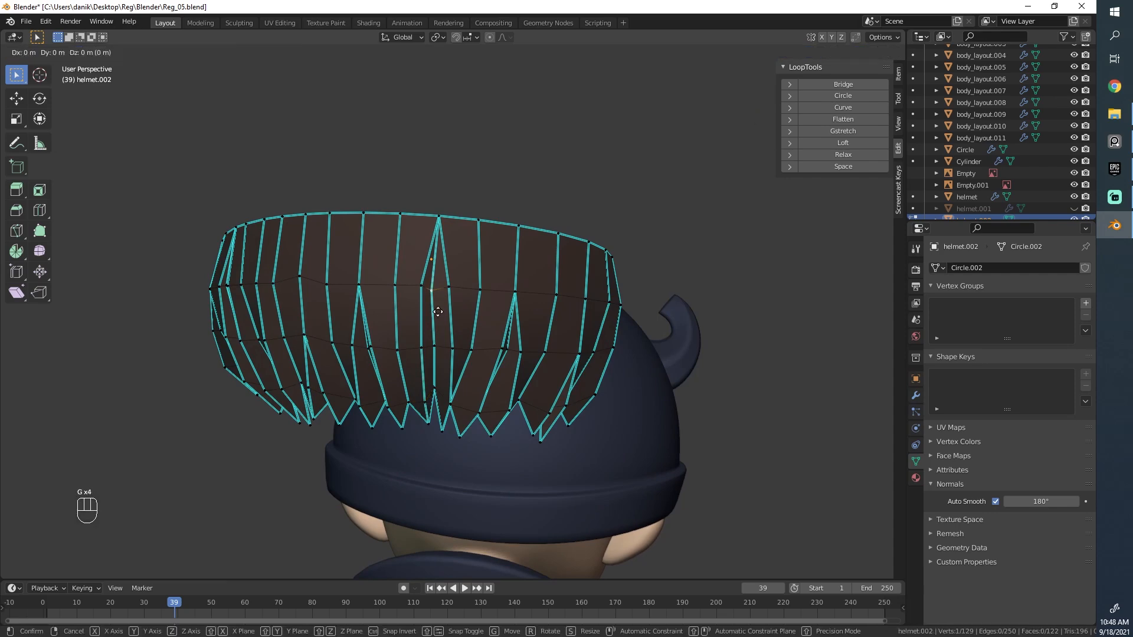
Move the back hair object onto the head under the helmet and re-enter mesh editing near the ear
key(Tab)
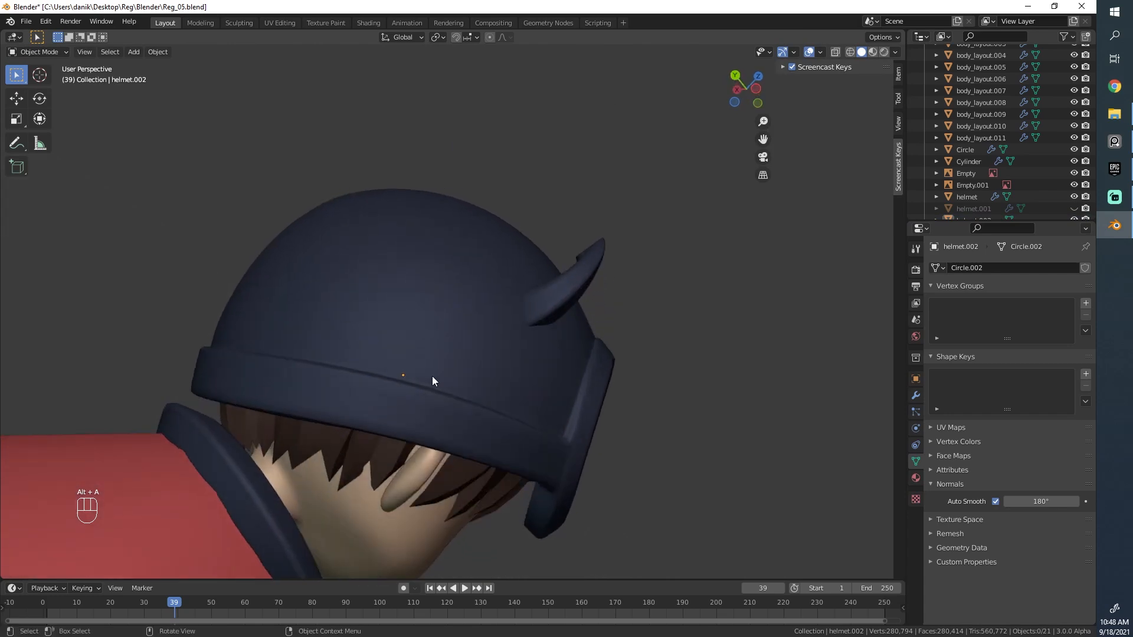
key(Tab)
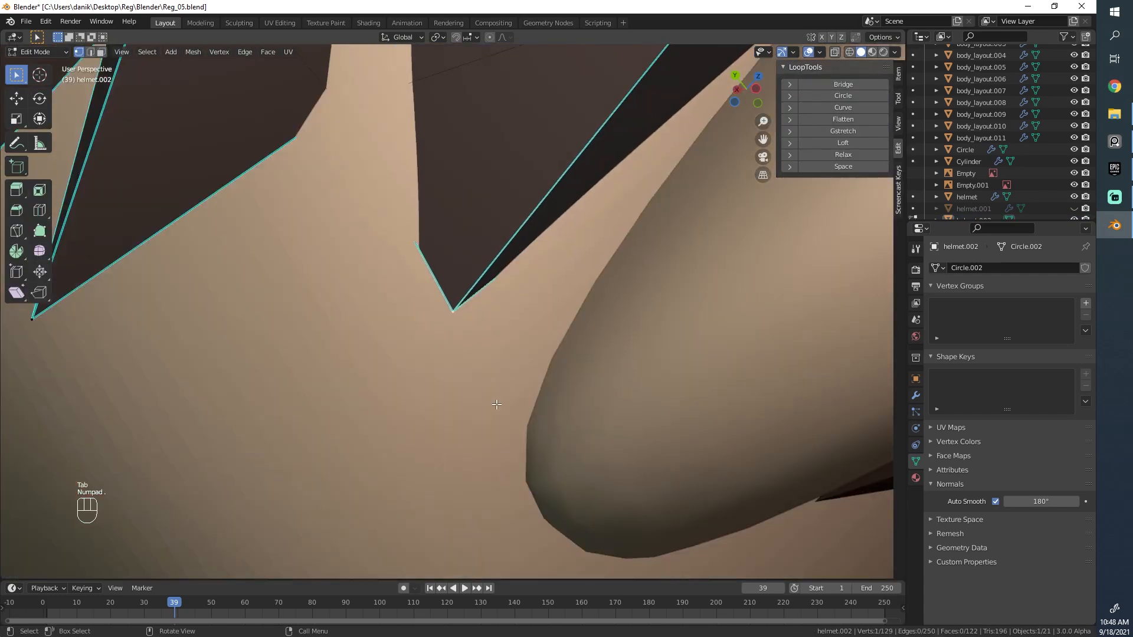
Pull the ear-side spike tips against the head with proportional falloff, checking shaded in between
key(g)
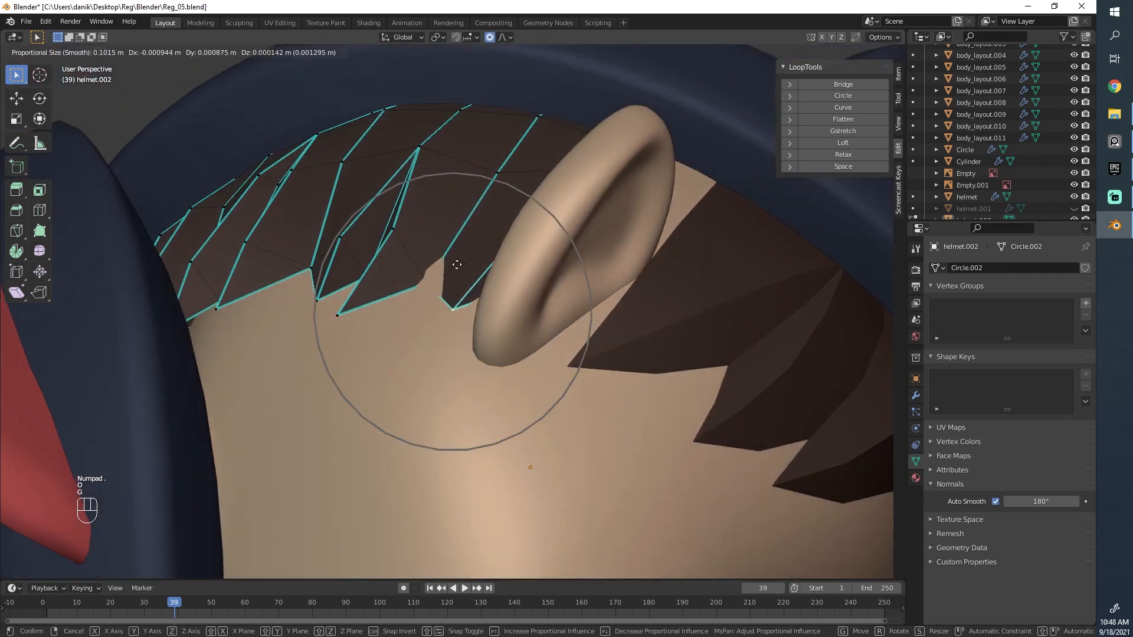
mouse_move(457, 258)
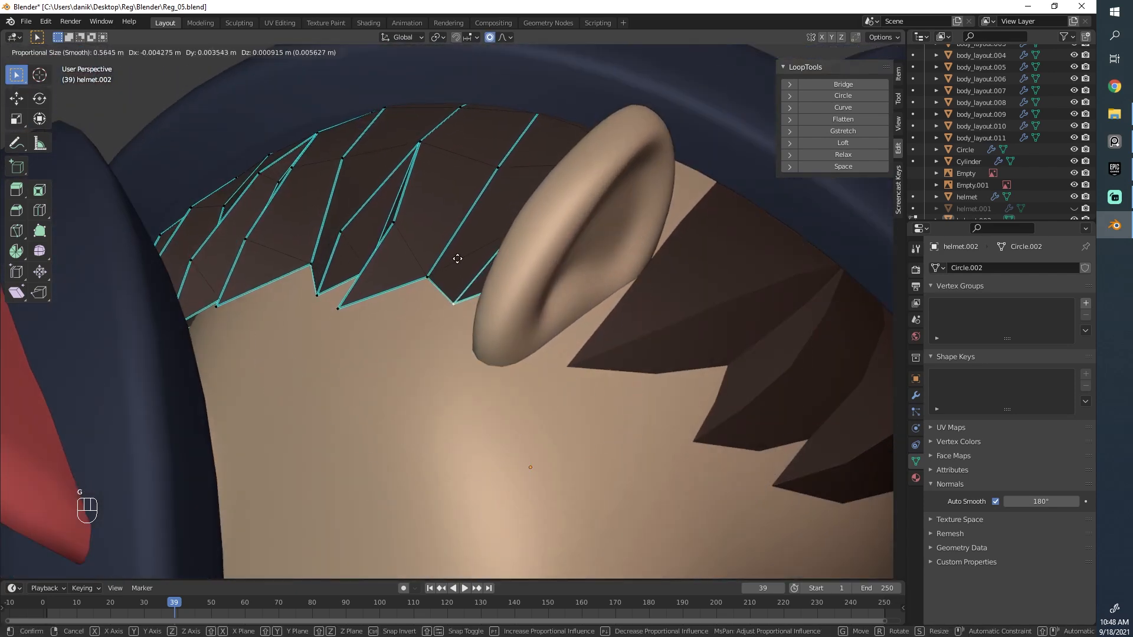
key(Tab)
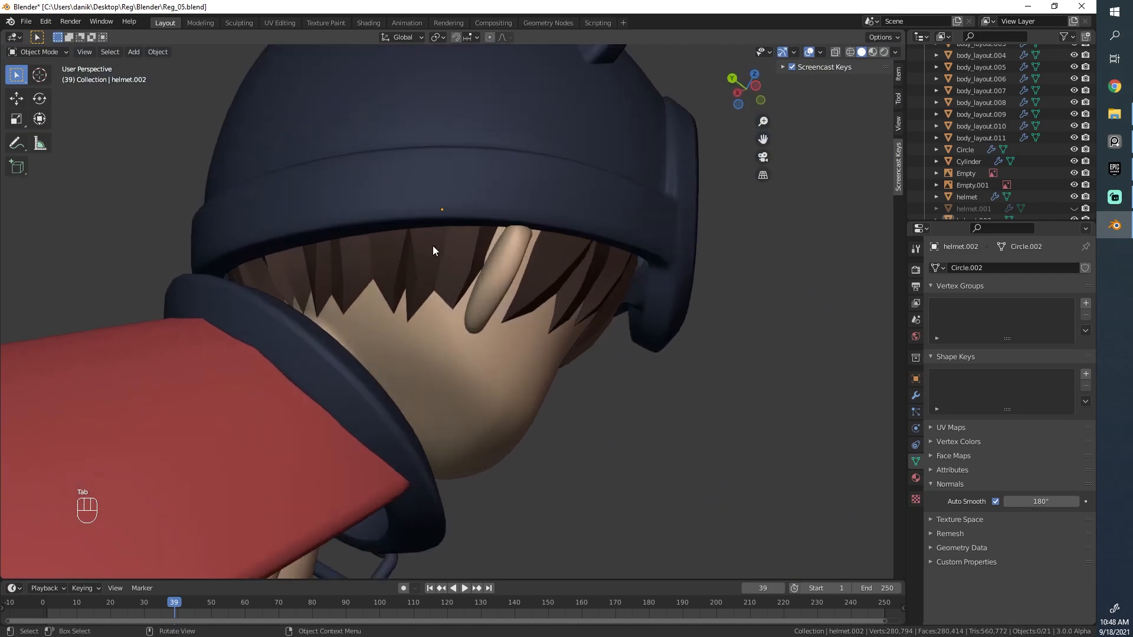
key(Tab)
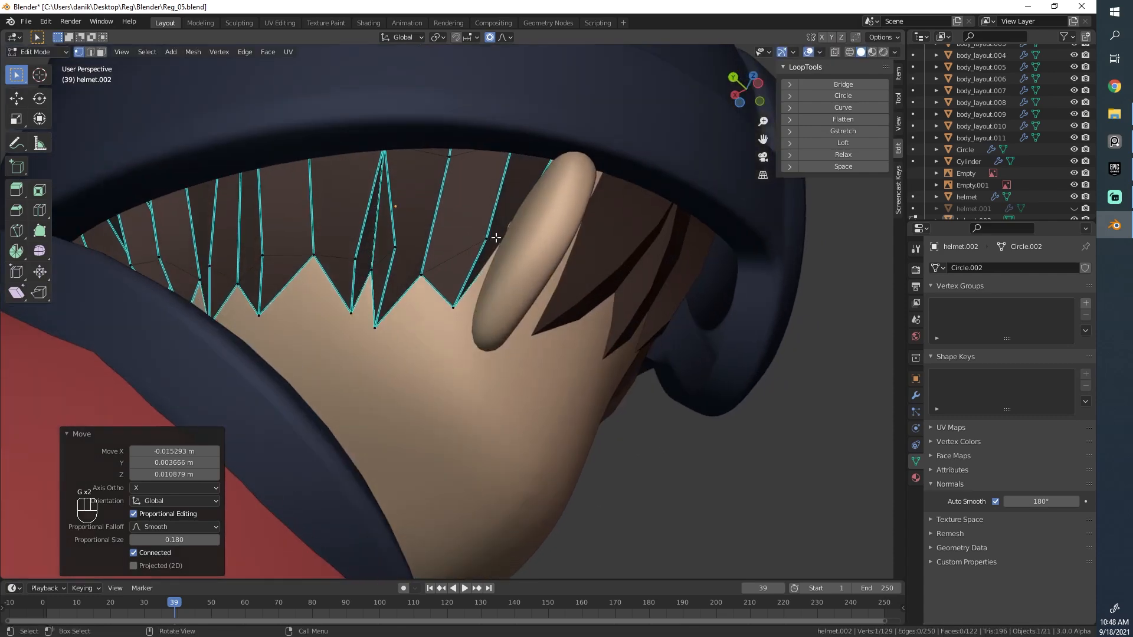
key(alt+s)
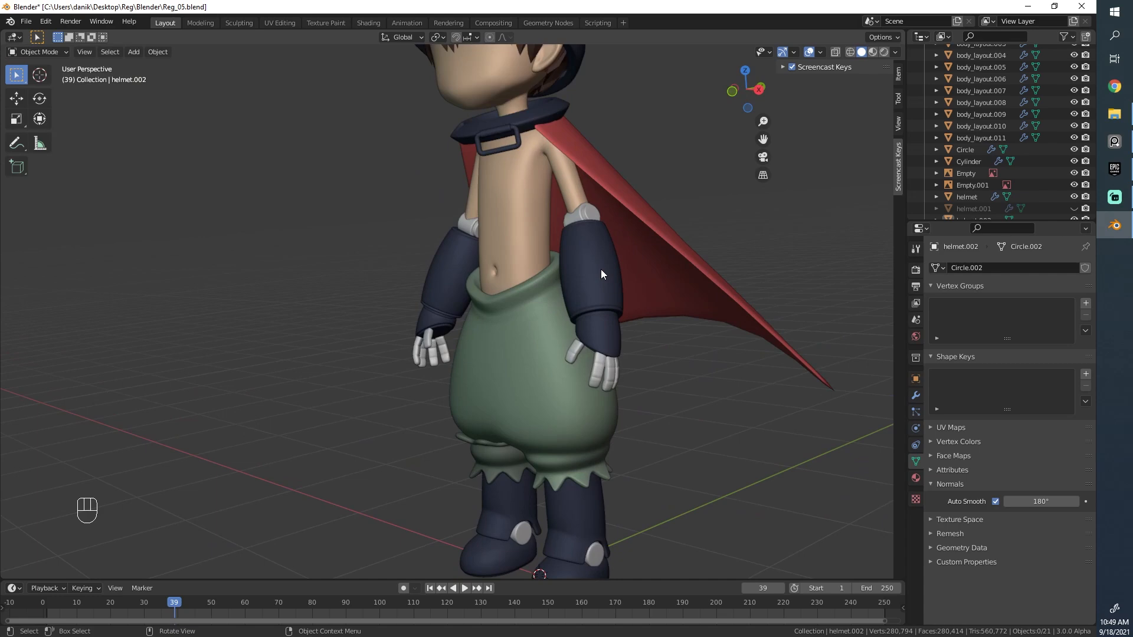
mouse_move(610, 263)
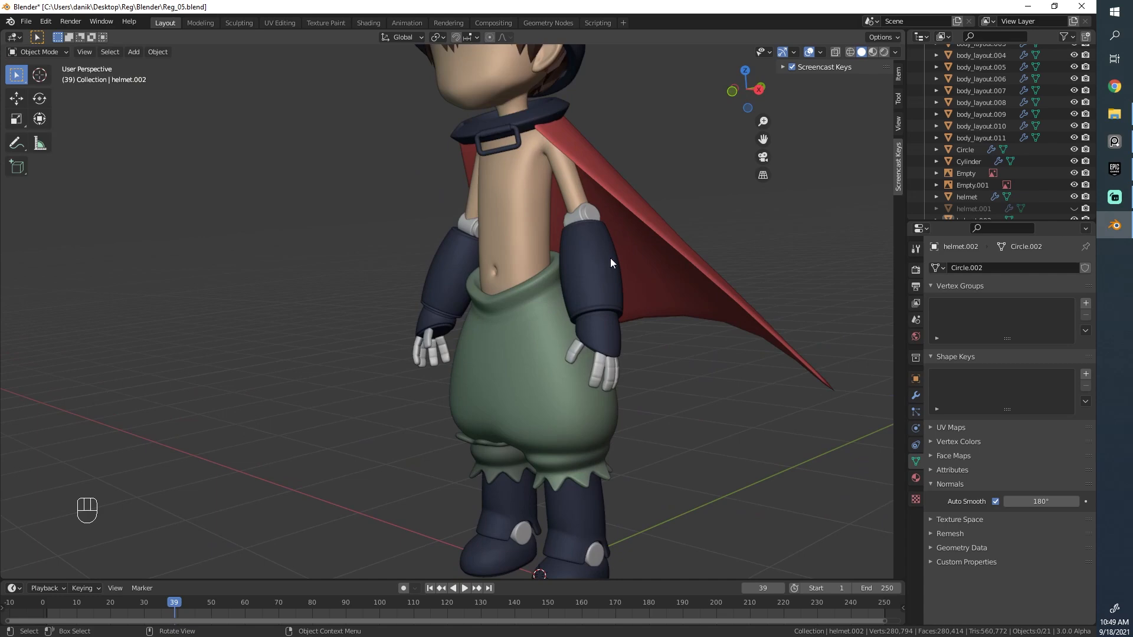